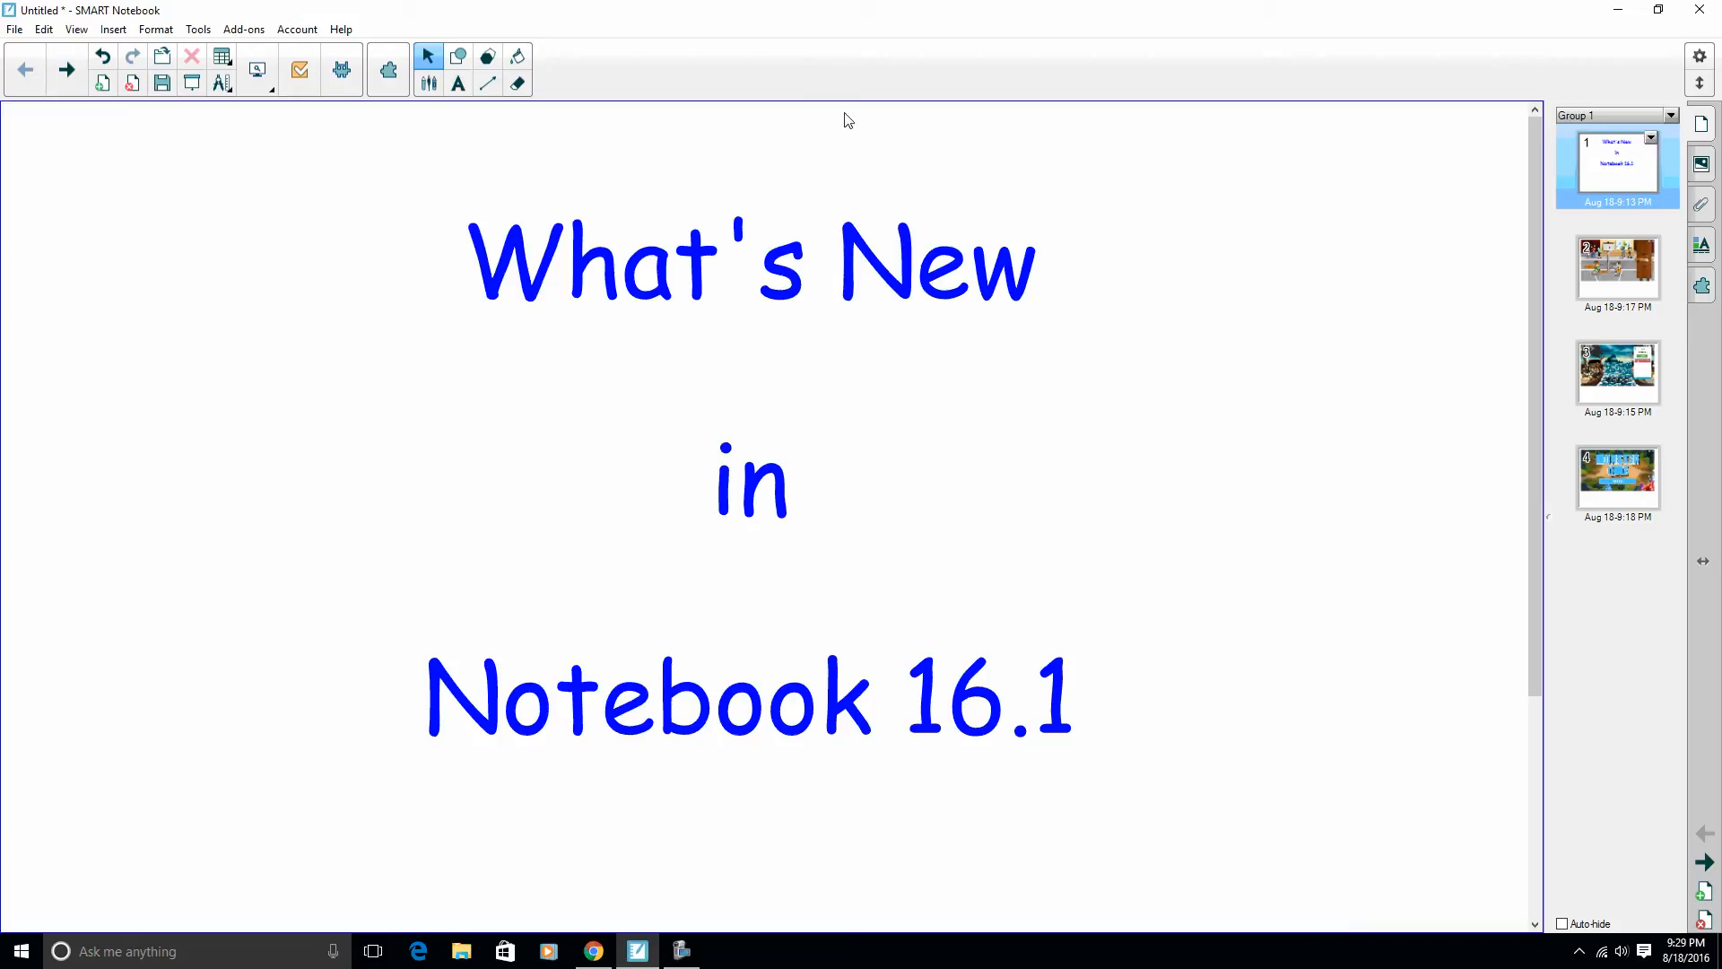
mouse_move(507, 104)
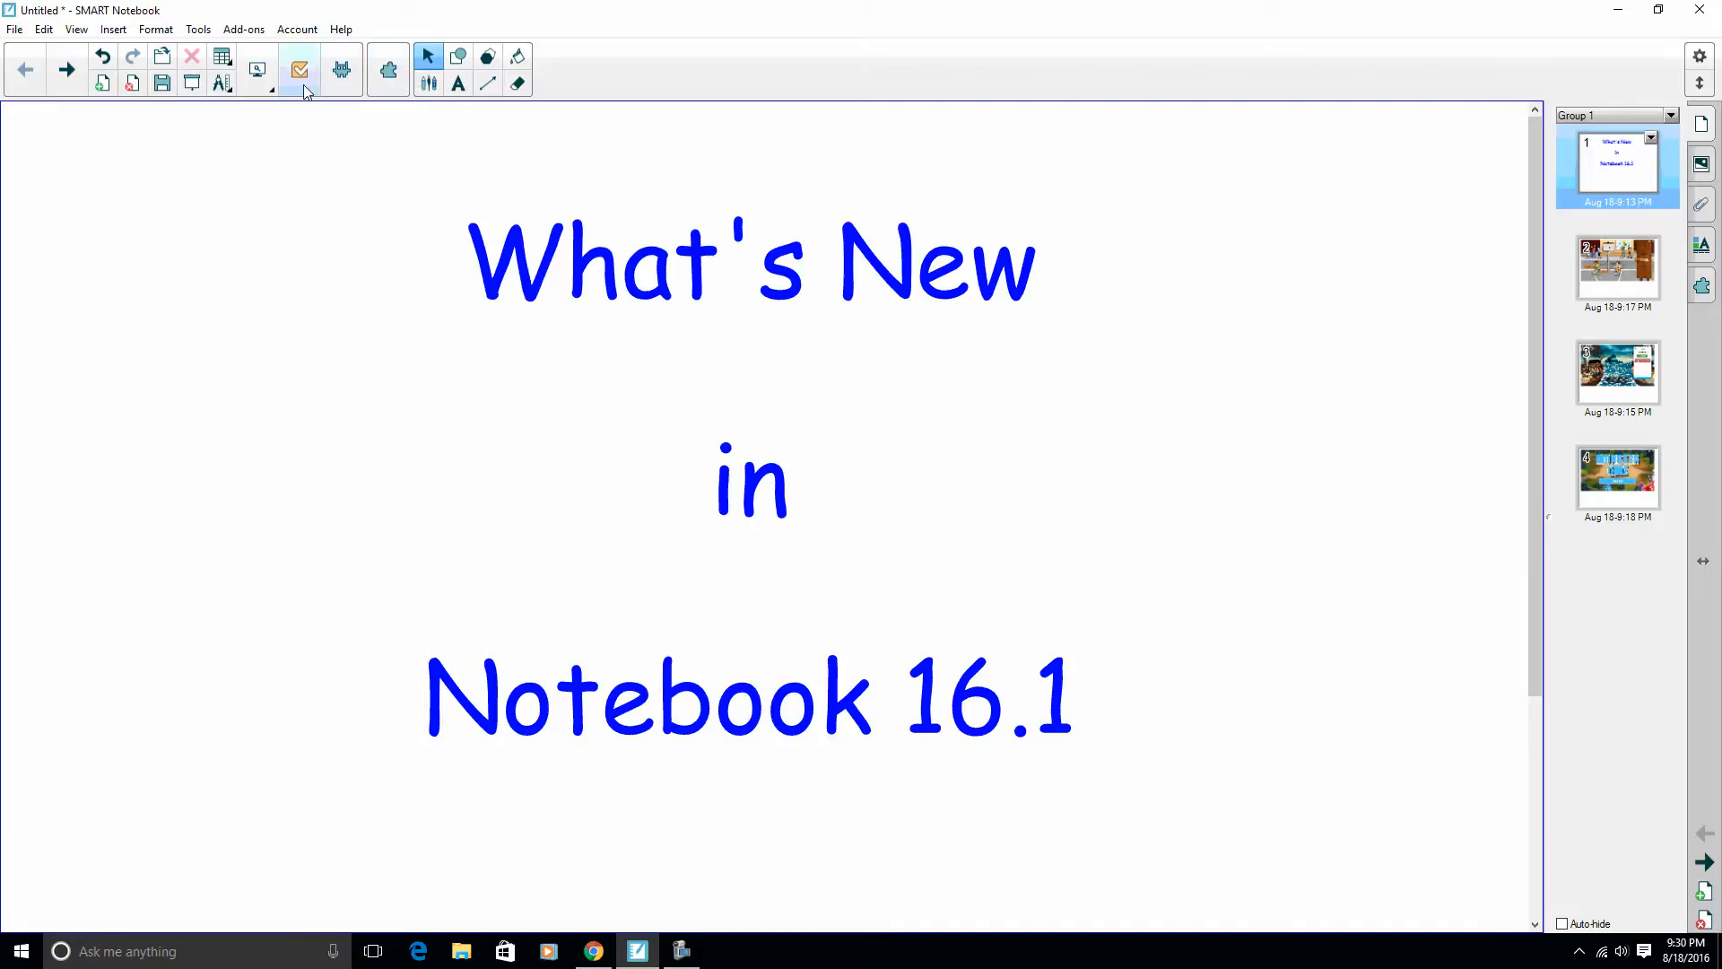
mouse_move(300, 70)
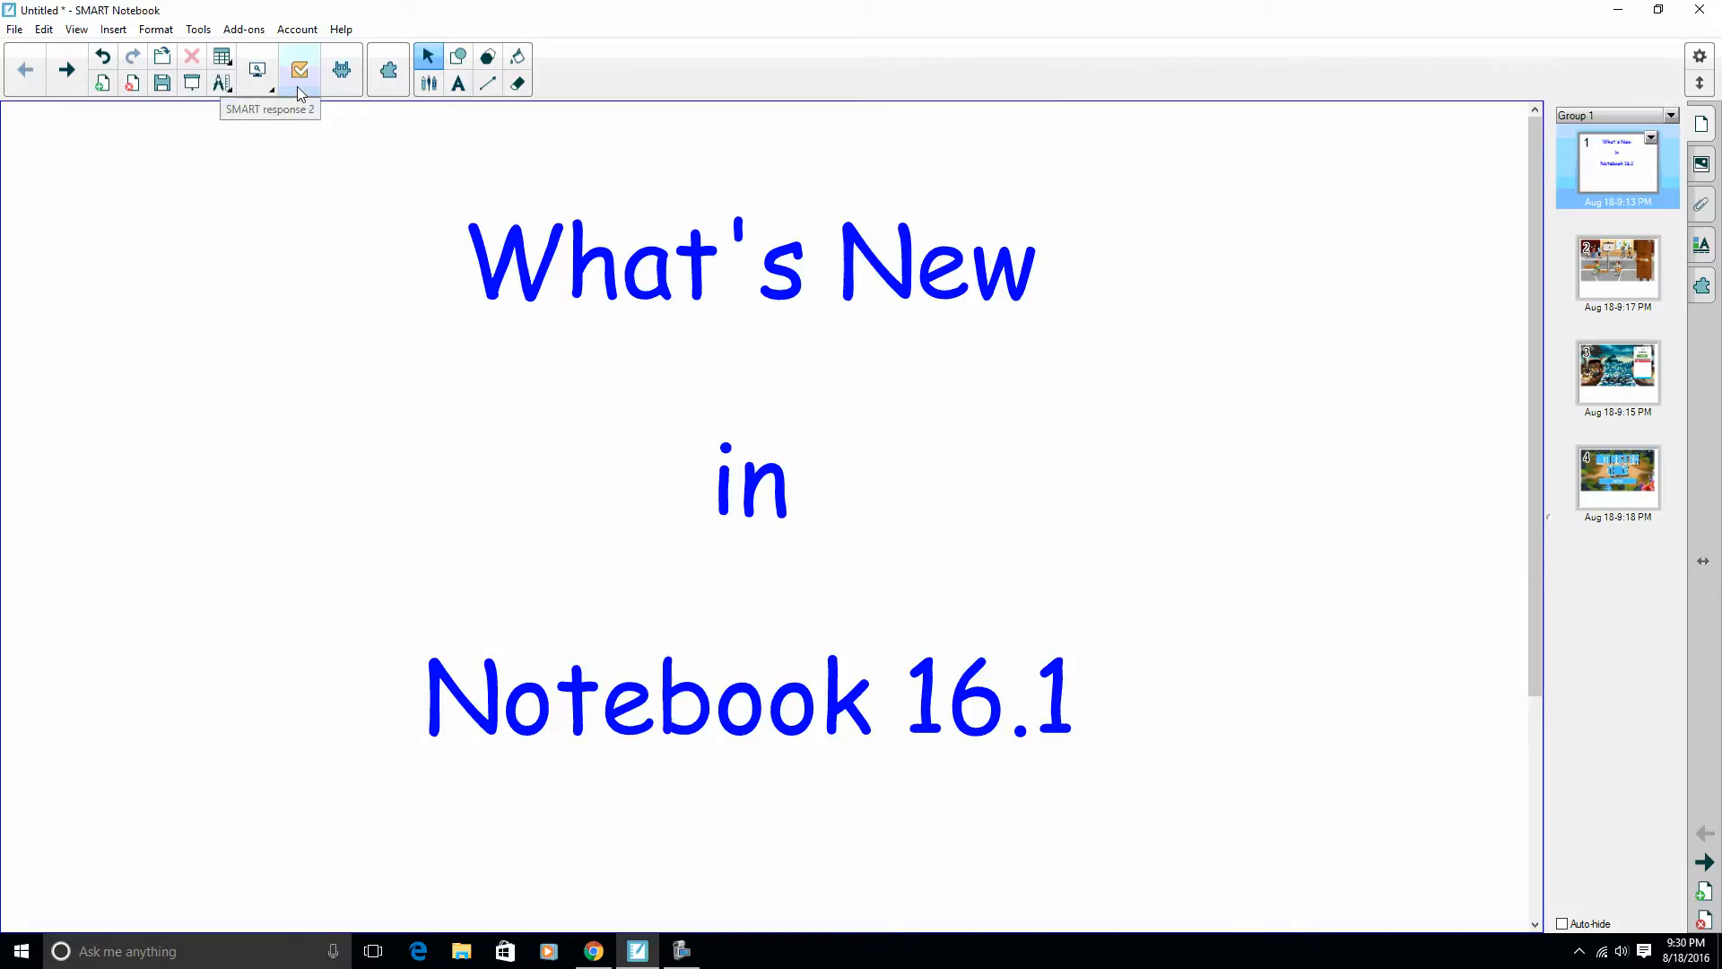
mouse_move(299, 93)
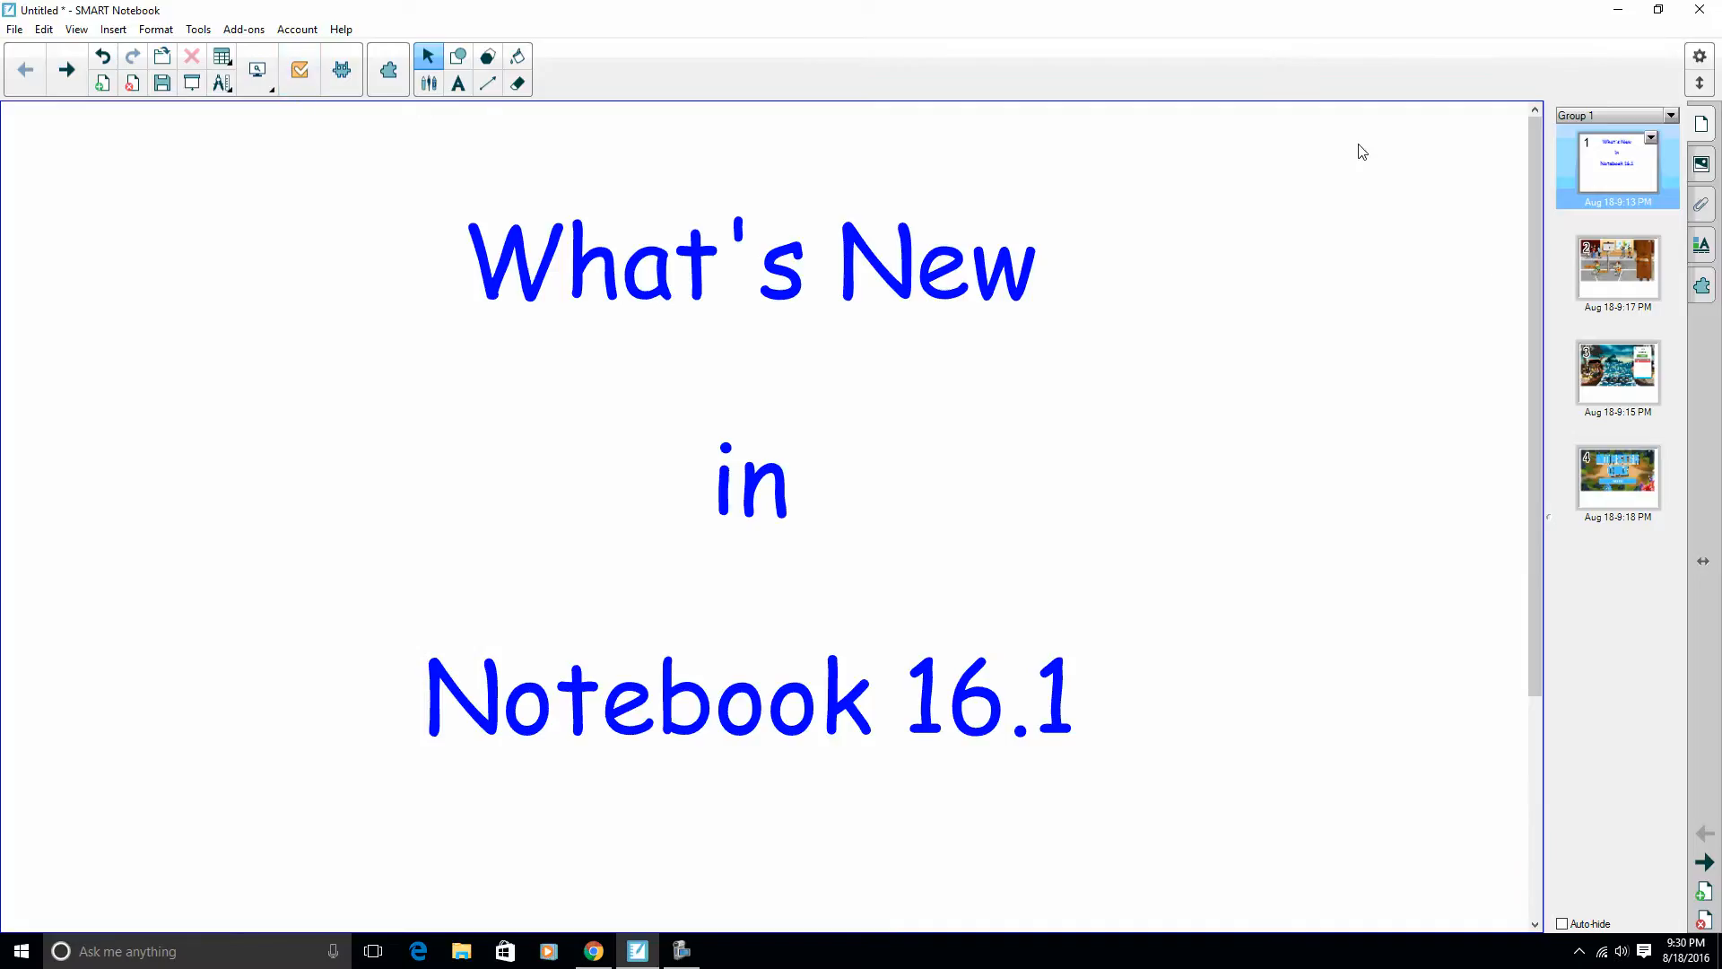
Place 1 and 2 into the first and second ranking slots and check the ranking as correct.
left_click(1617, 269)
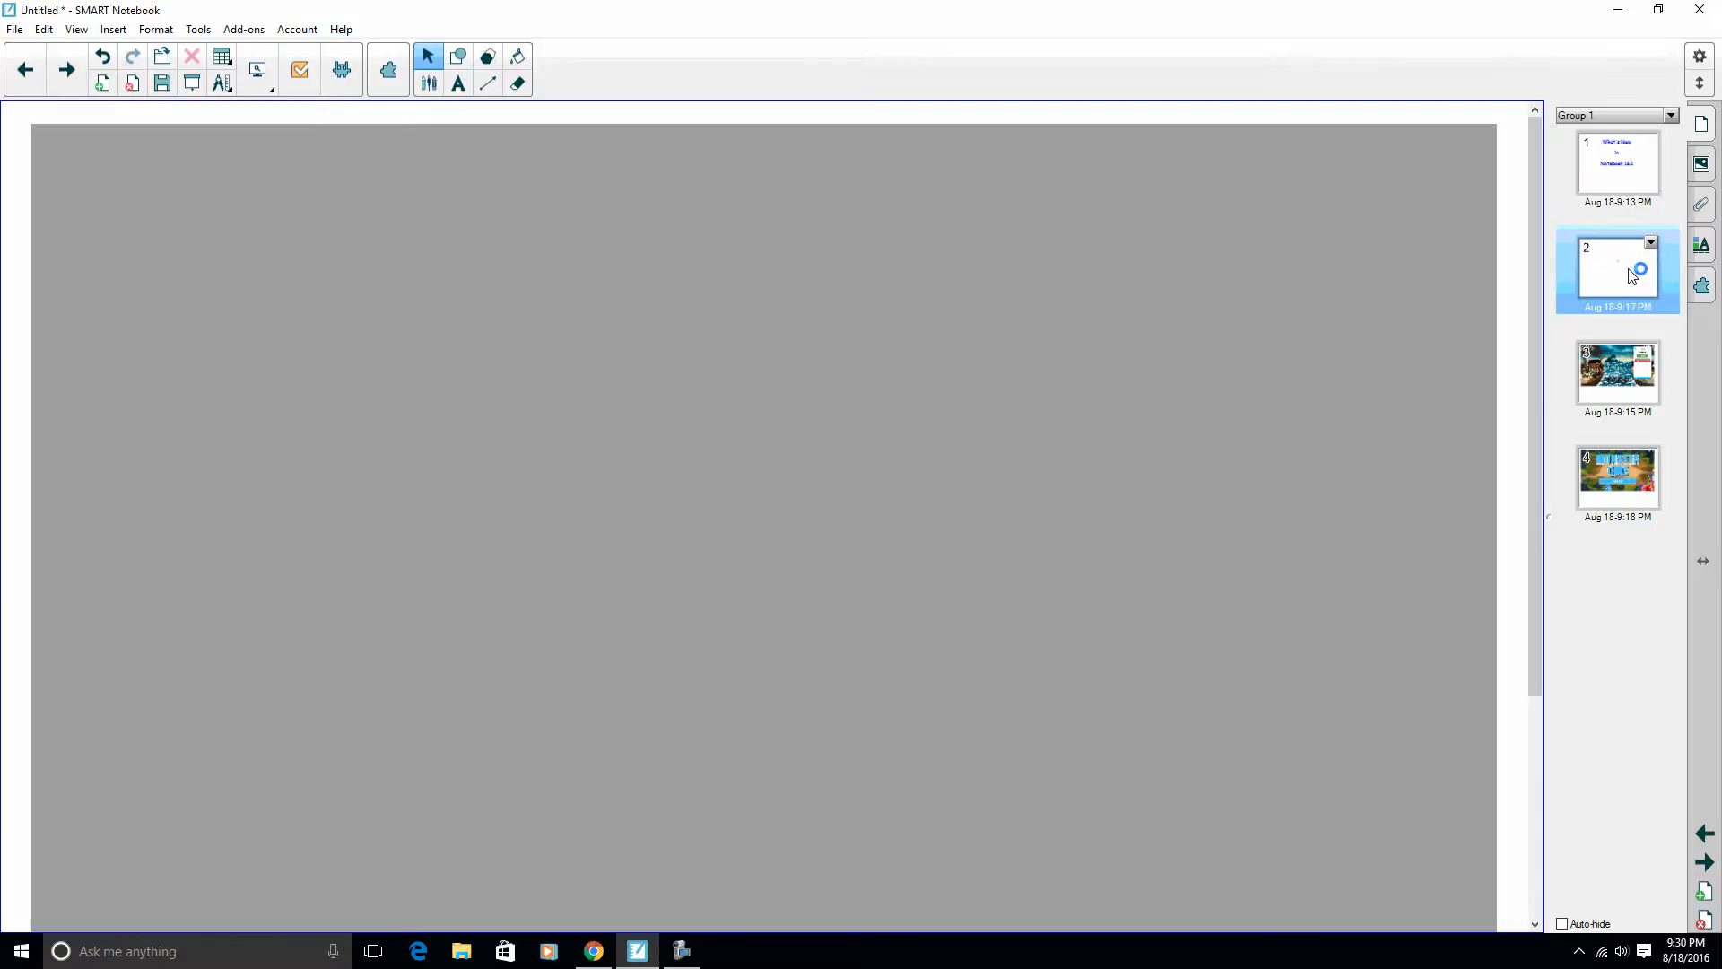
left_click(1616, 271)
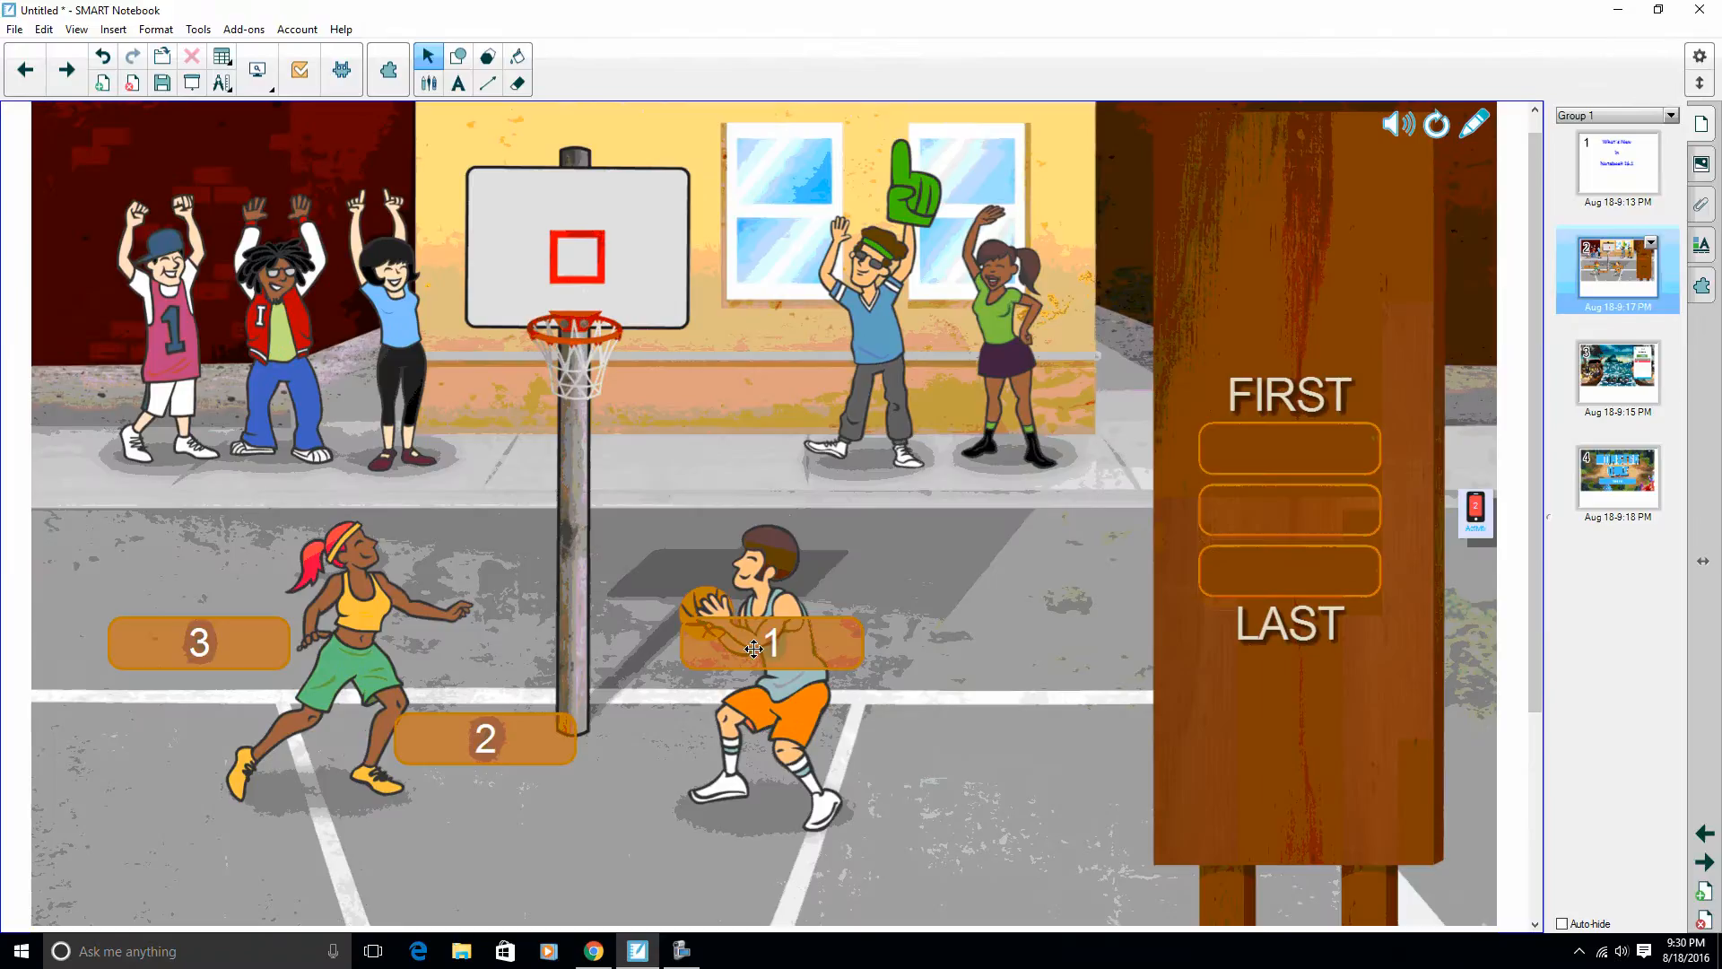
left_click_drag(770, 644, 1288, 449)
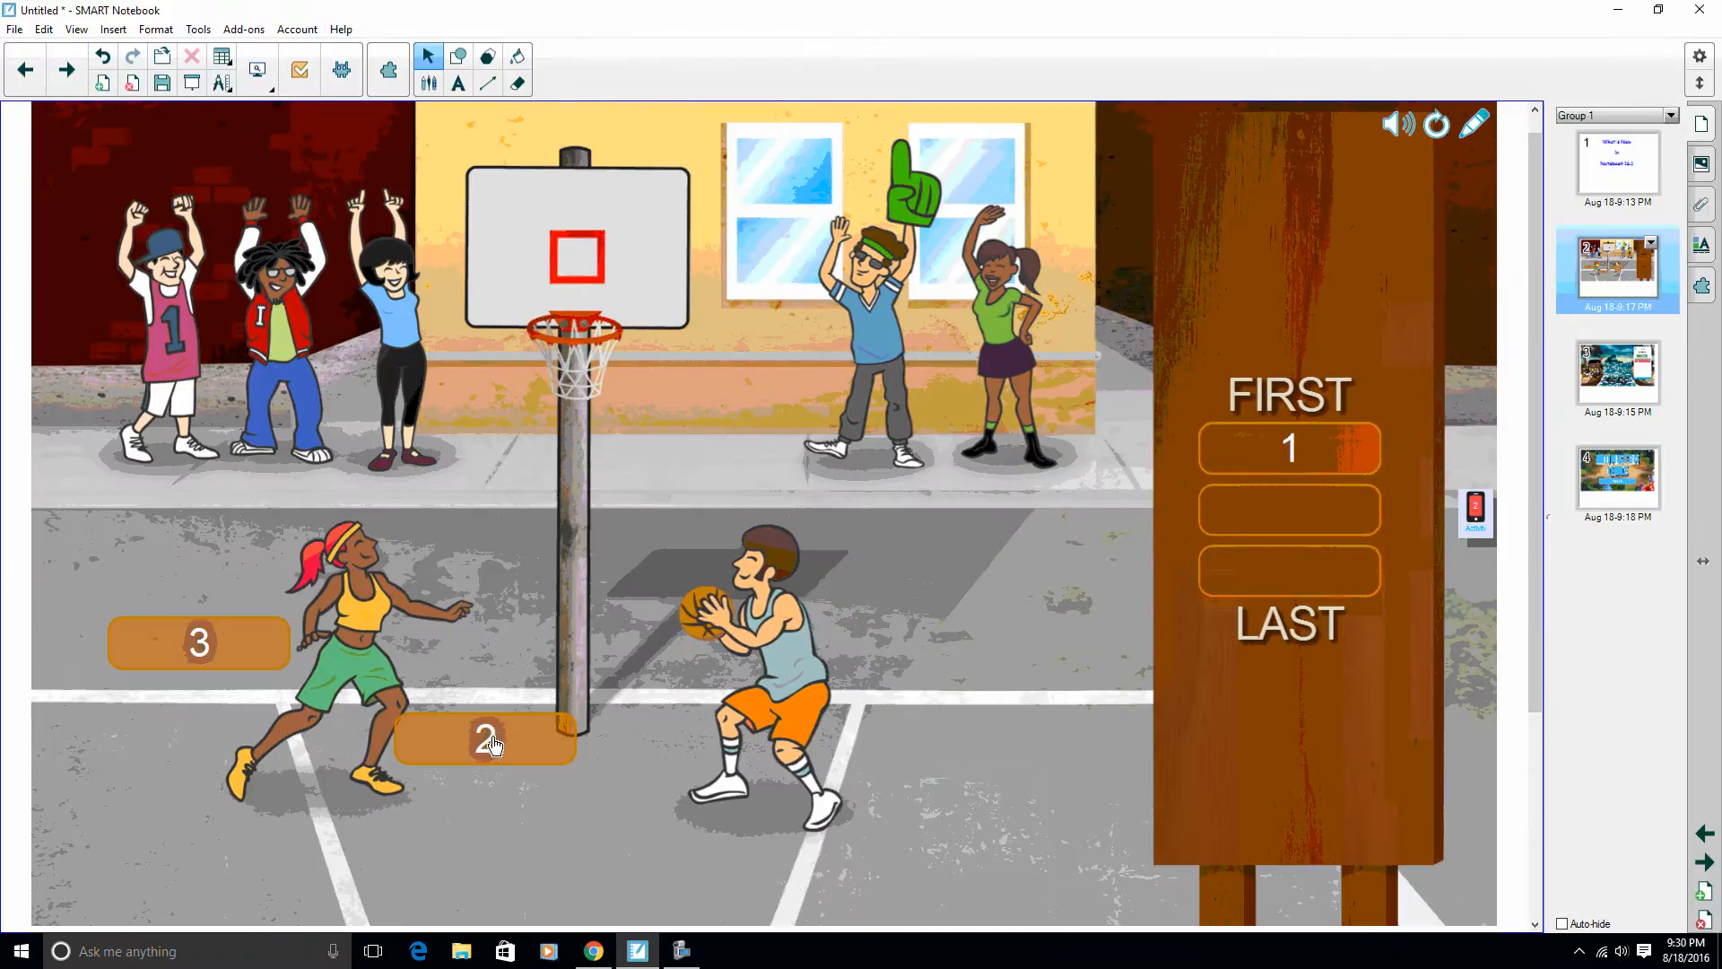
left_click_drag(483, 741, 1289, 508)
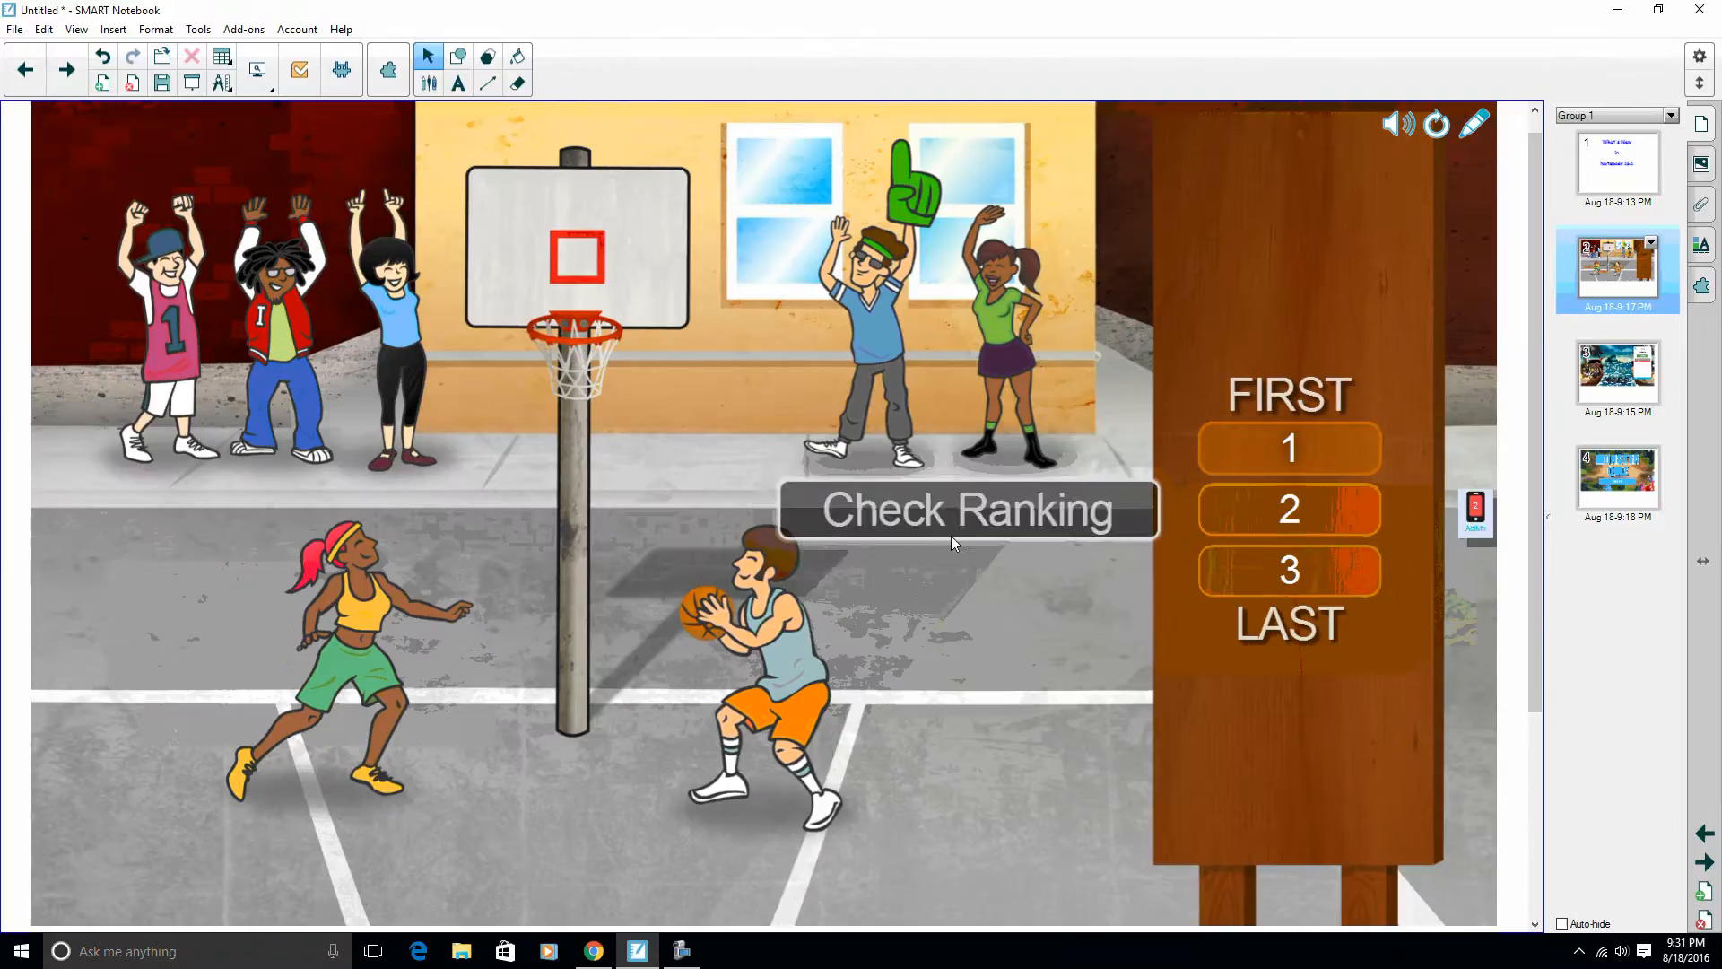
left_click(965, 508)
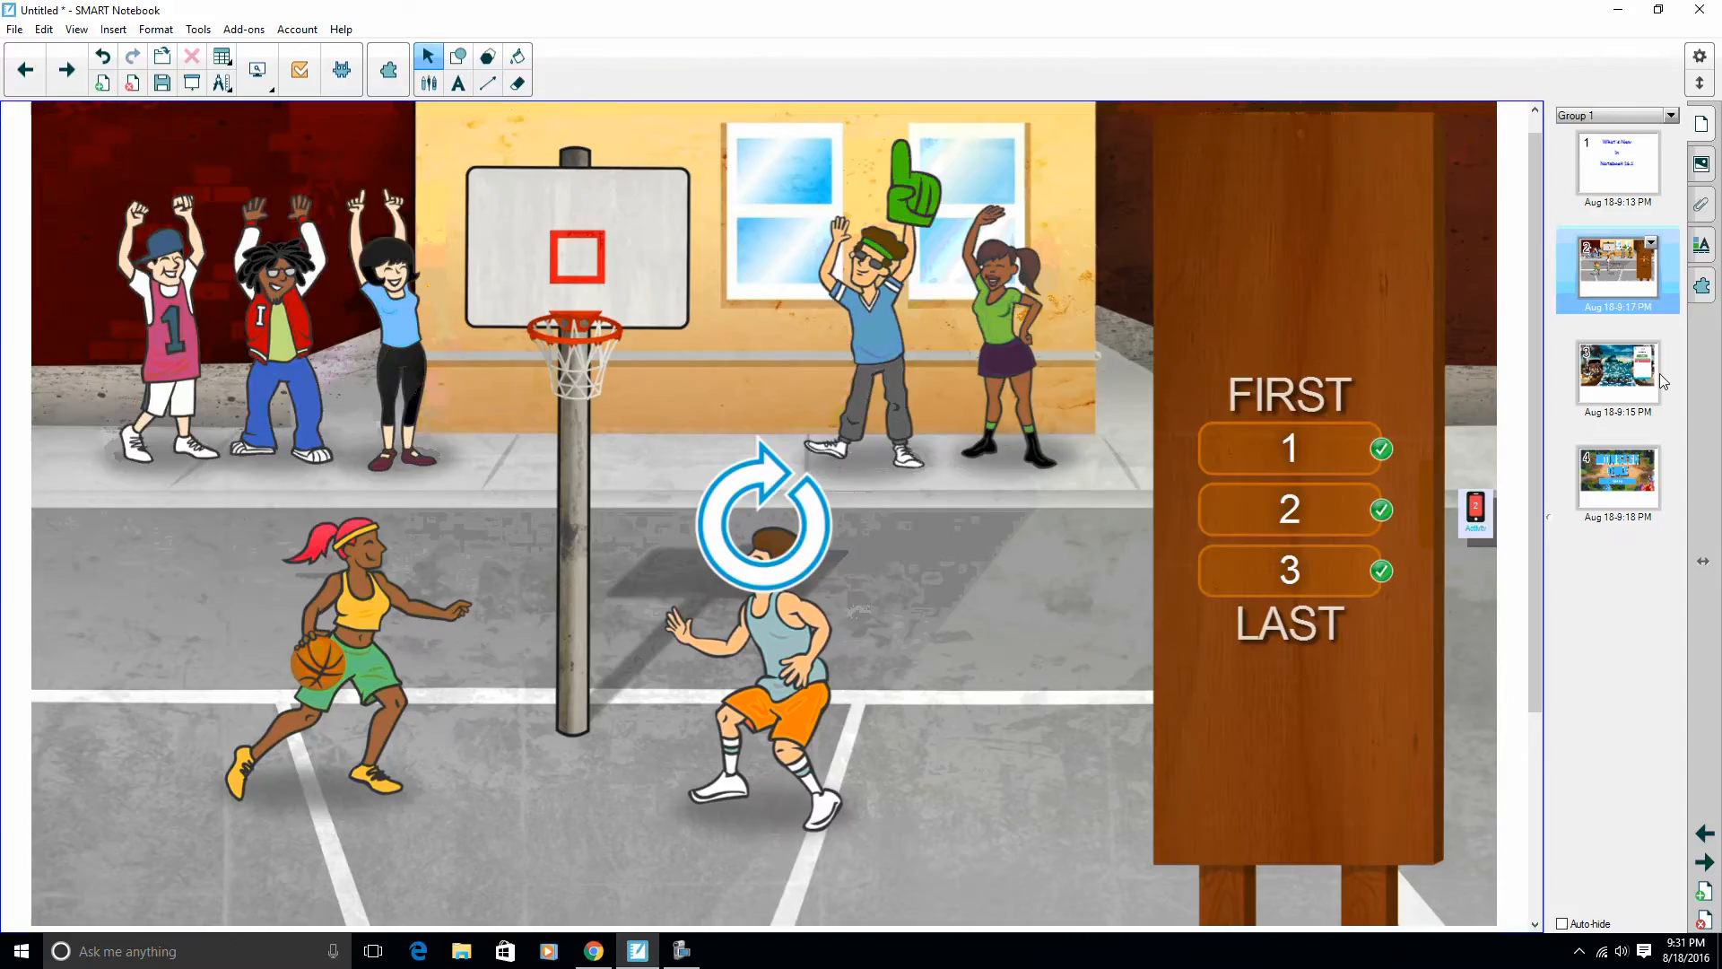
left_click(1617, 373)
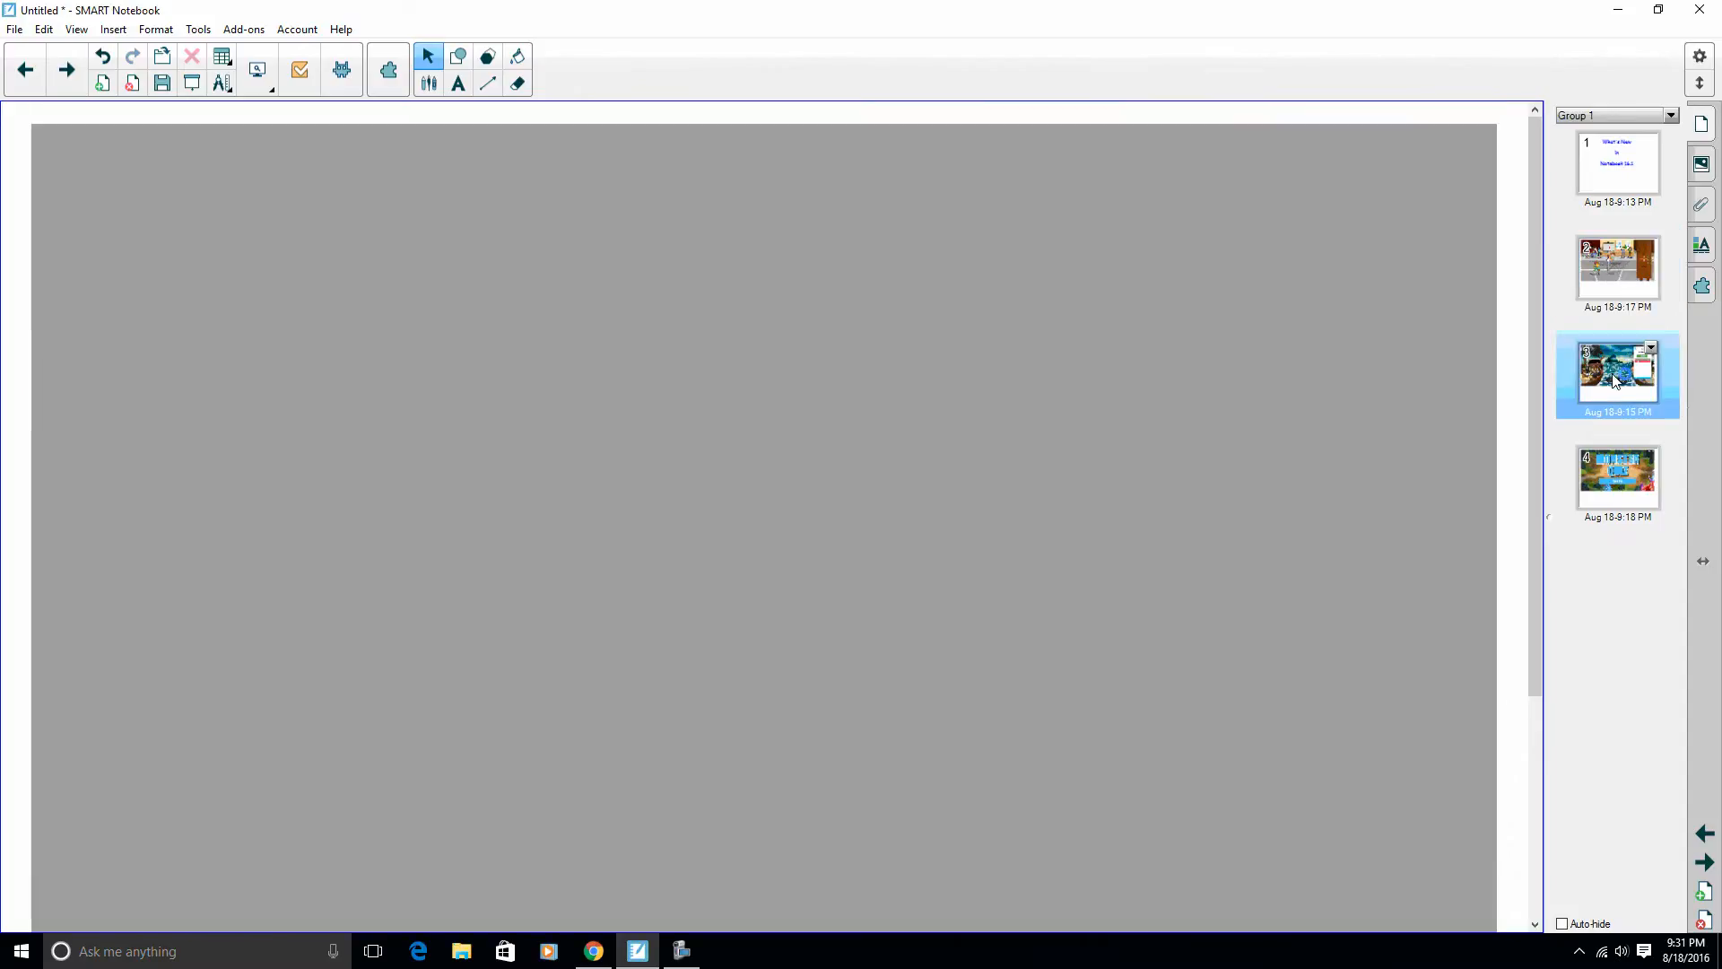
Sort the word Swim onto a pirate ship, then restart the activity with reshuffled words.
left_click(1616, 375)
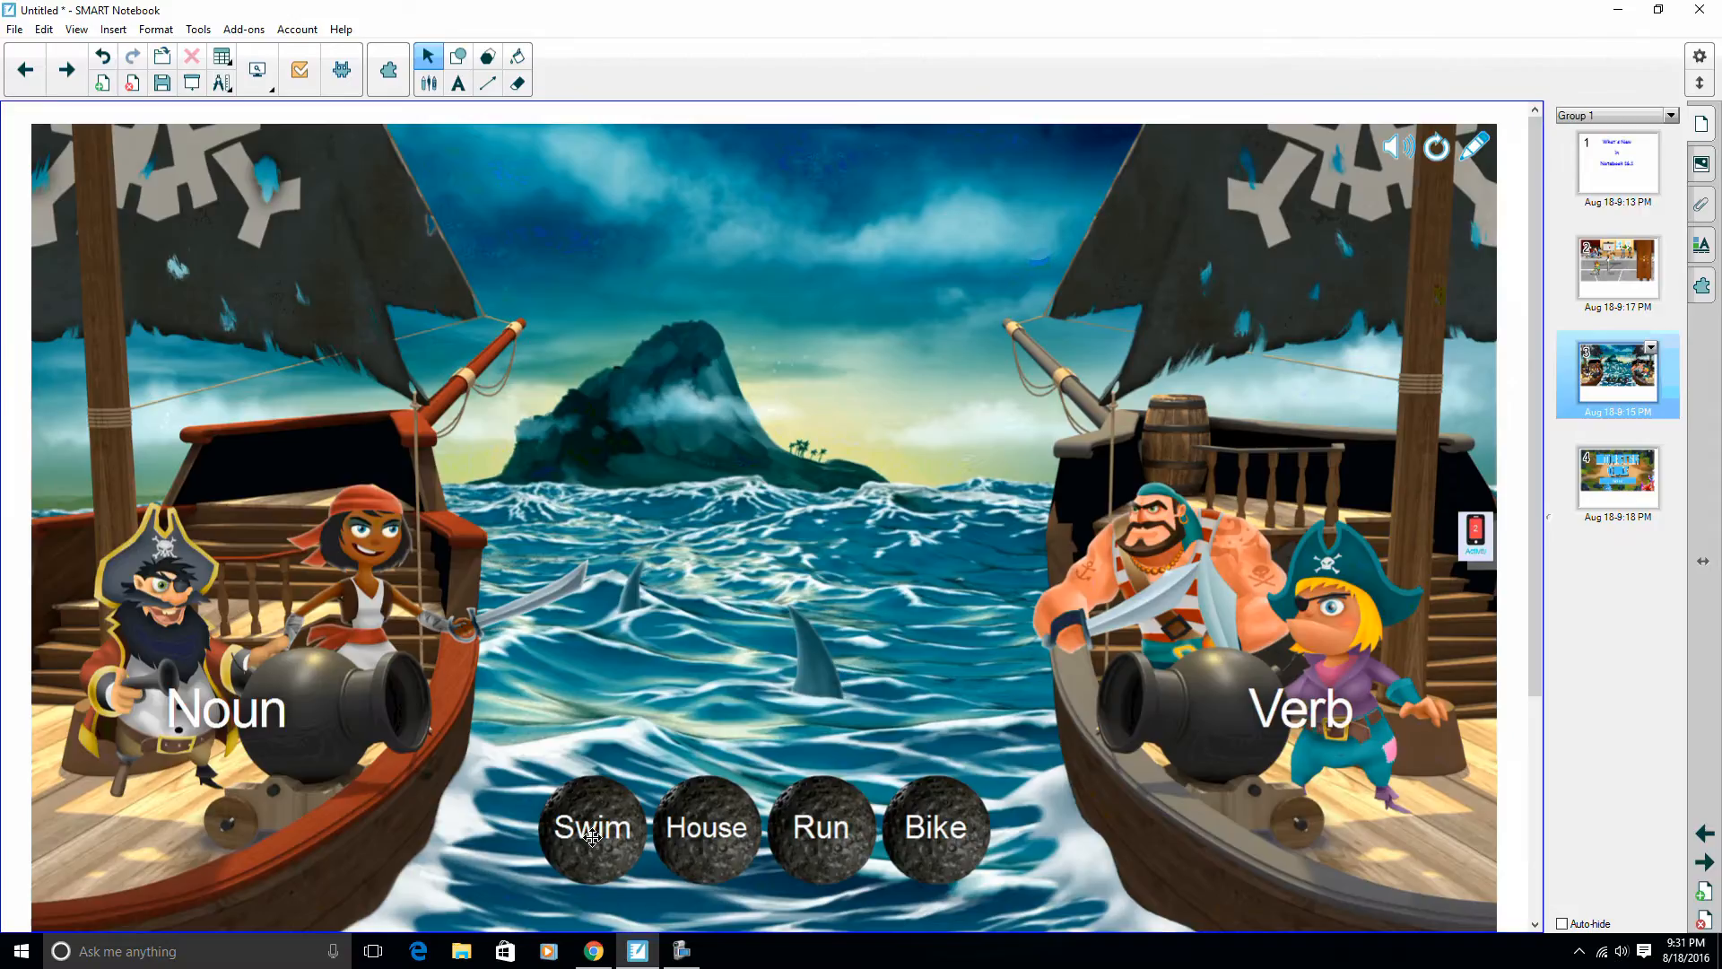
left_click_drag(590, 827, 1252, 689)
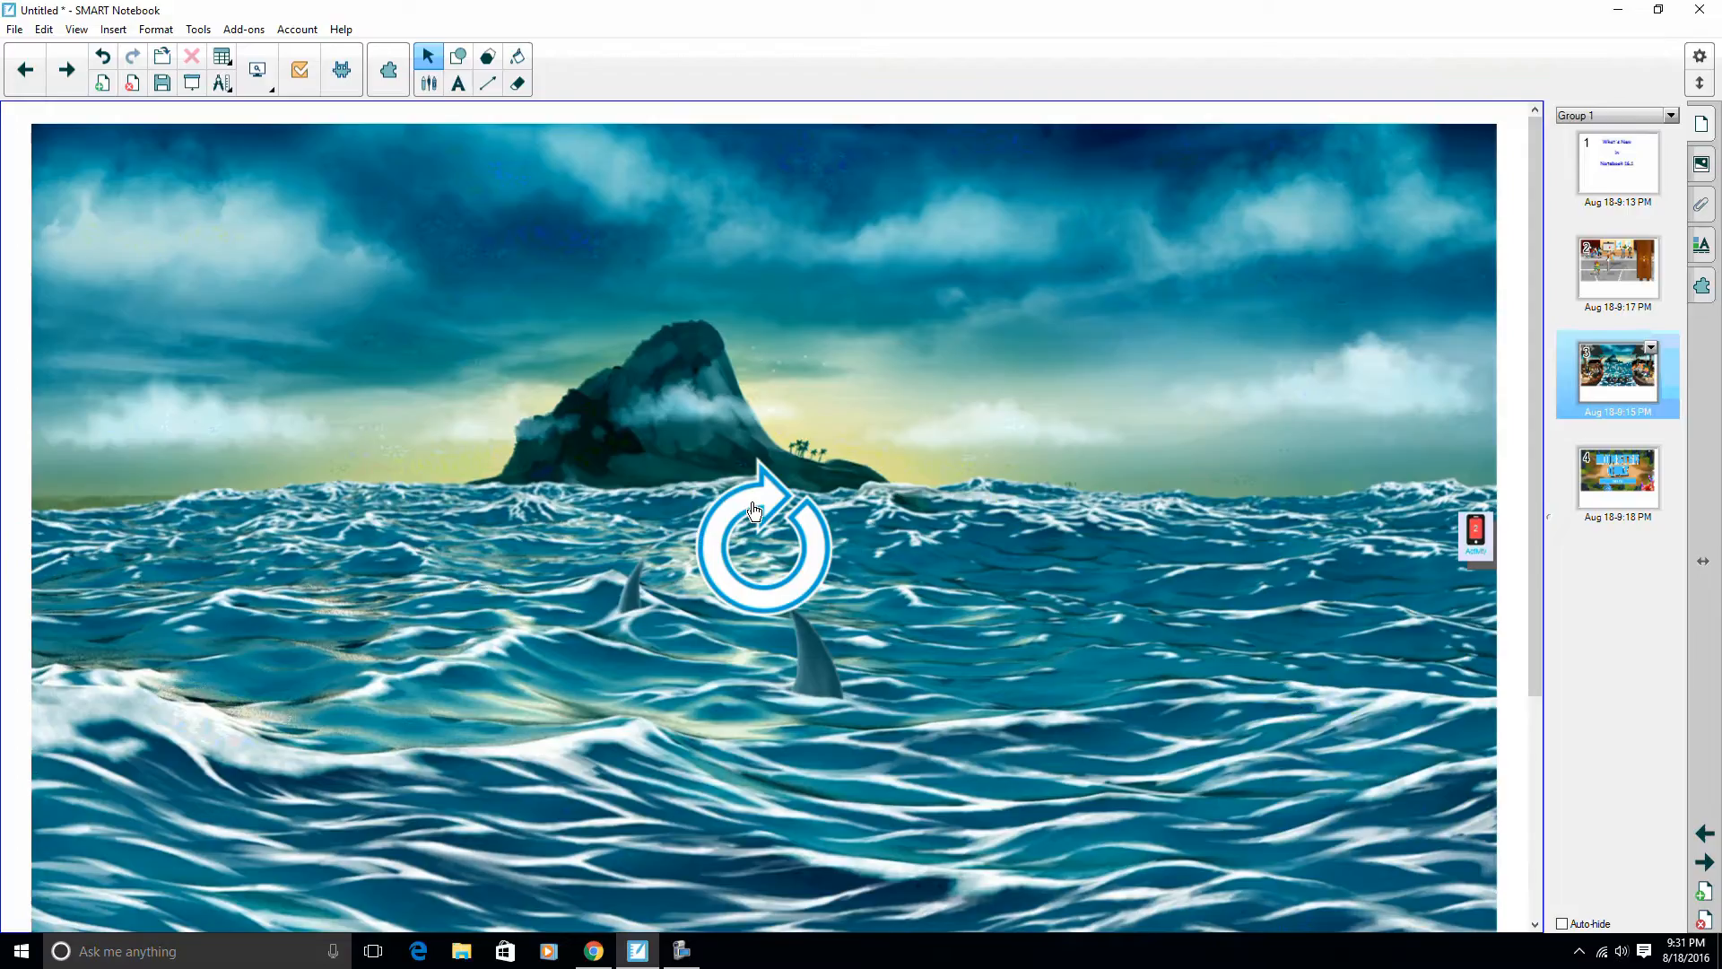
left_click(764, 544)
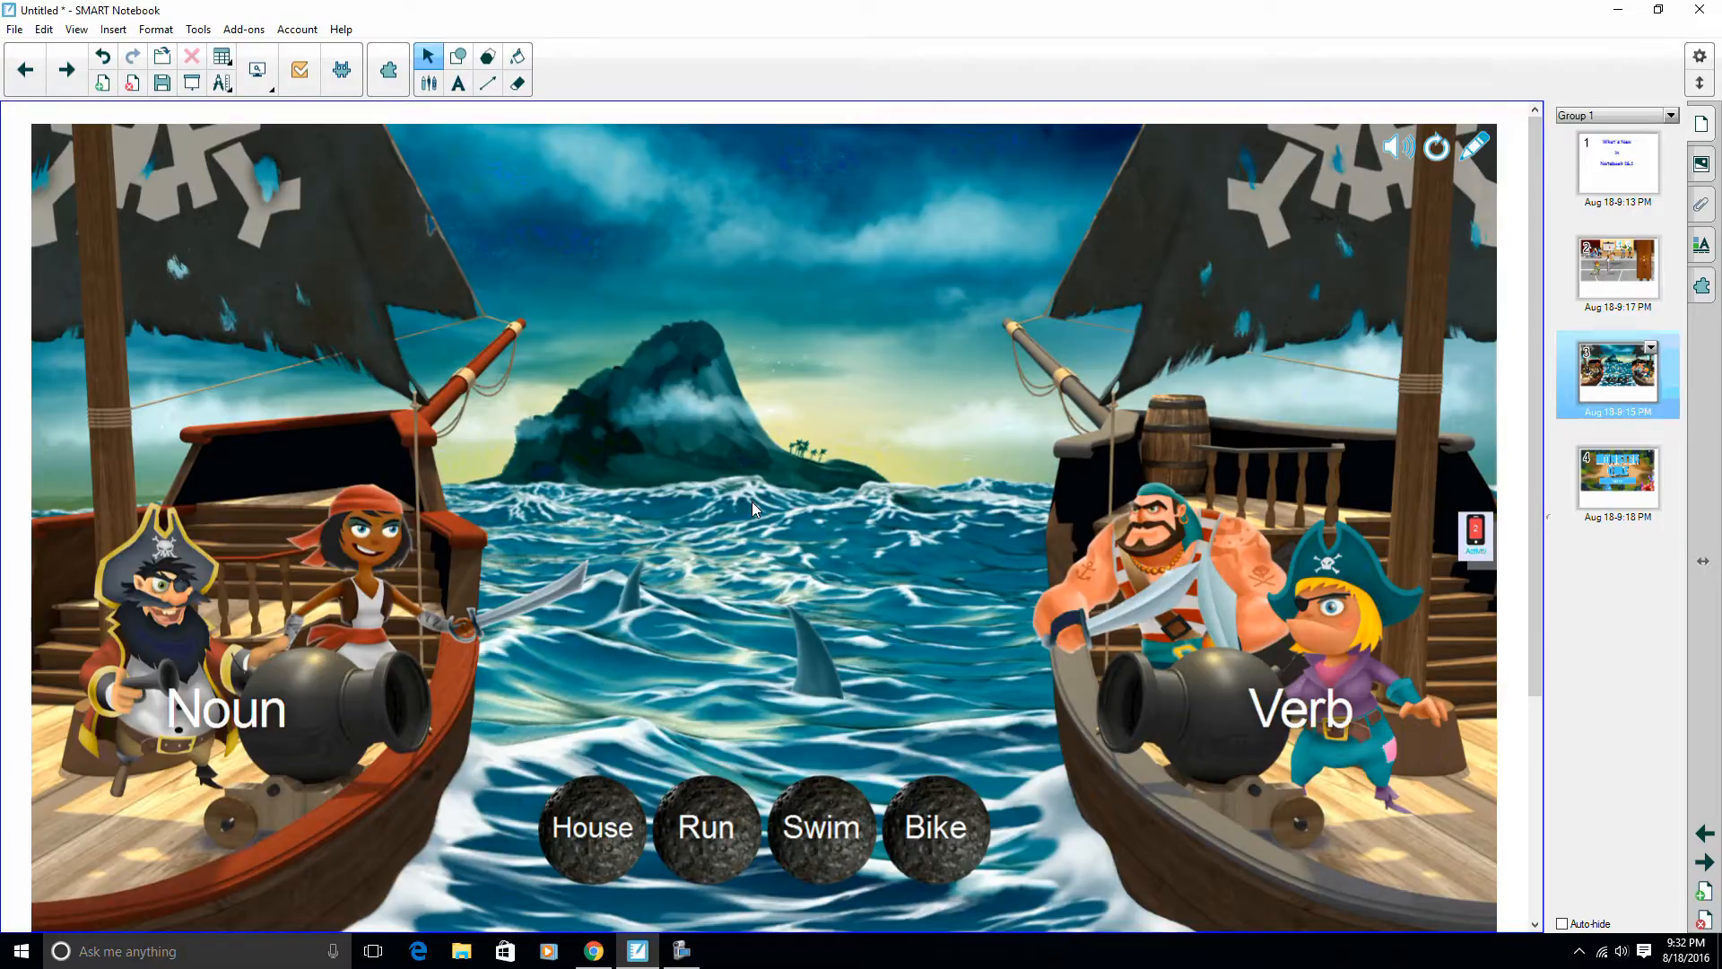
mouse_move(1410, 513)
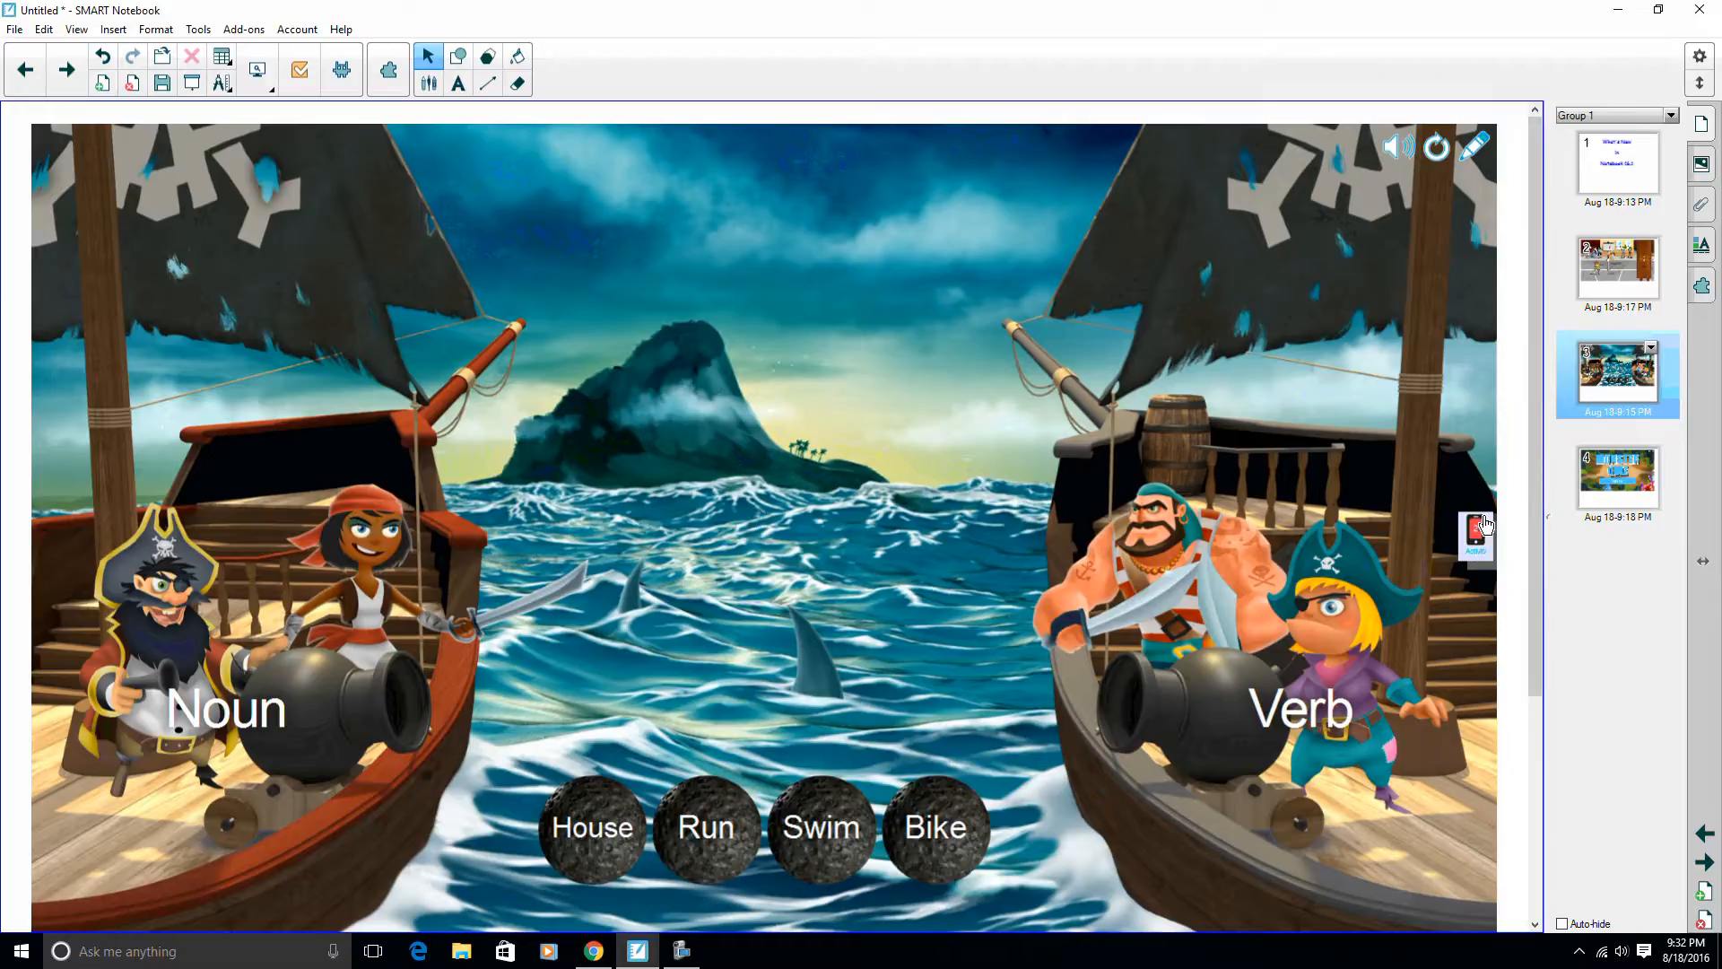
Start the pirate activity for connected students from the classlab panel and go to the student browser.
left_click(1476, 535)
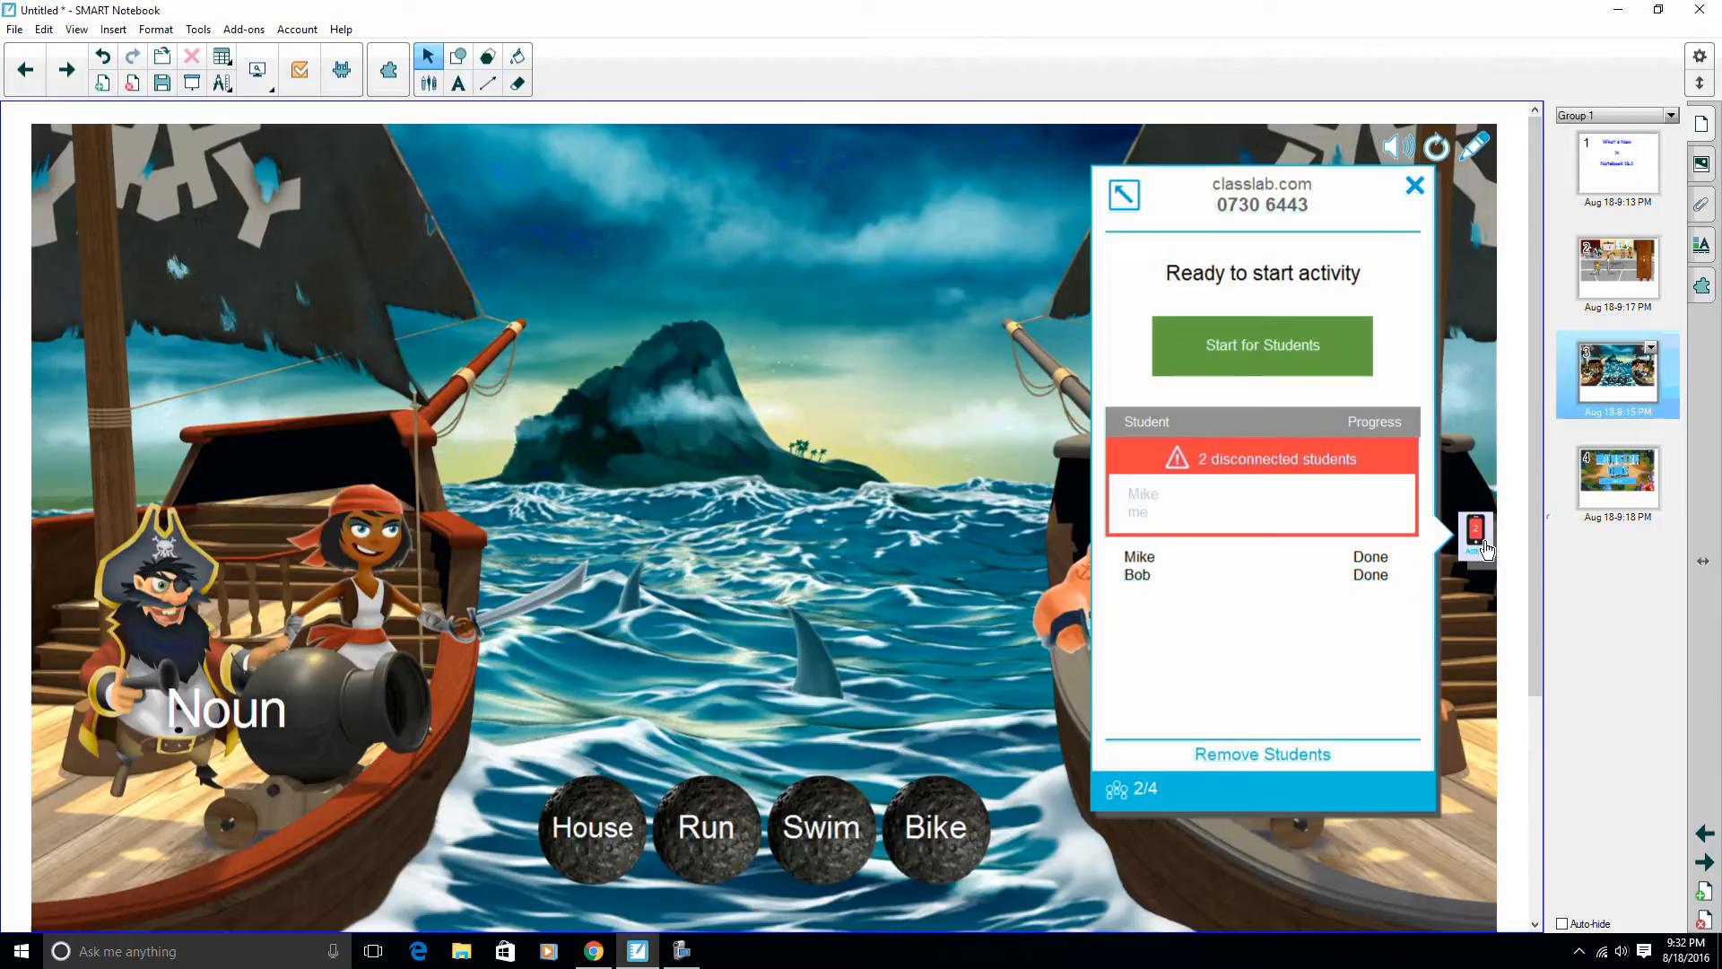
mouse_move(1258, 644)
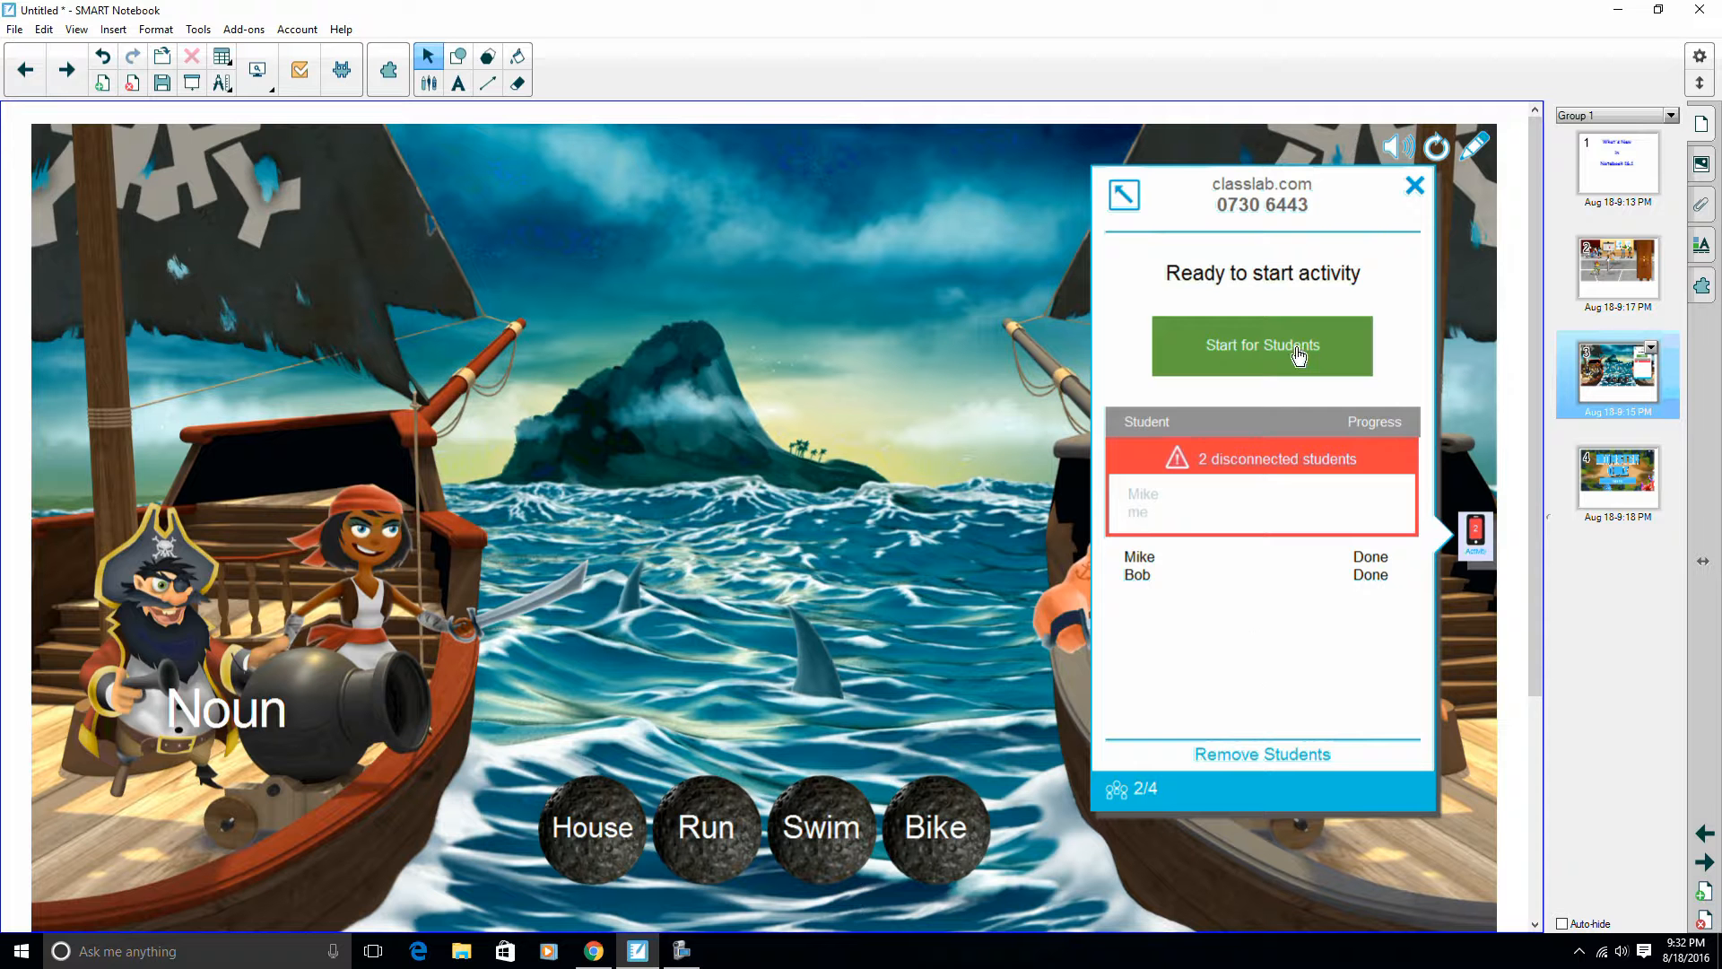
left_click(1261, 344)
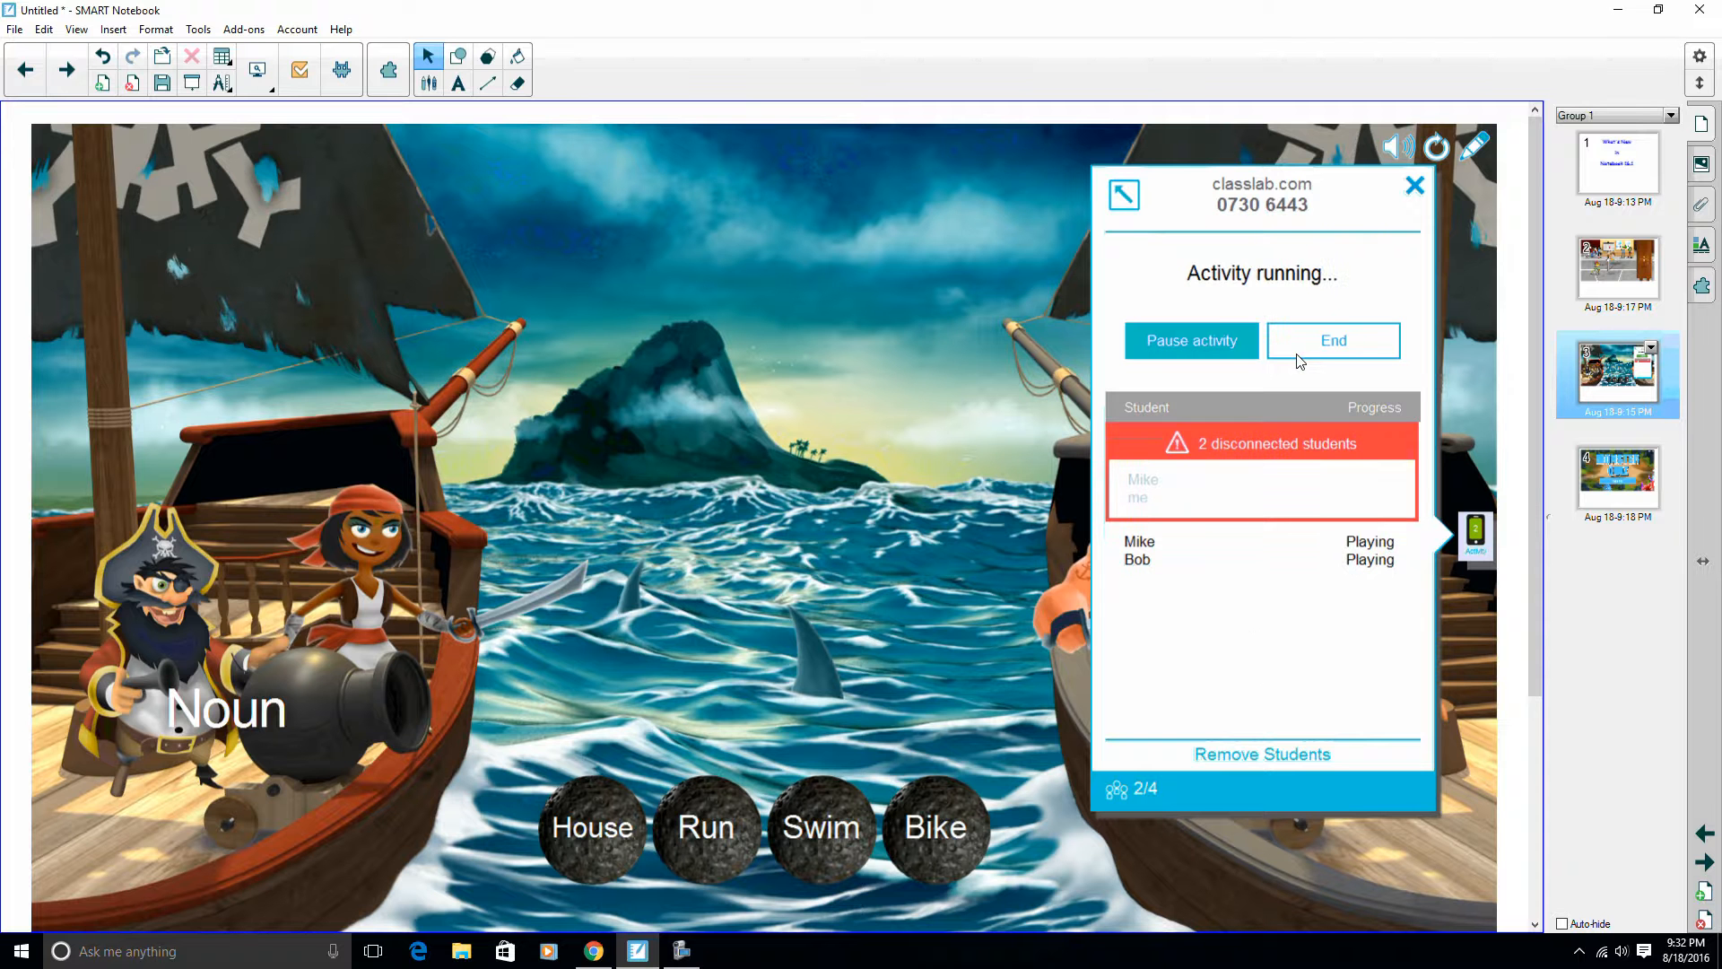
left_click(1333, 341)
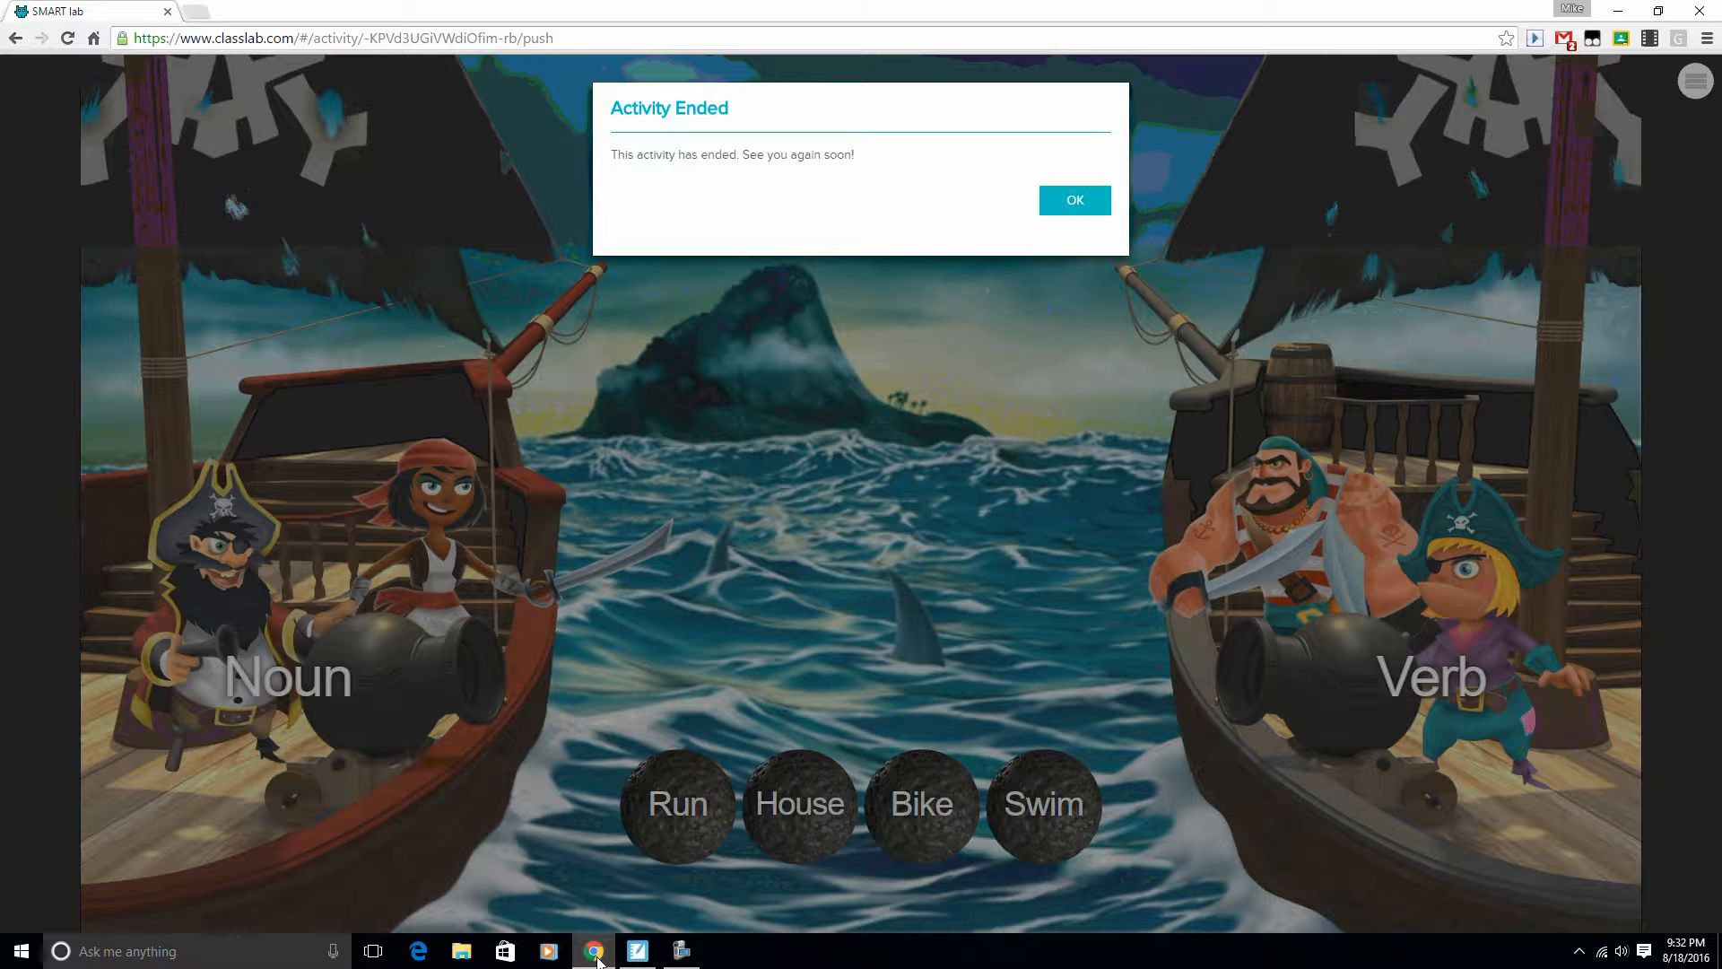
Dismiss the Activity Ended notice to reveal the student's pirate Noun/Verb game.
left_click(1072, 199)
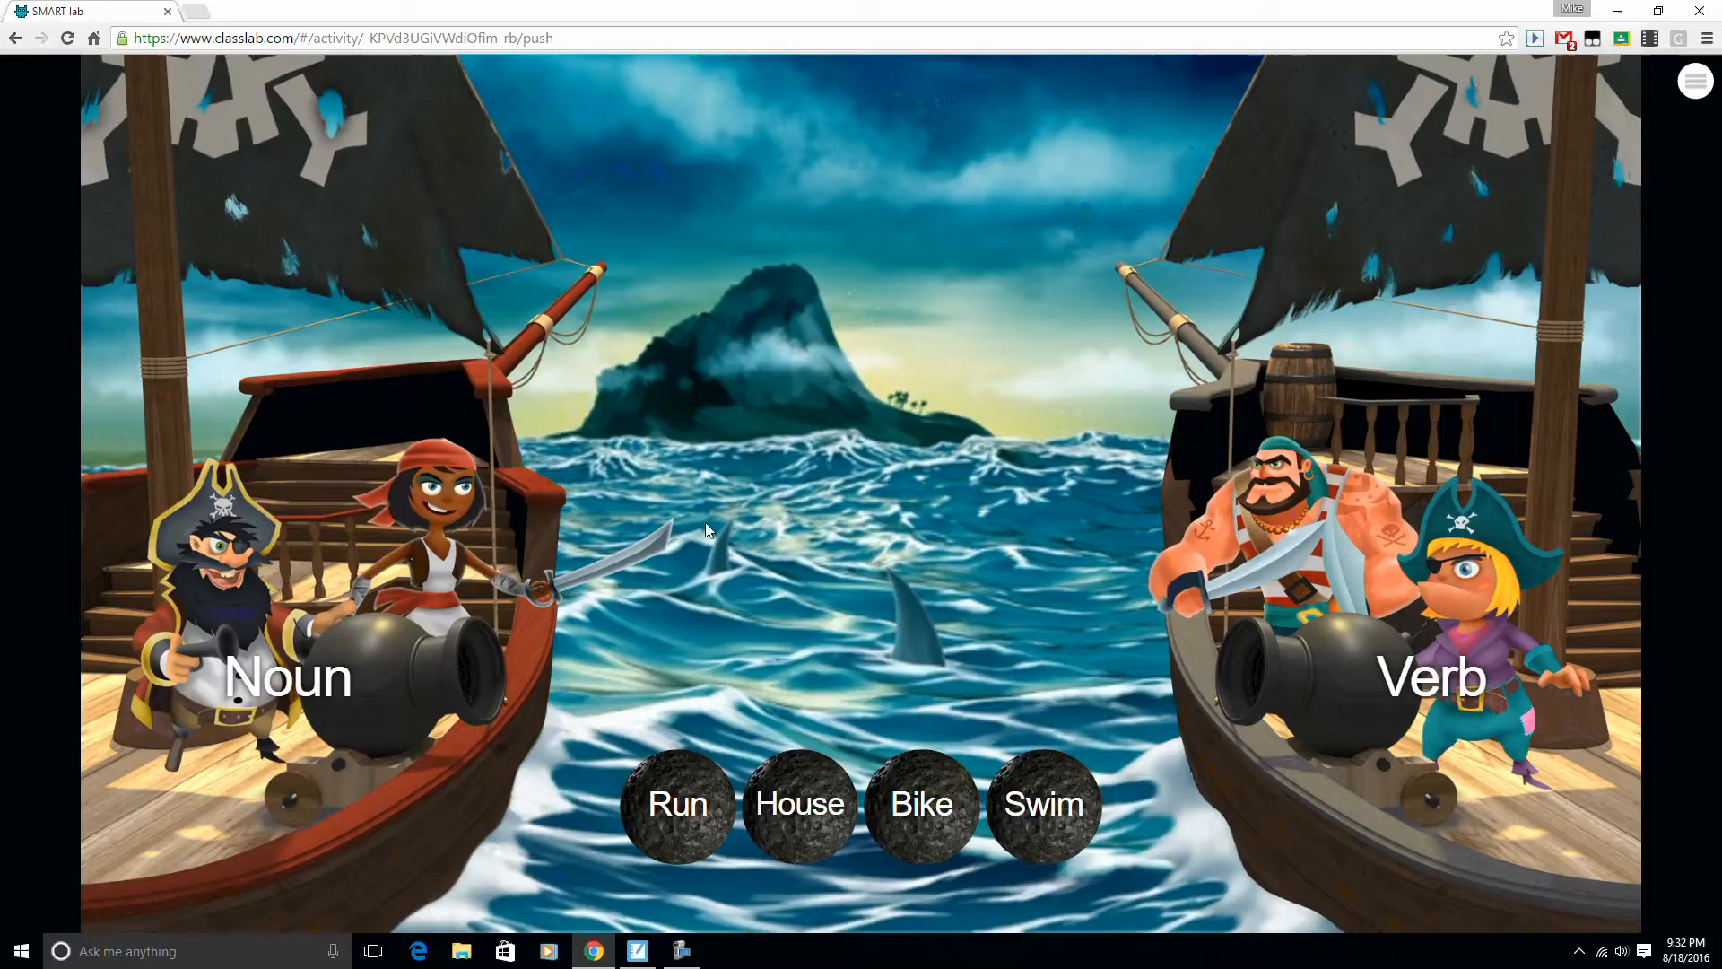
mouse_move(639, 362)
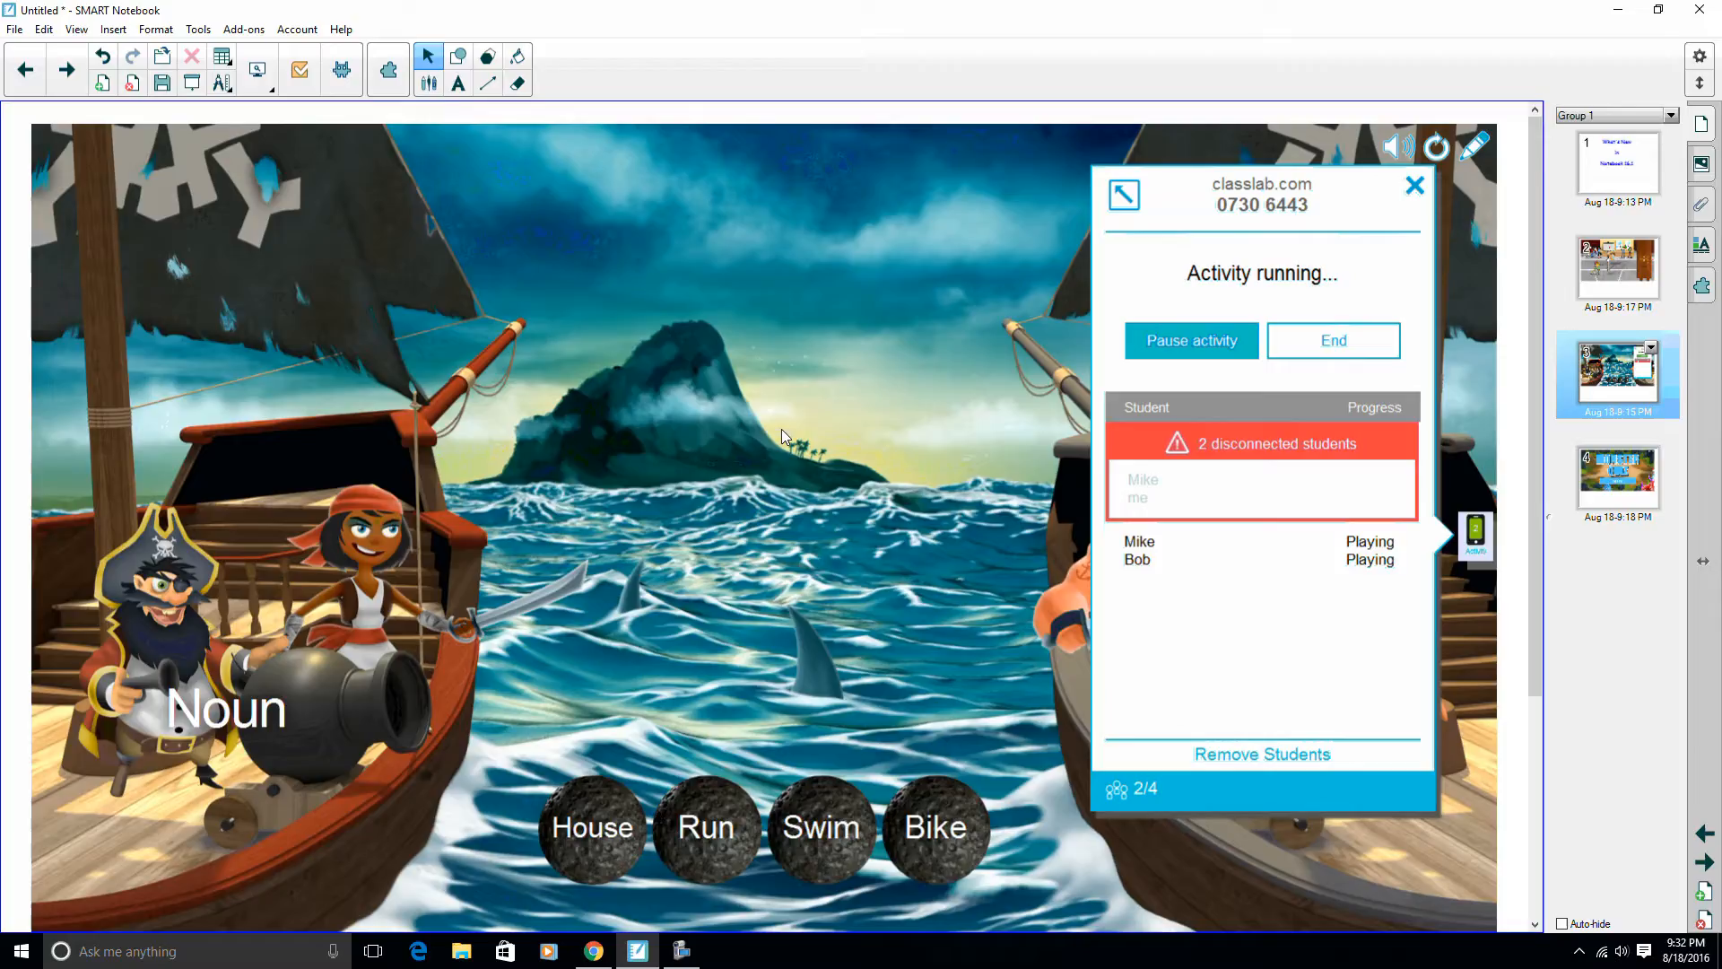
mouse_move(802, 478)
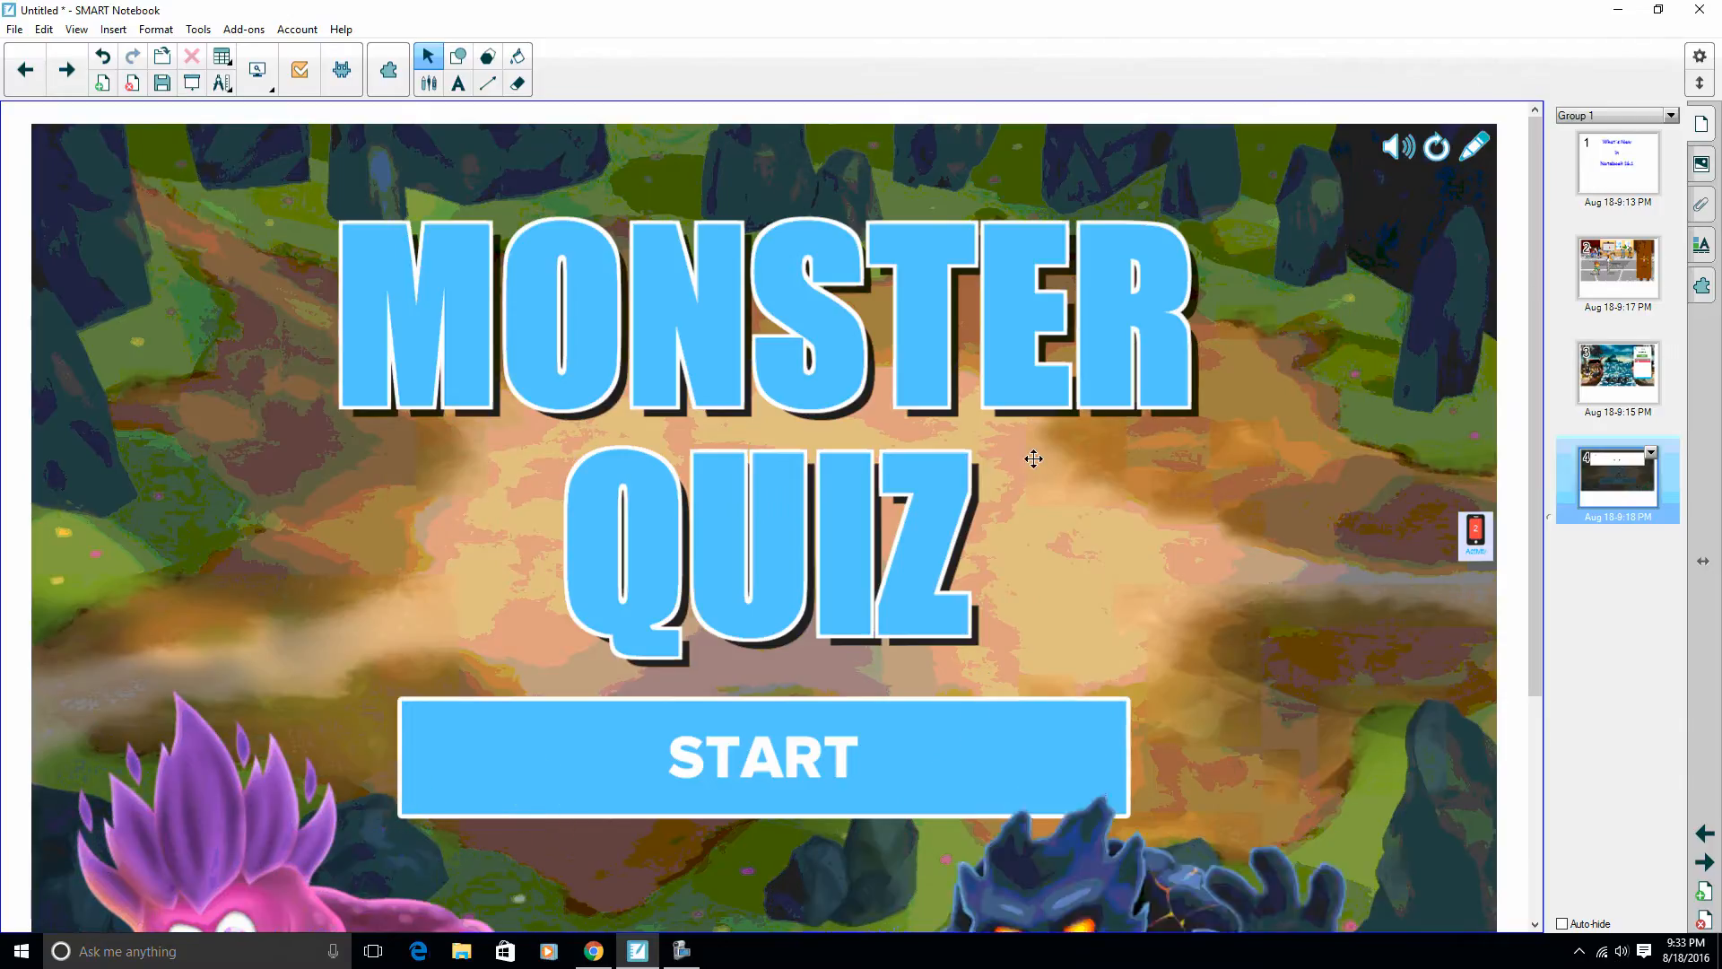
Start the Monster Quiz replacing the running activity, then choose Divide Into Teams for Mike and Bob.
left_click(760, 757)
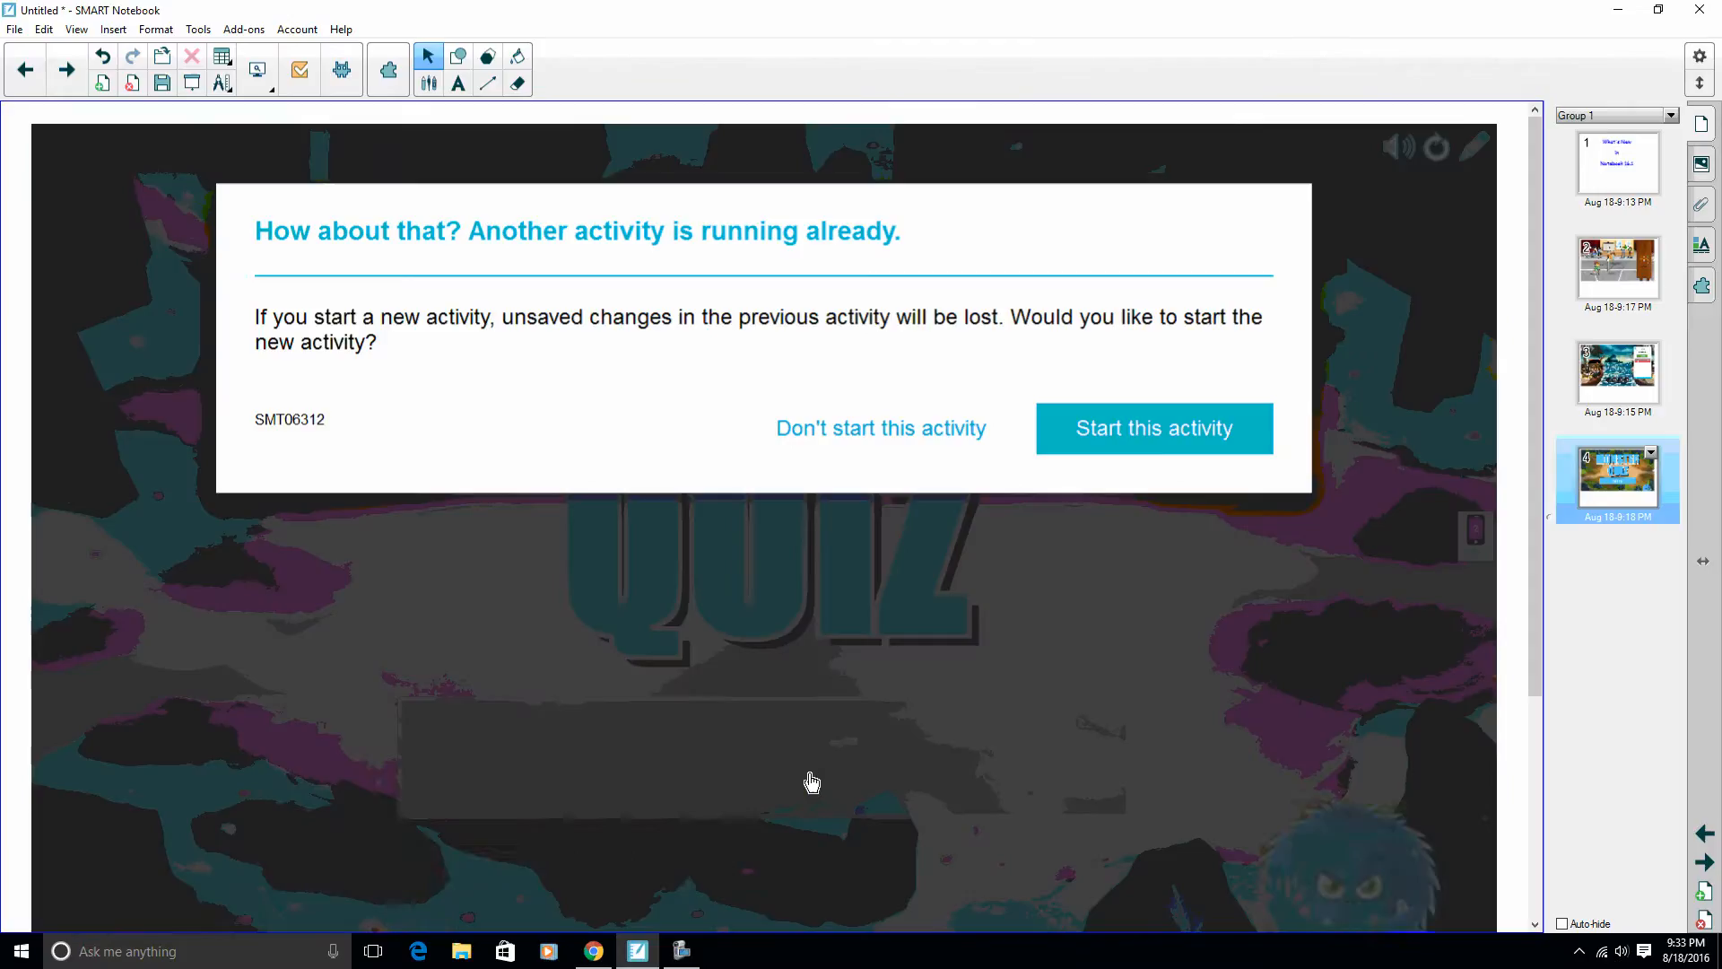
left_click(1154, 427)
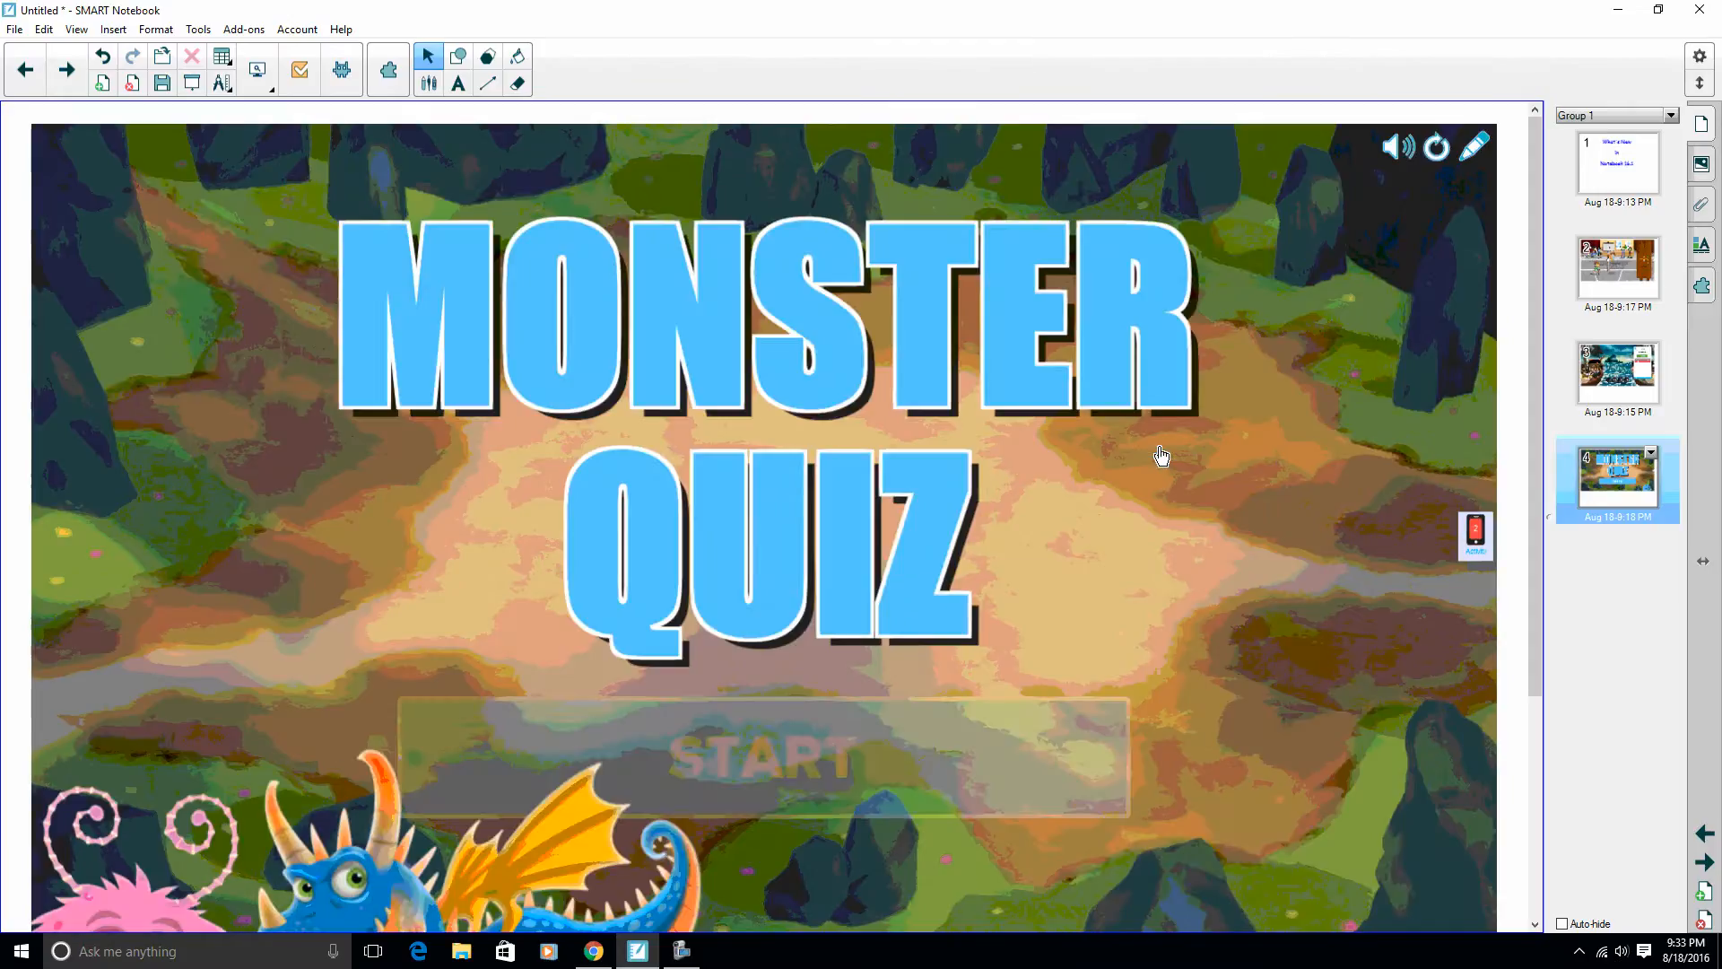
left_click(761, 756)
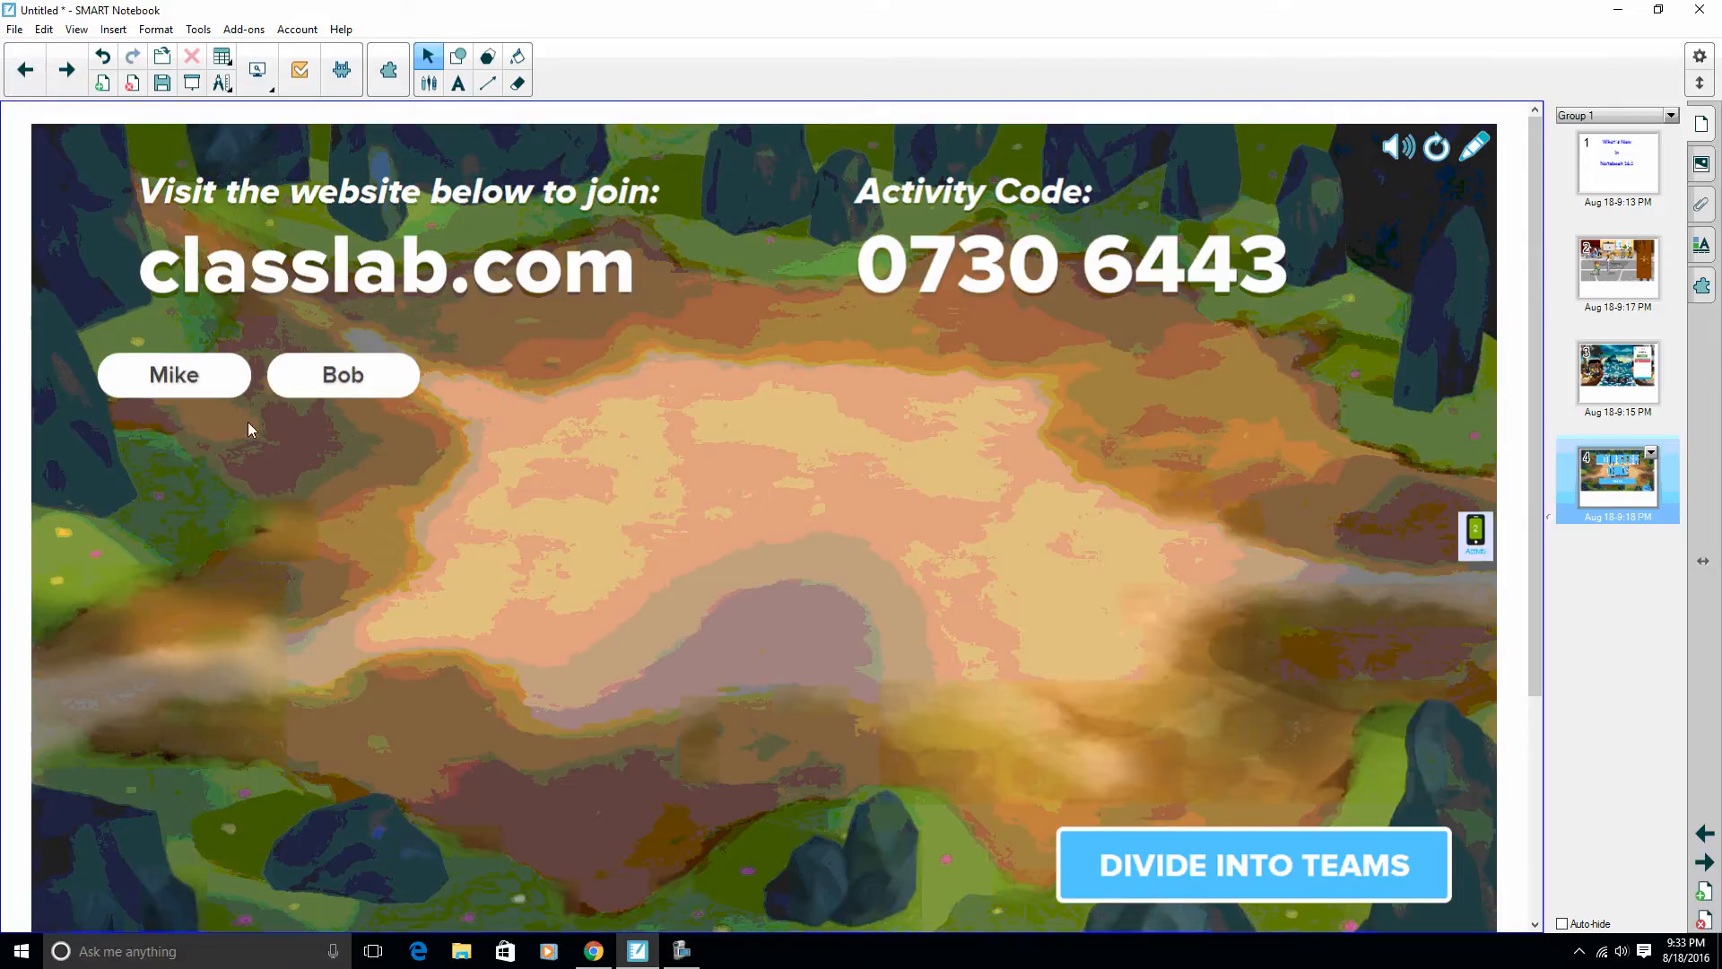
mouse_move(477, 522)
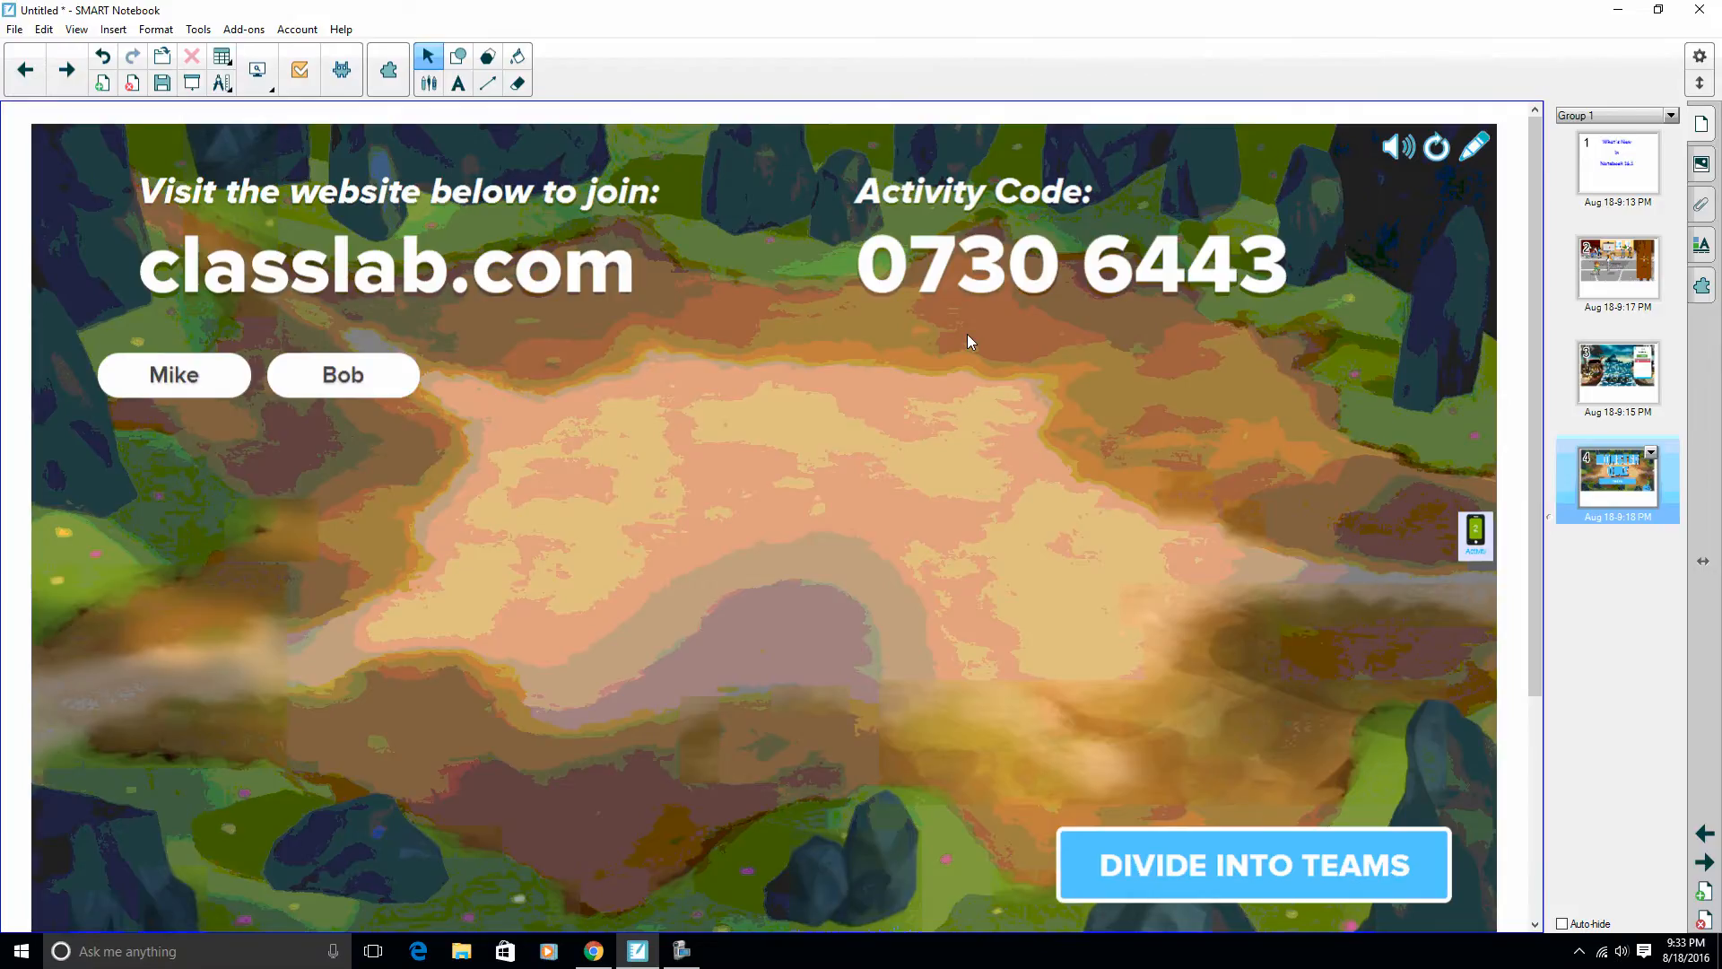
mouse_move(985, 350)
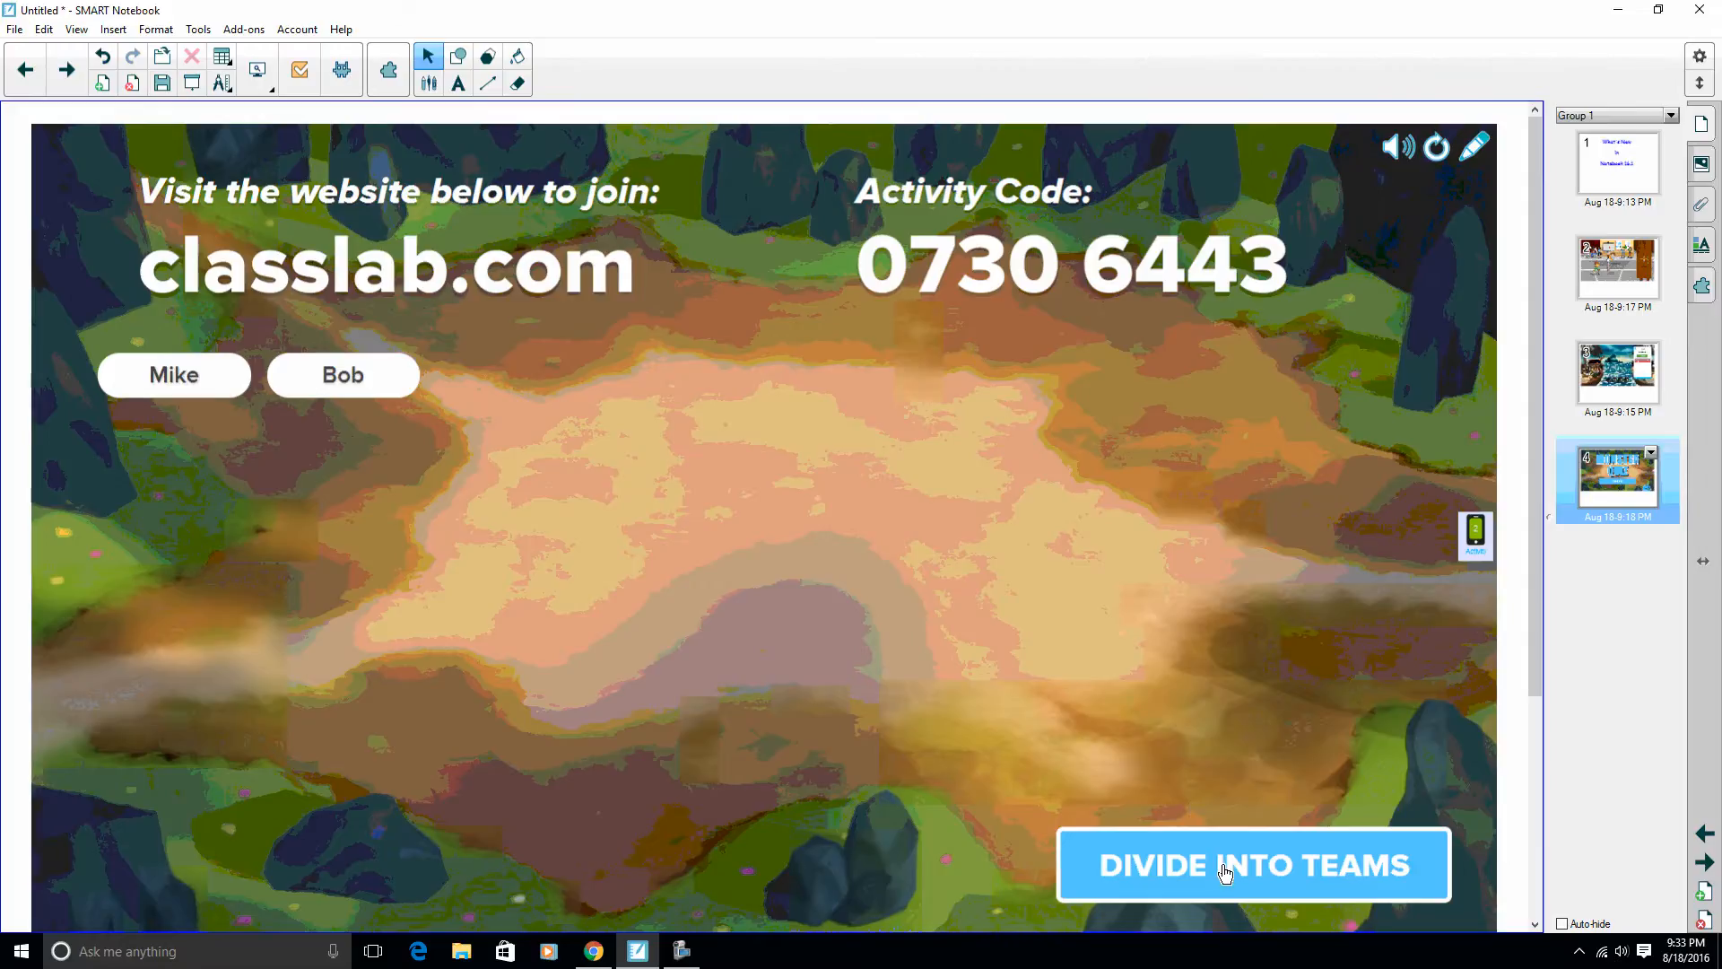
left_click(1252, 864)
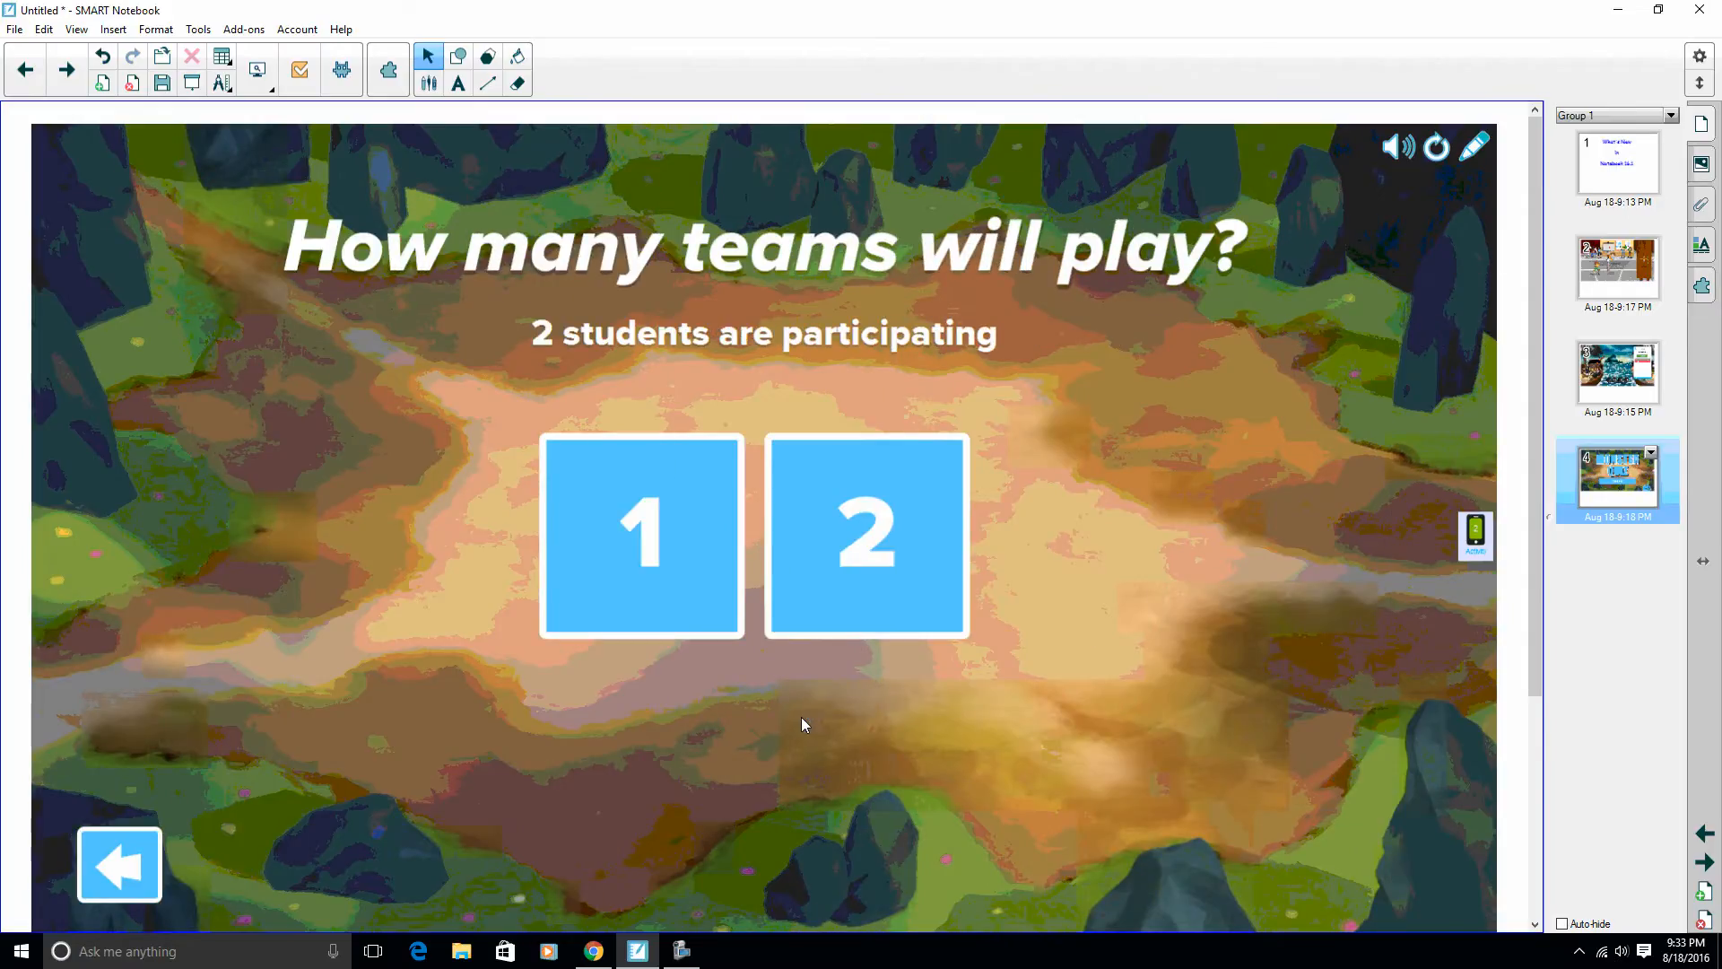
Choose two teams, assign a student to Lava Slingers, and start the quiz.
left_click(865, 536)
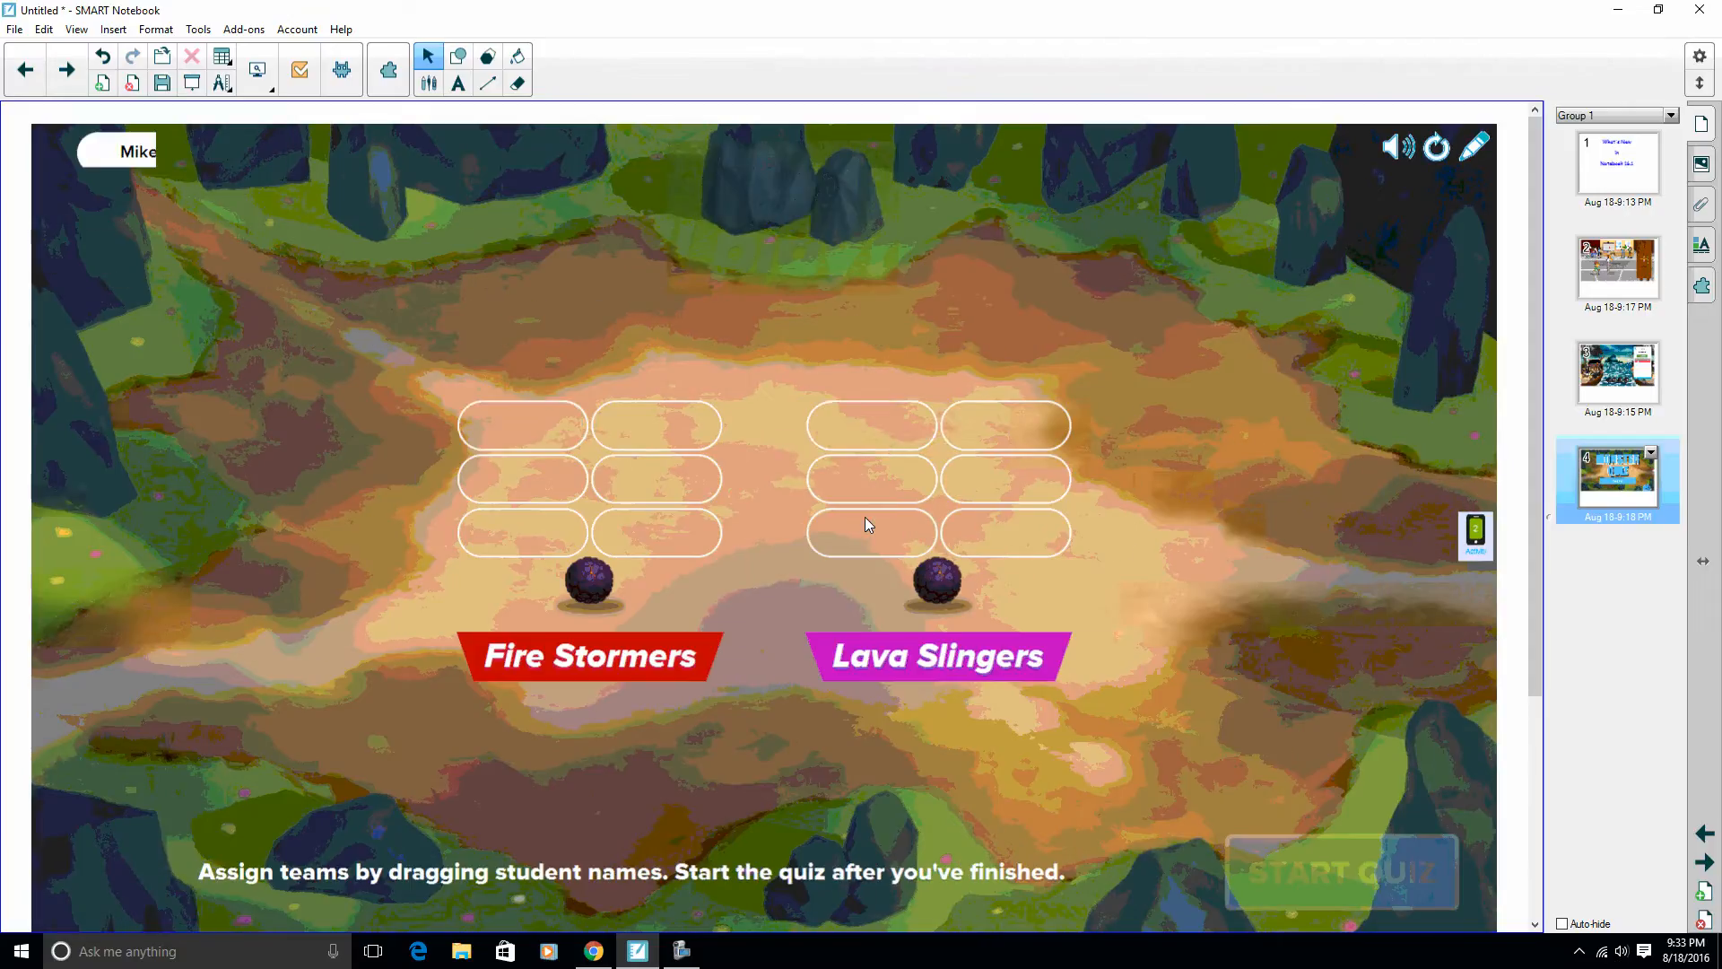
left_click_drag(136, 151, 872, 425)
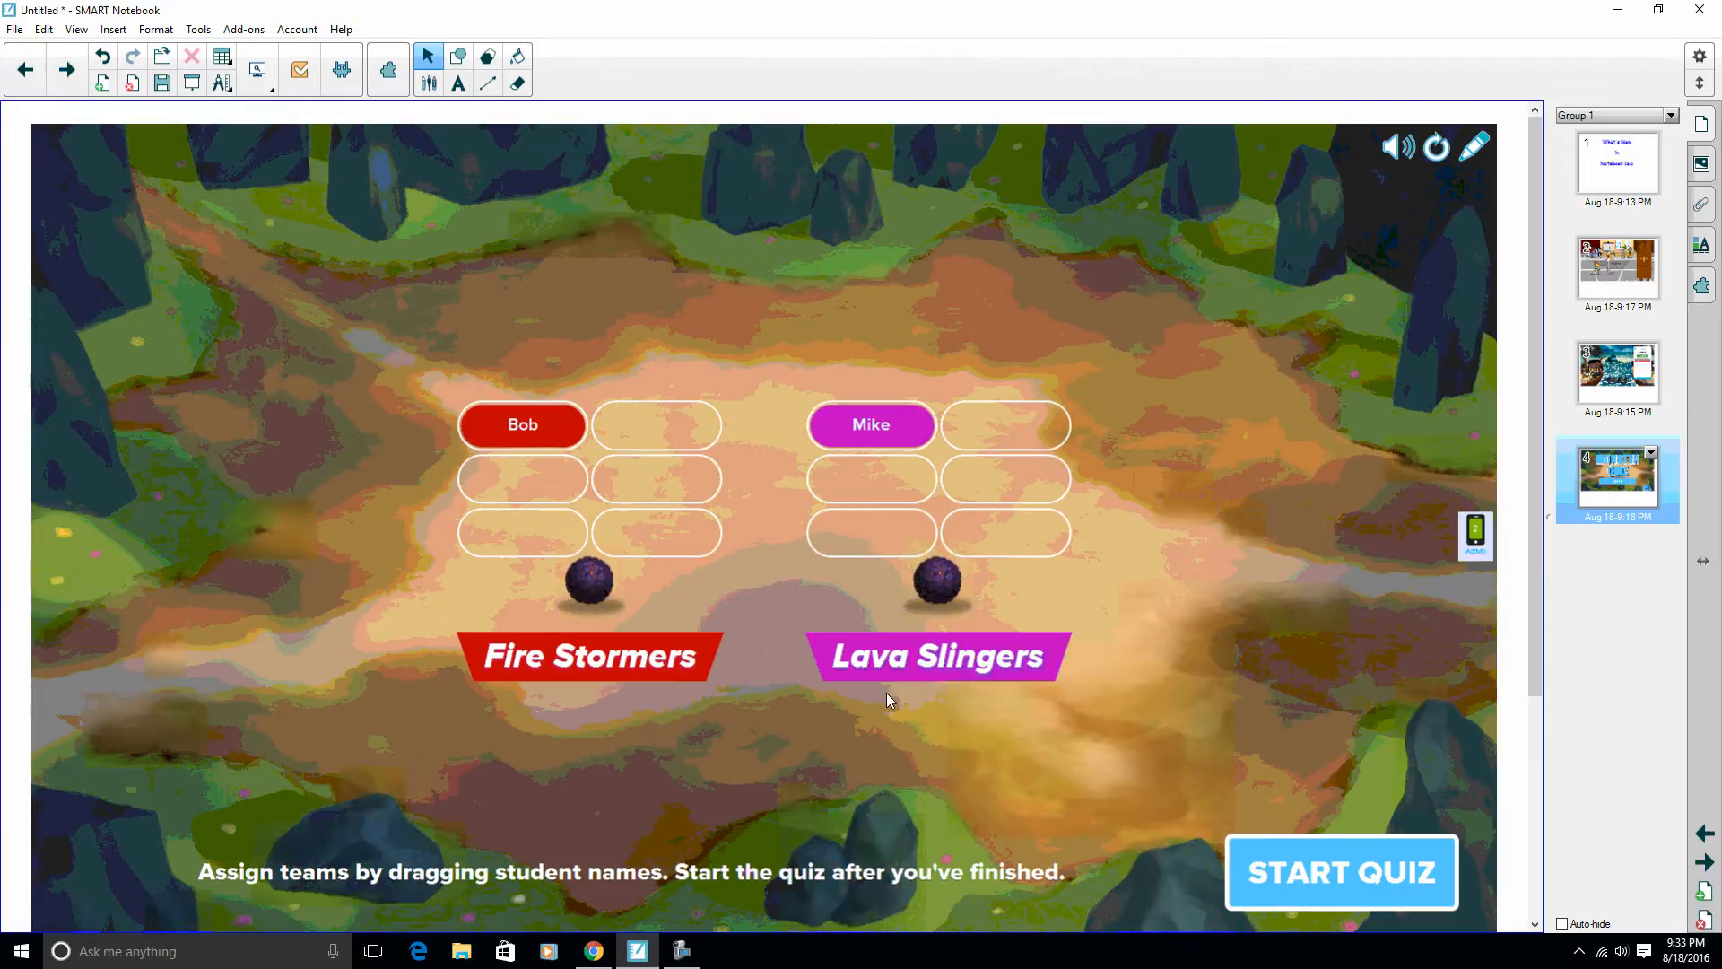
mouse_move(1372, 877)
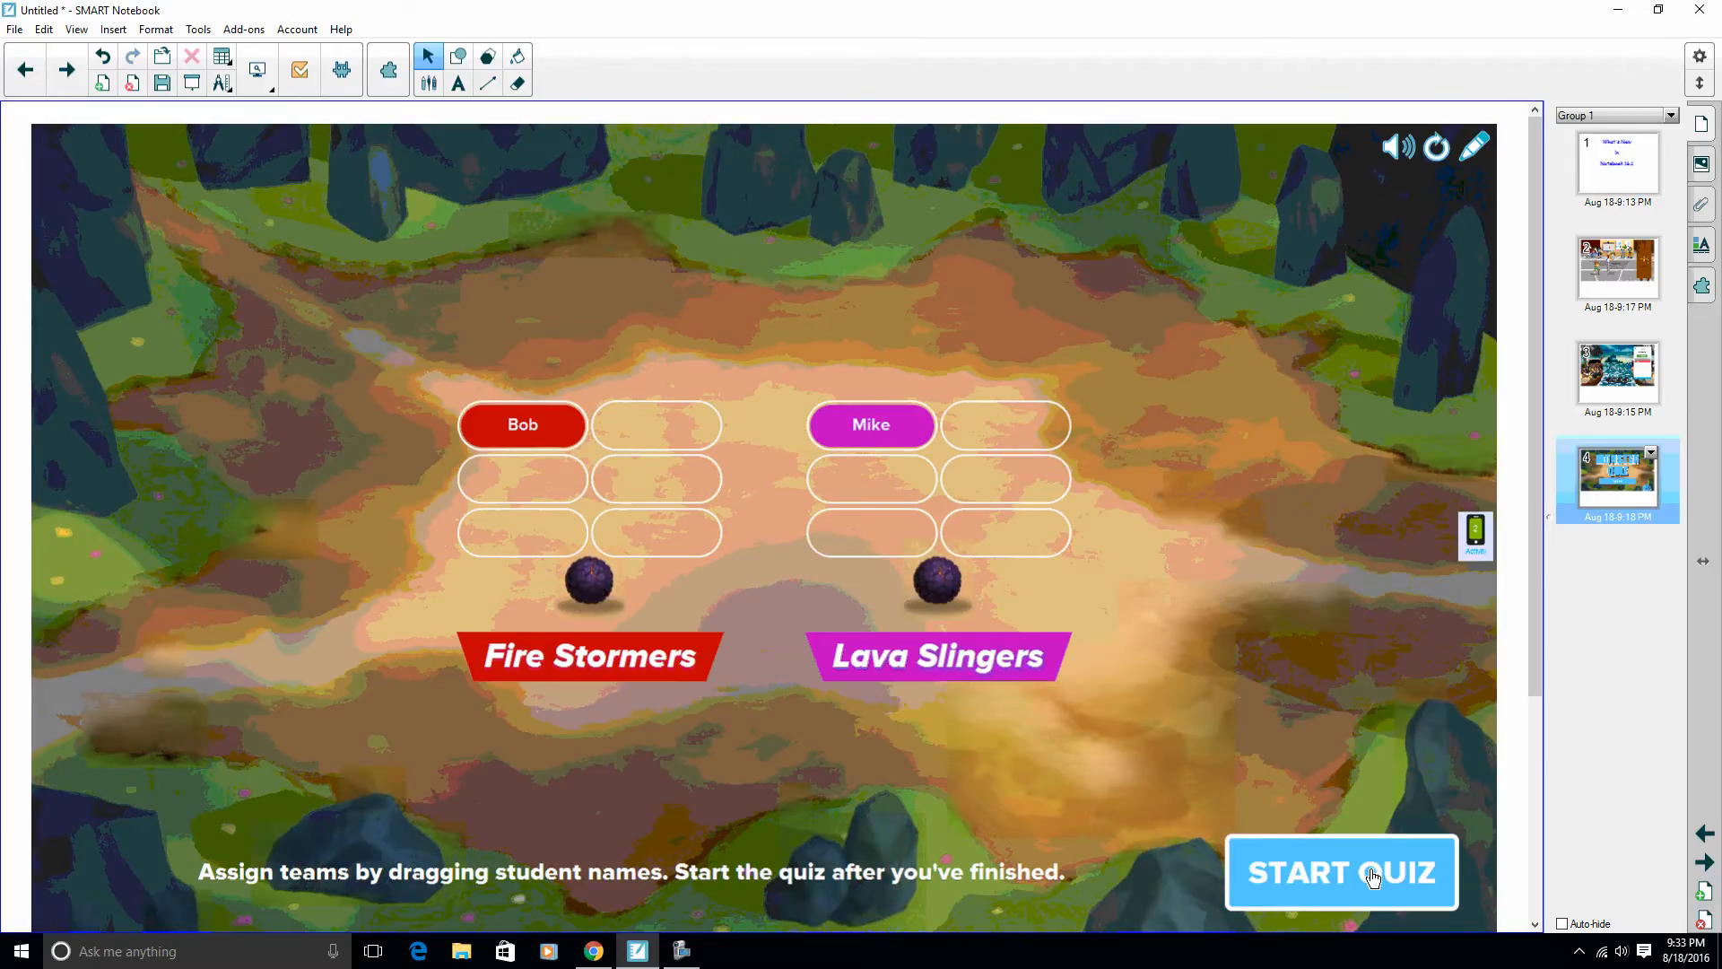
left_click(1340, 872)
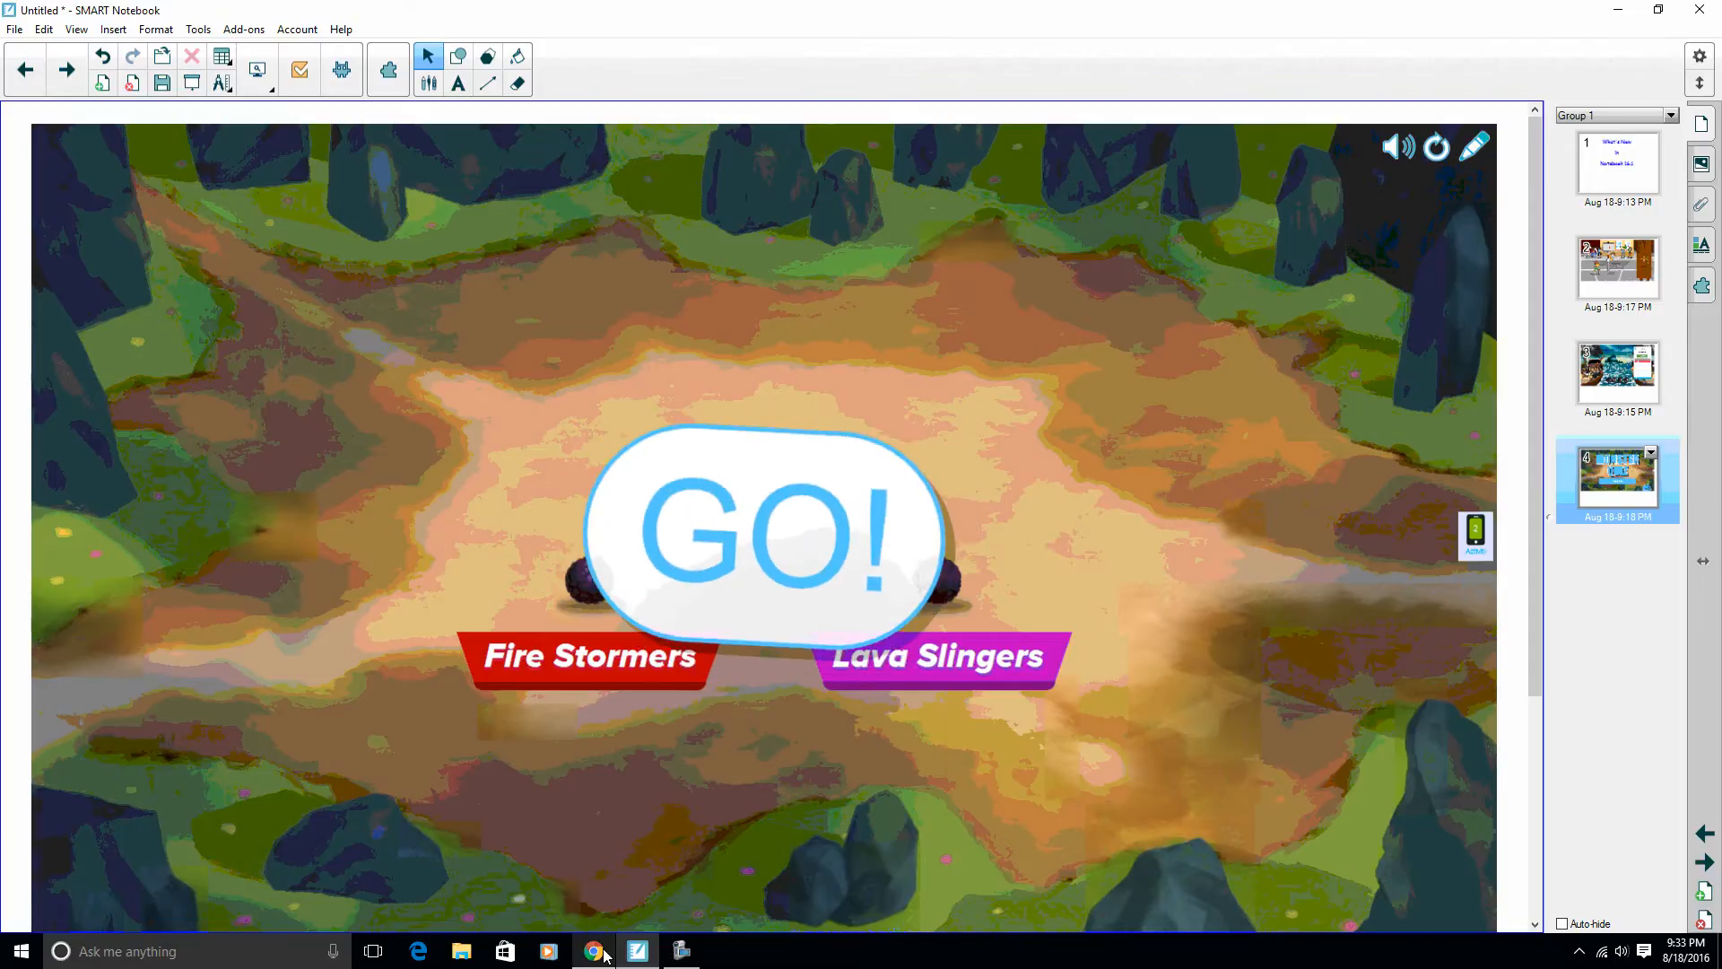
Dismiss the student's Activity Ended notice and answer 1+1= with 2.
left_click(594, 951)
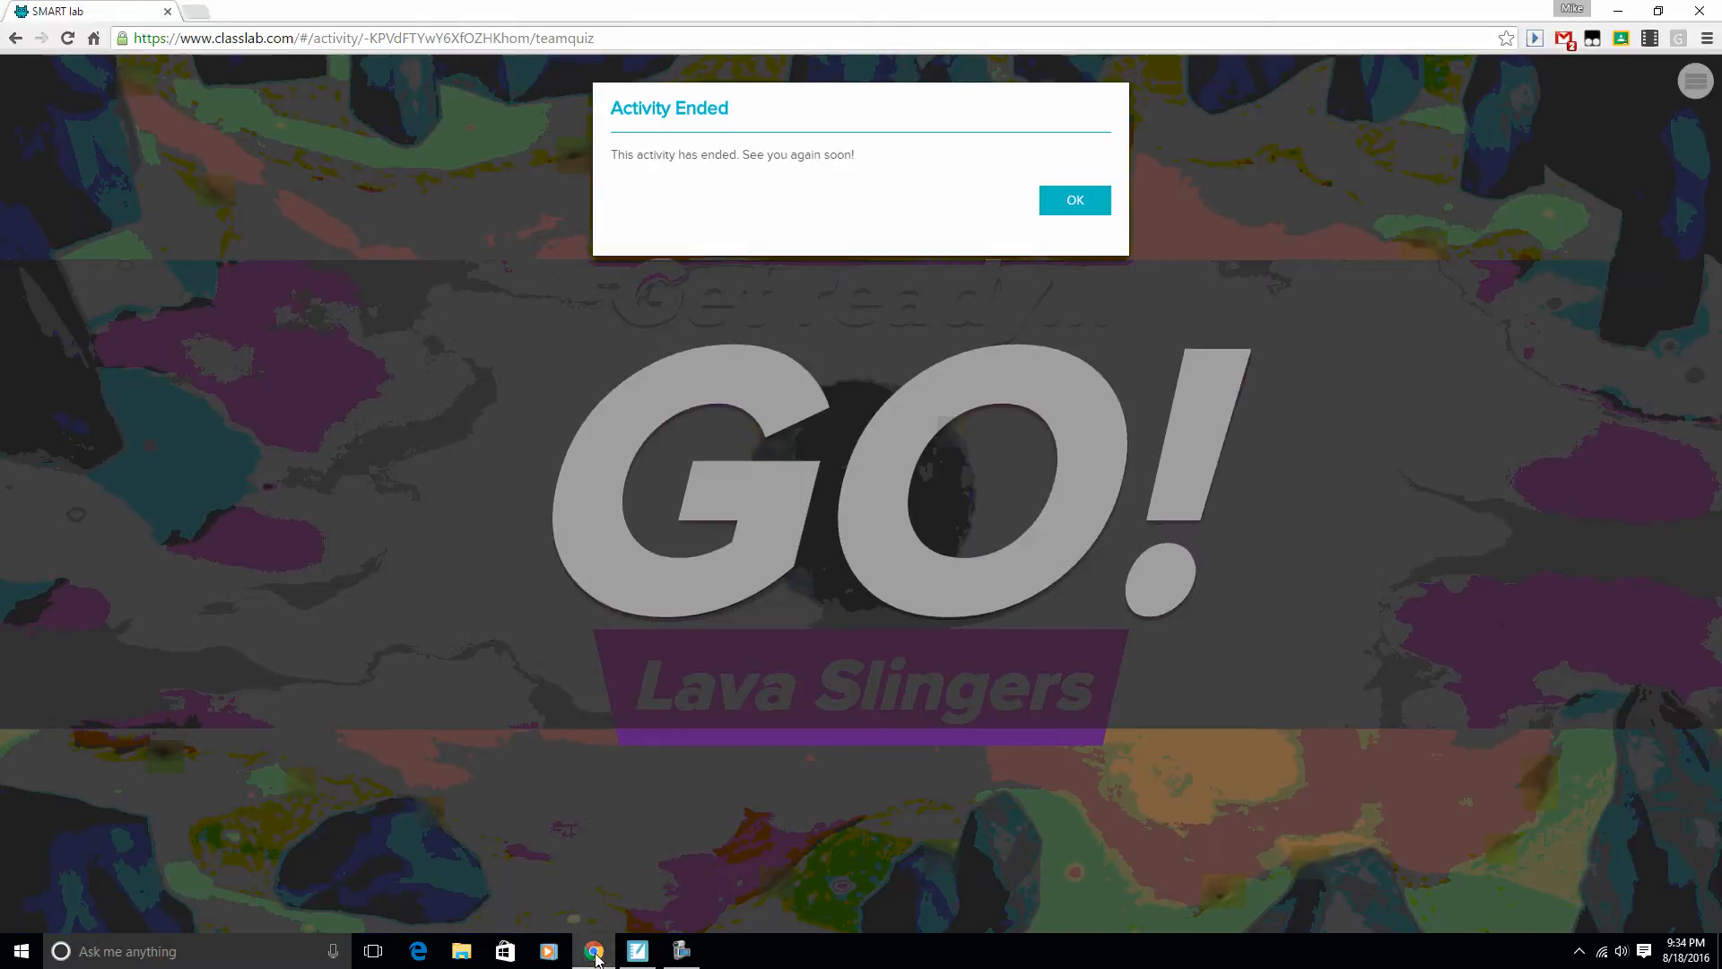
left_click(1073, 199)
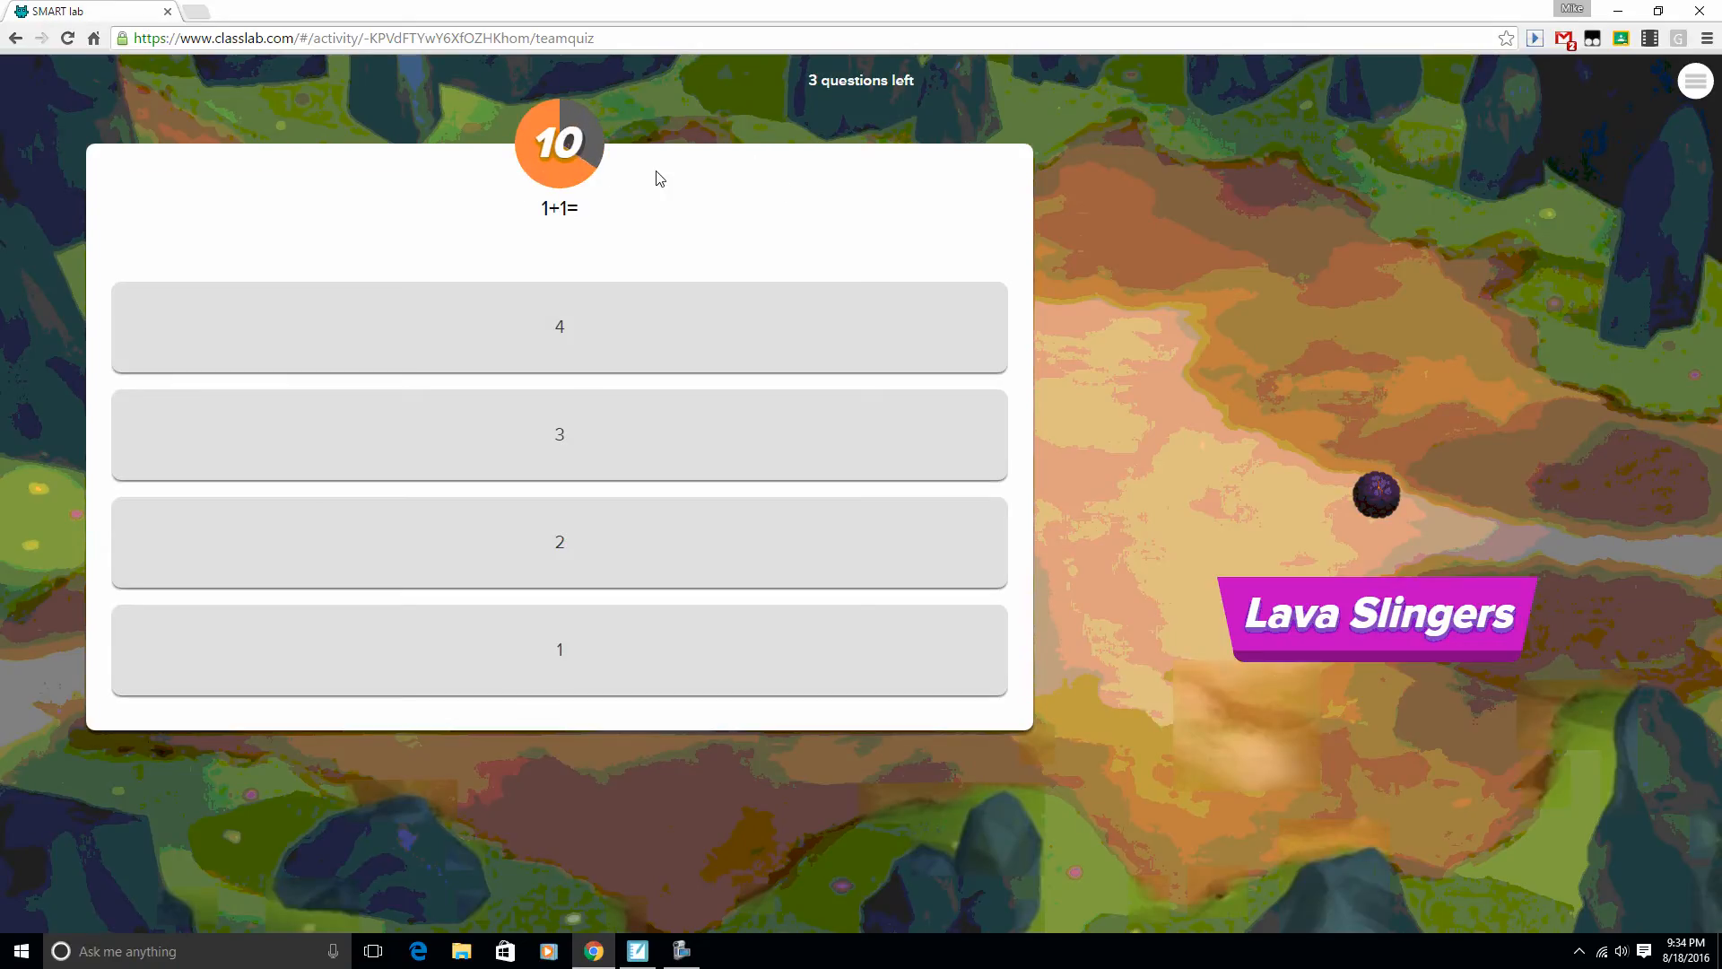
left_click(559, 540)
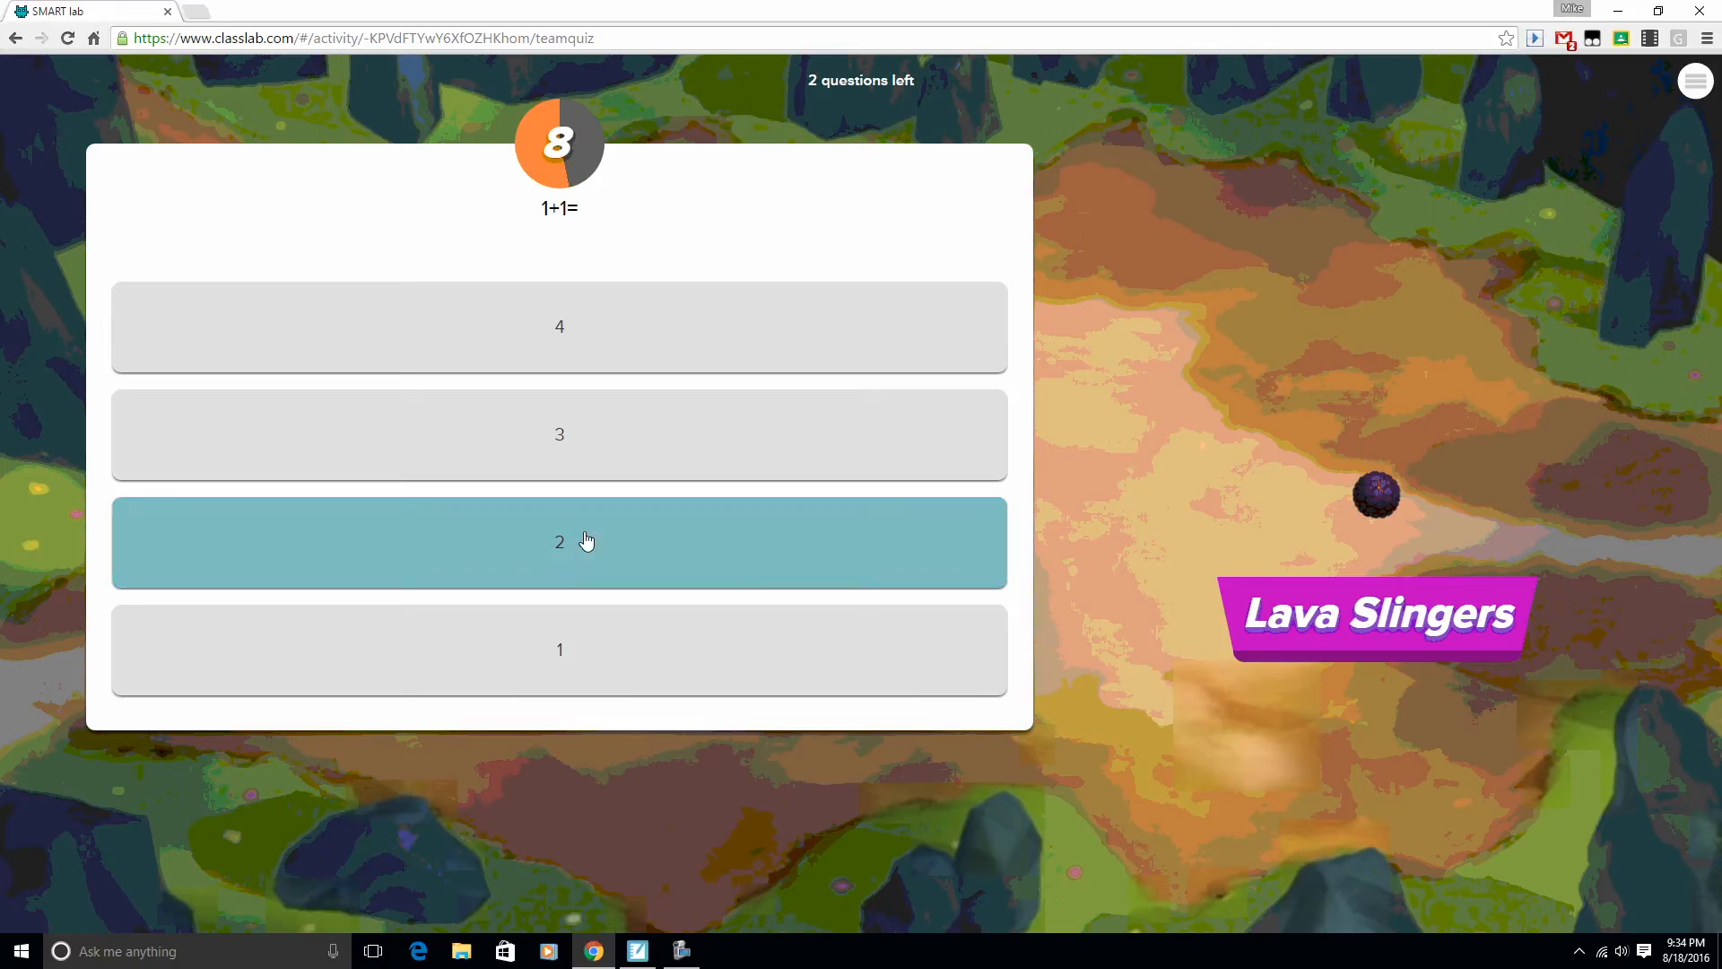
left_click(560, 542)
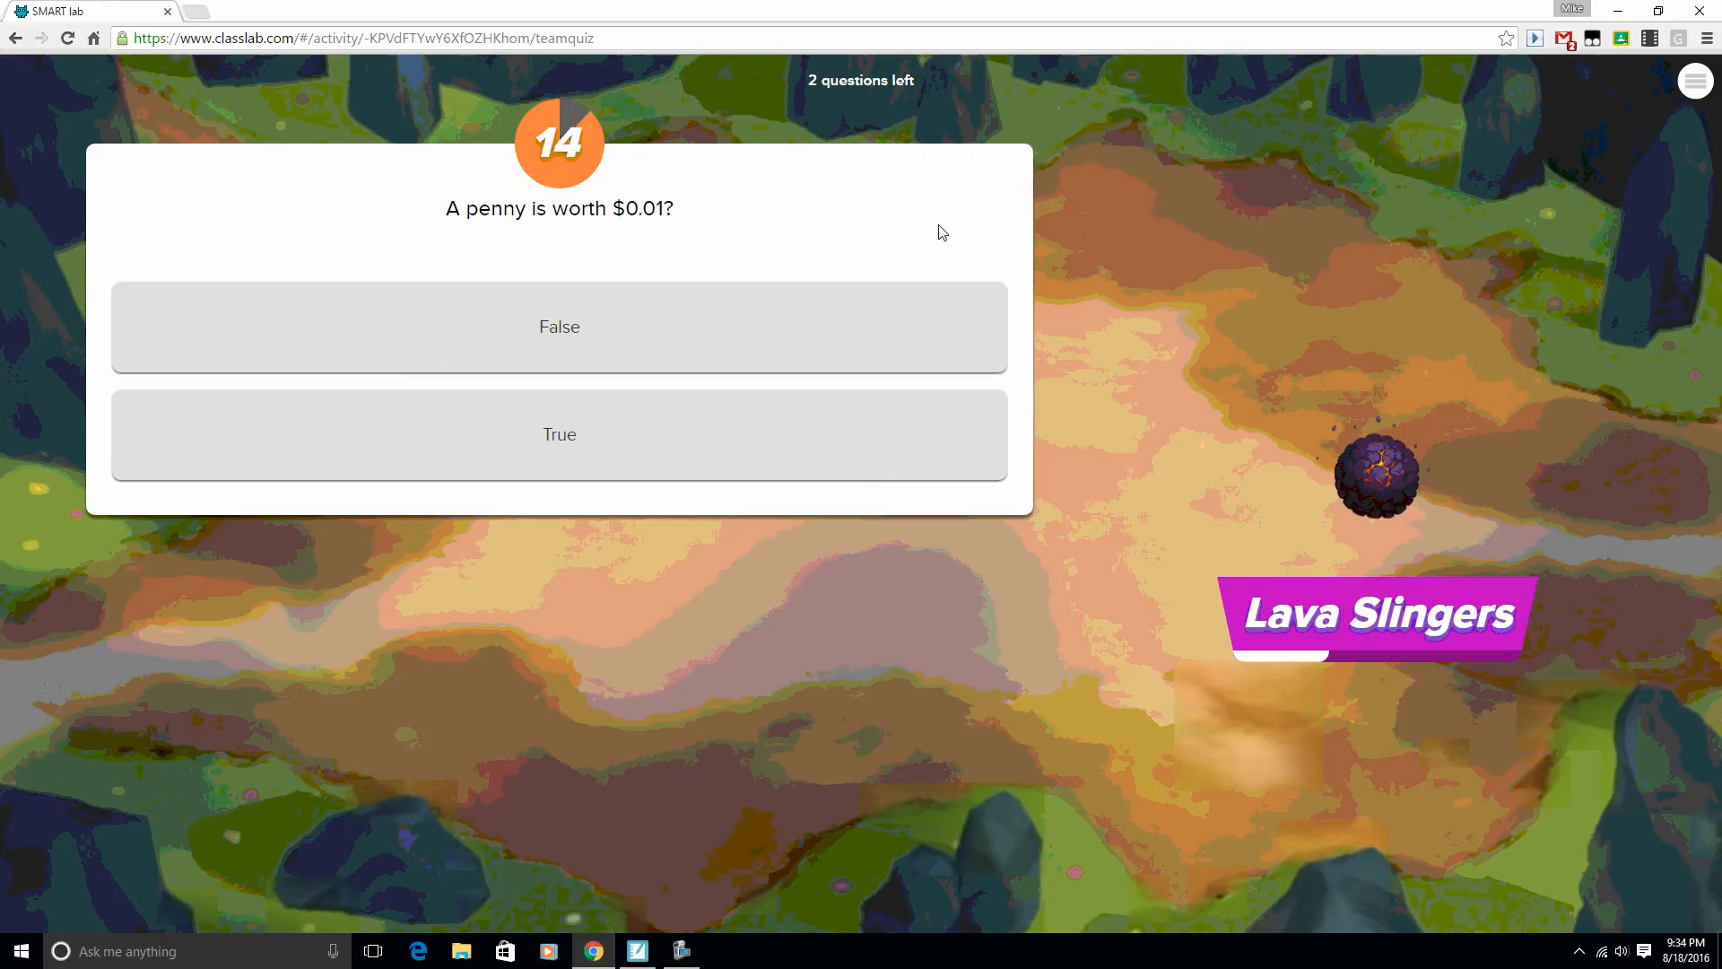
mouse_move(622, 269)
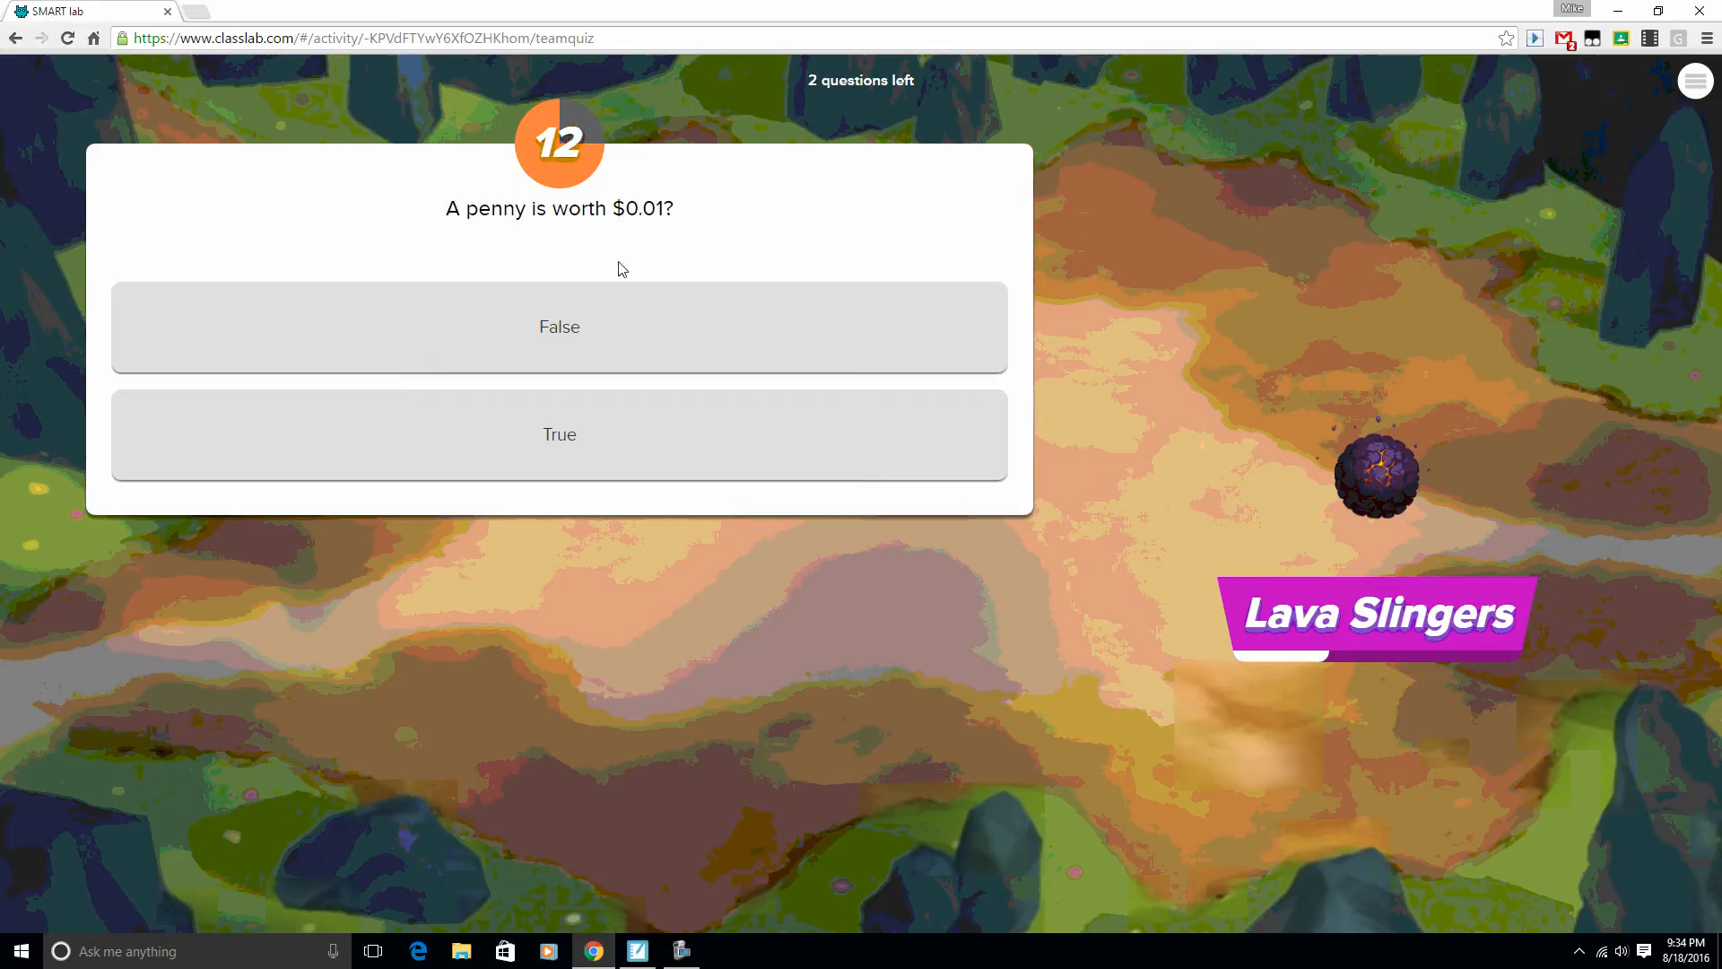
Answer the penny question False, the sky colour Blue, then the penny question True until the team wins.
left_click(559, 327)
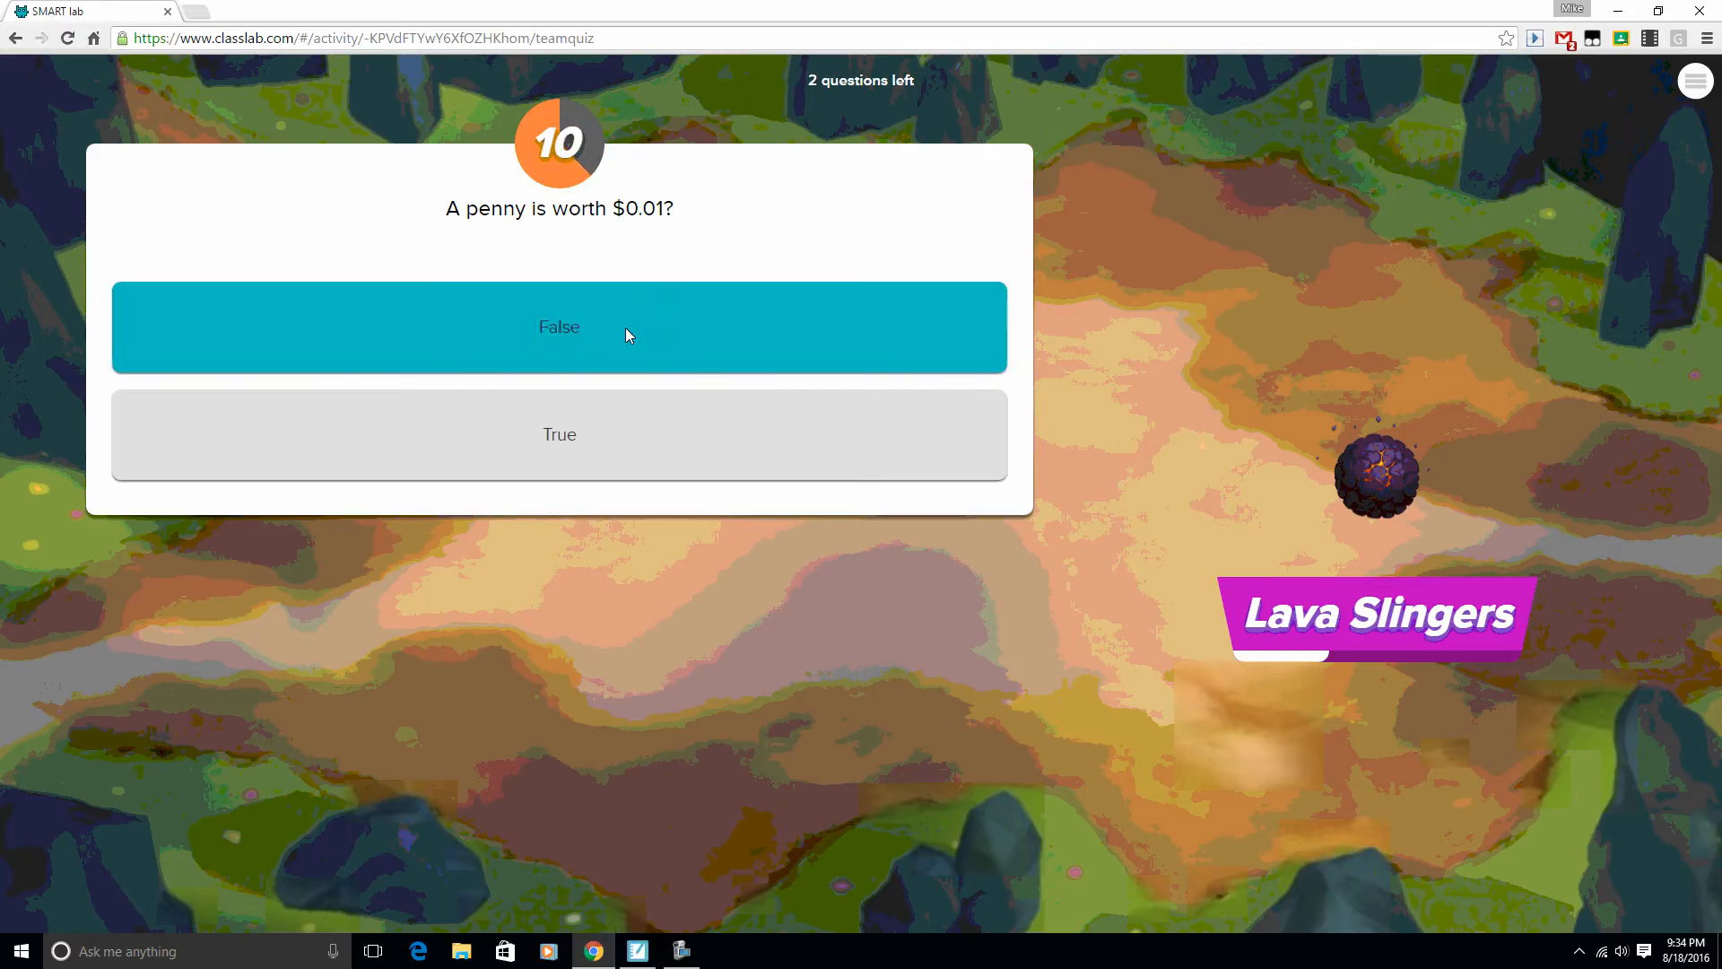
left_click(558, 327)
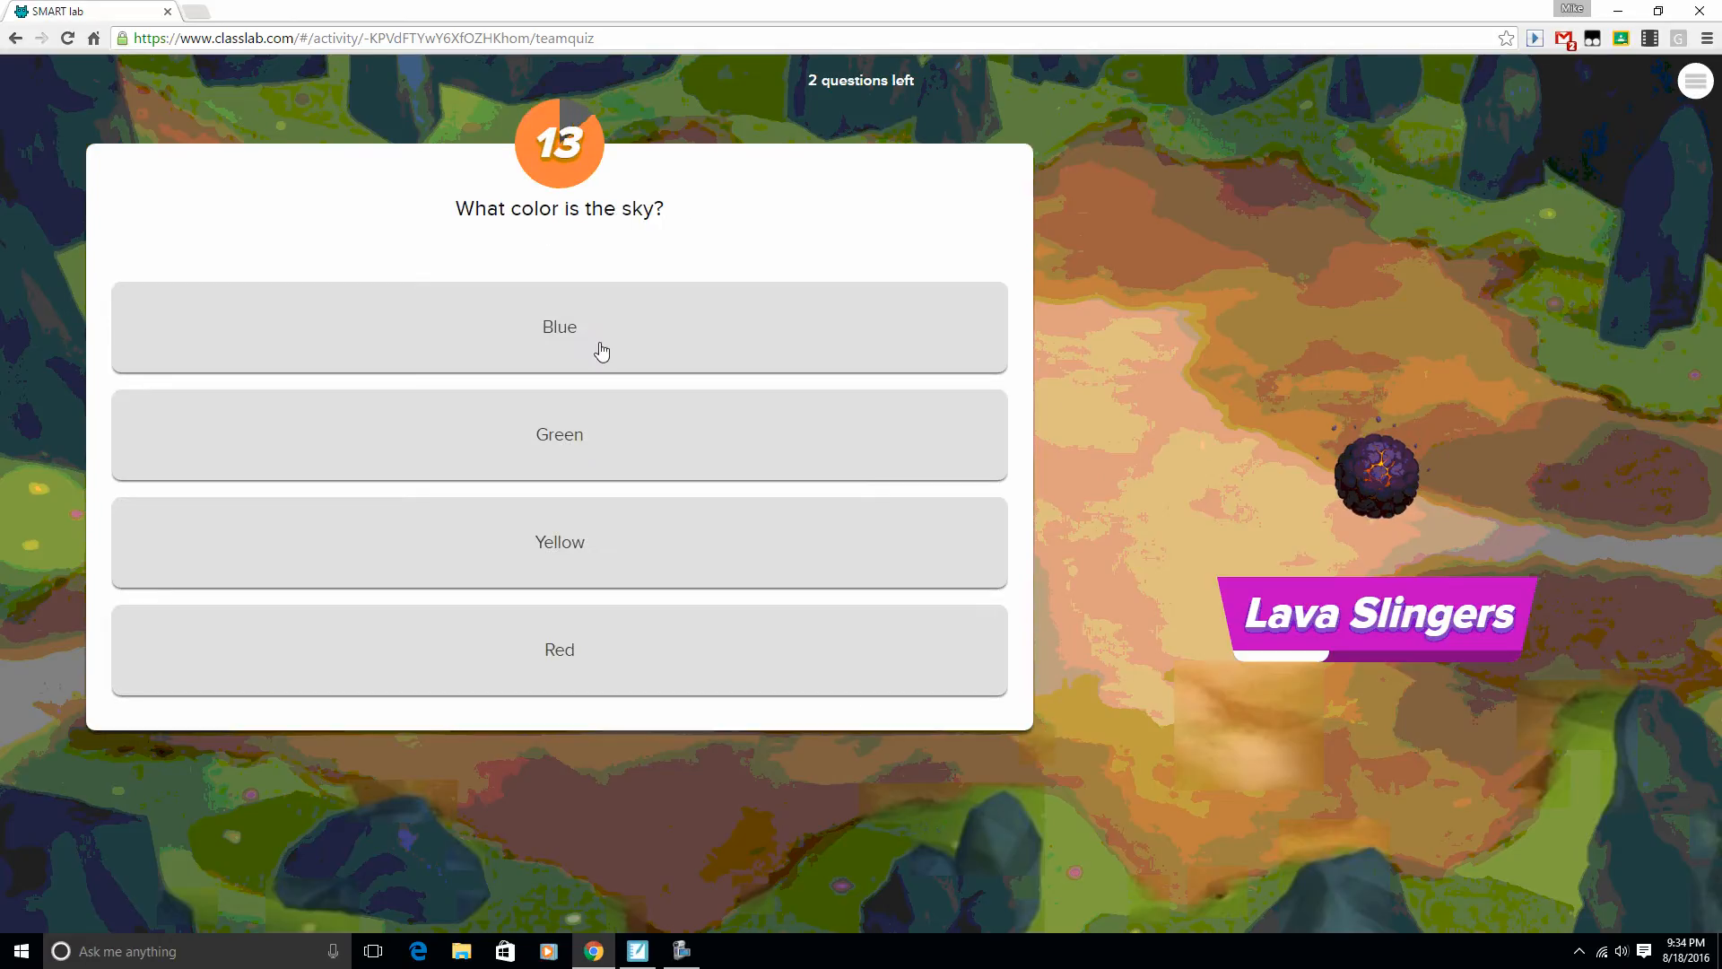
left_click(560, 326)
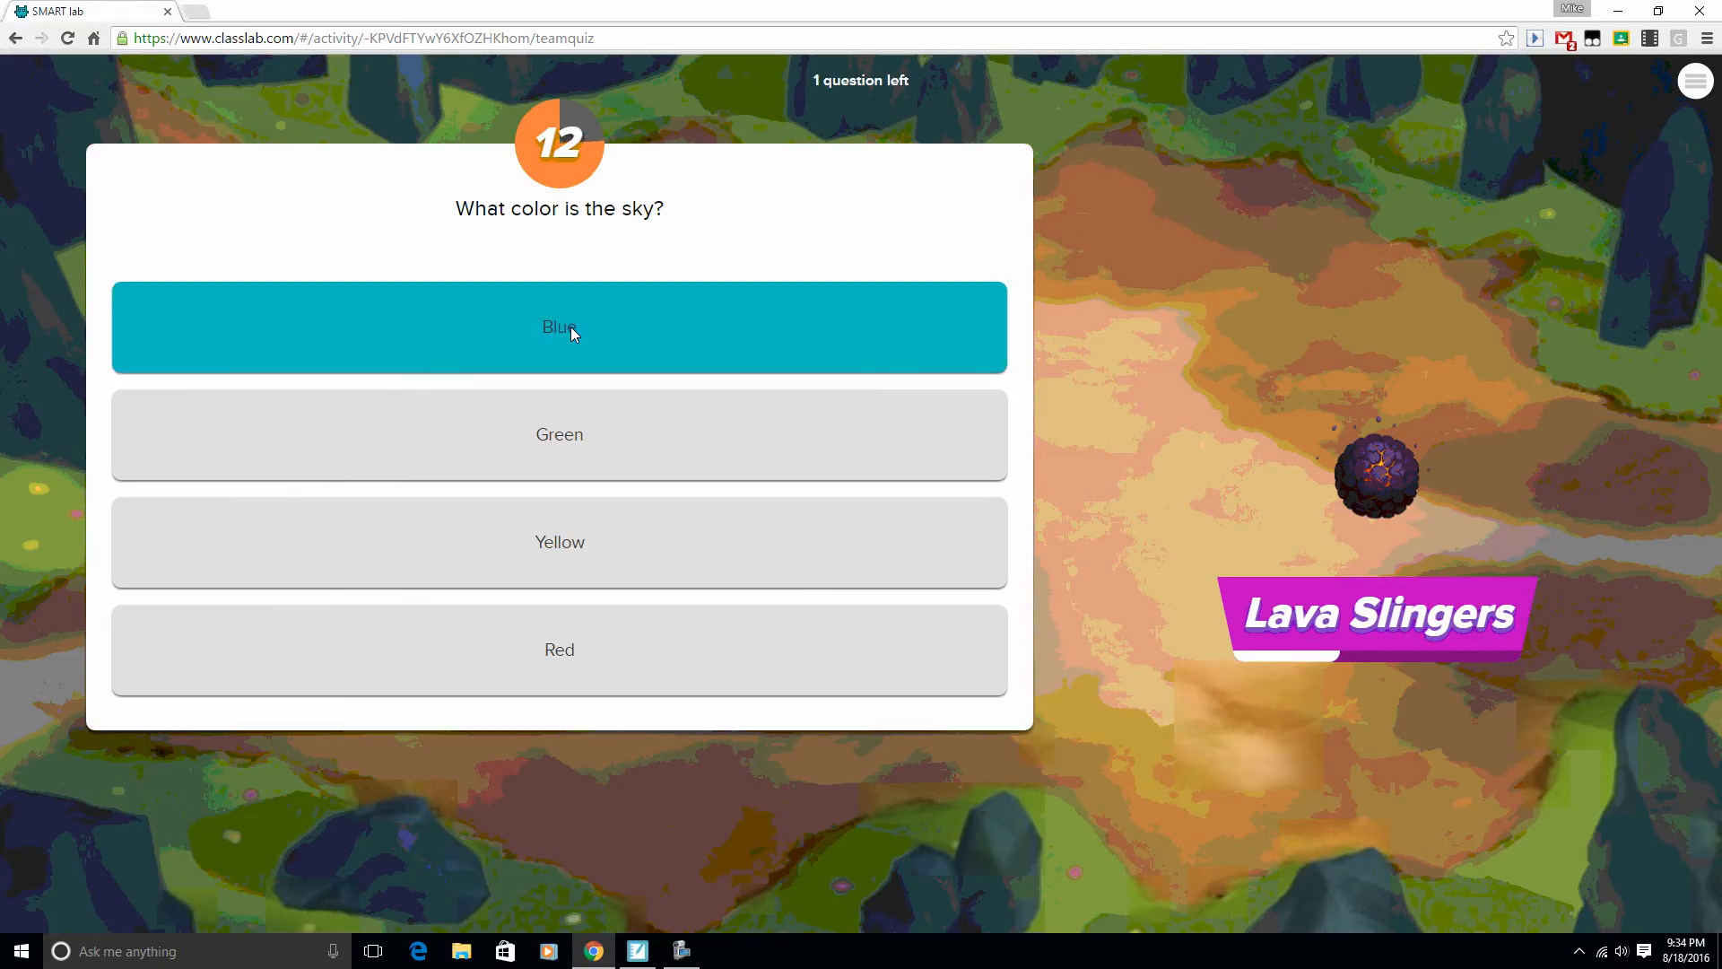
left_click(560, 326)
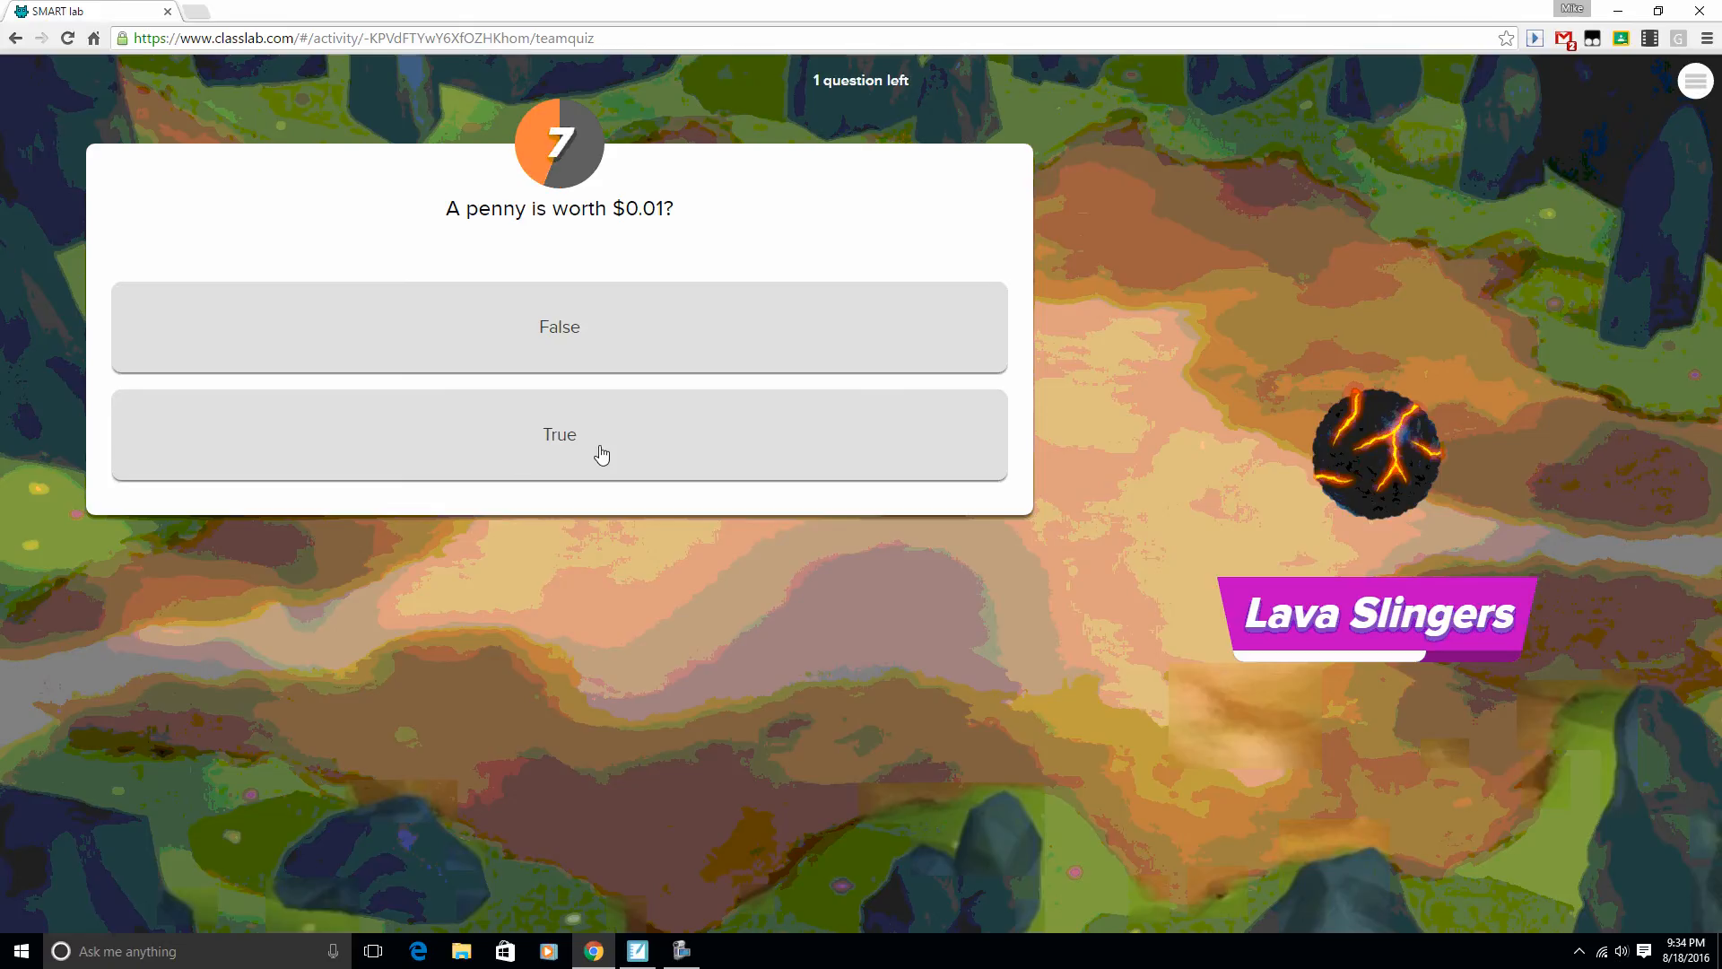
left_click(558, 434)
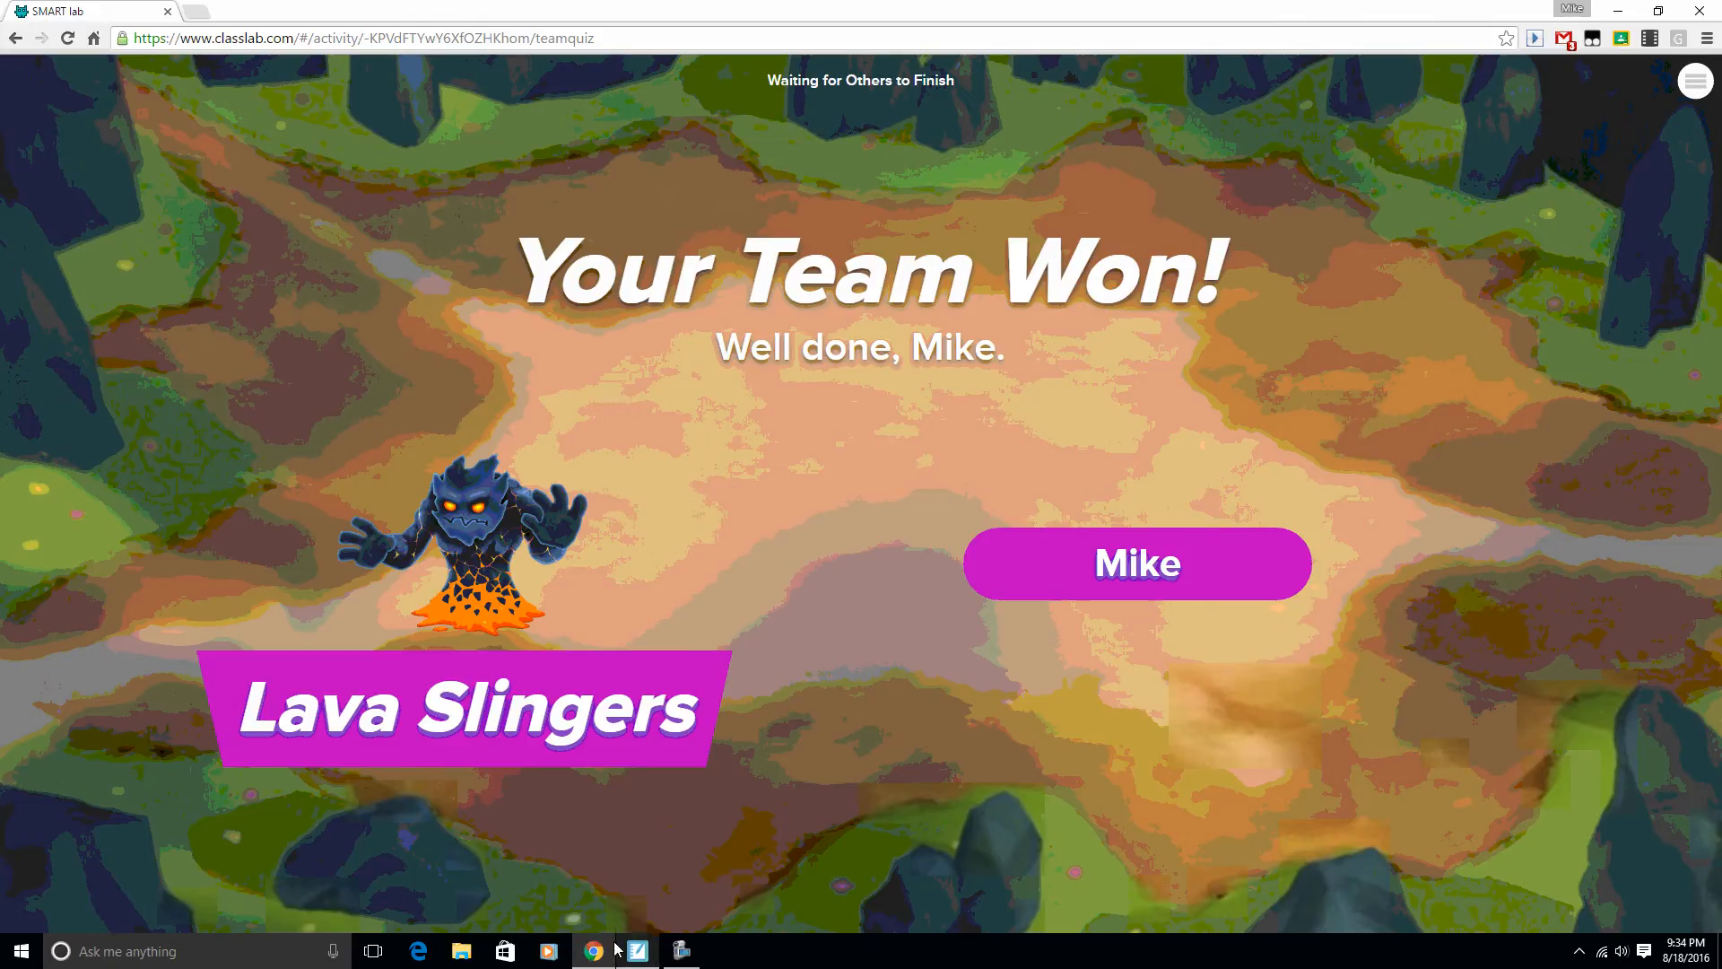
Return to the teacher display, review the Team Scoreboard, then switch to Class Review.
left_click(635, 950)
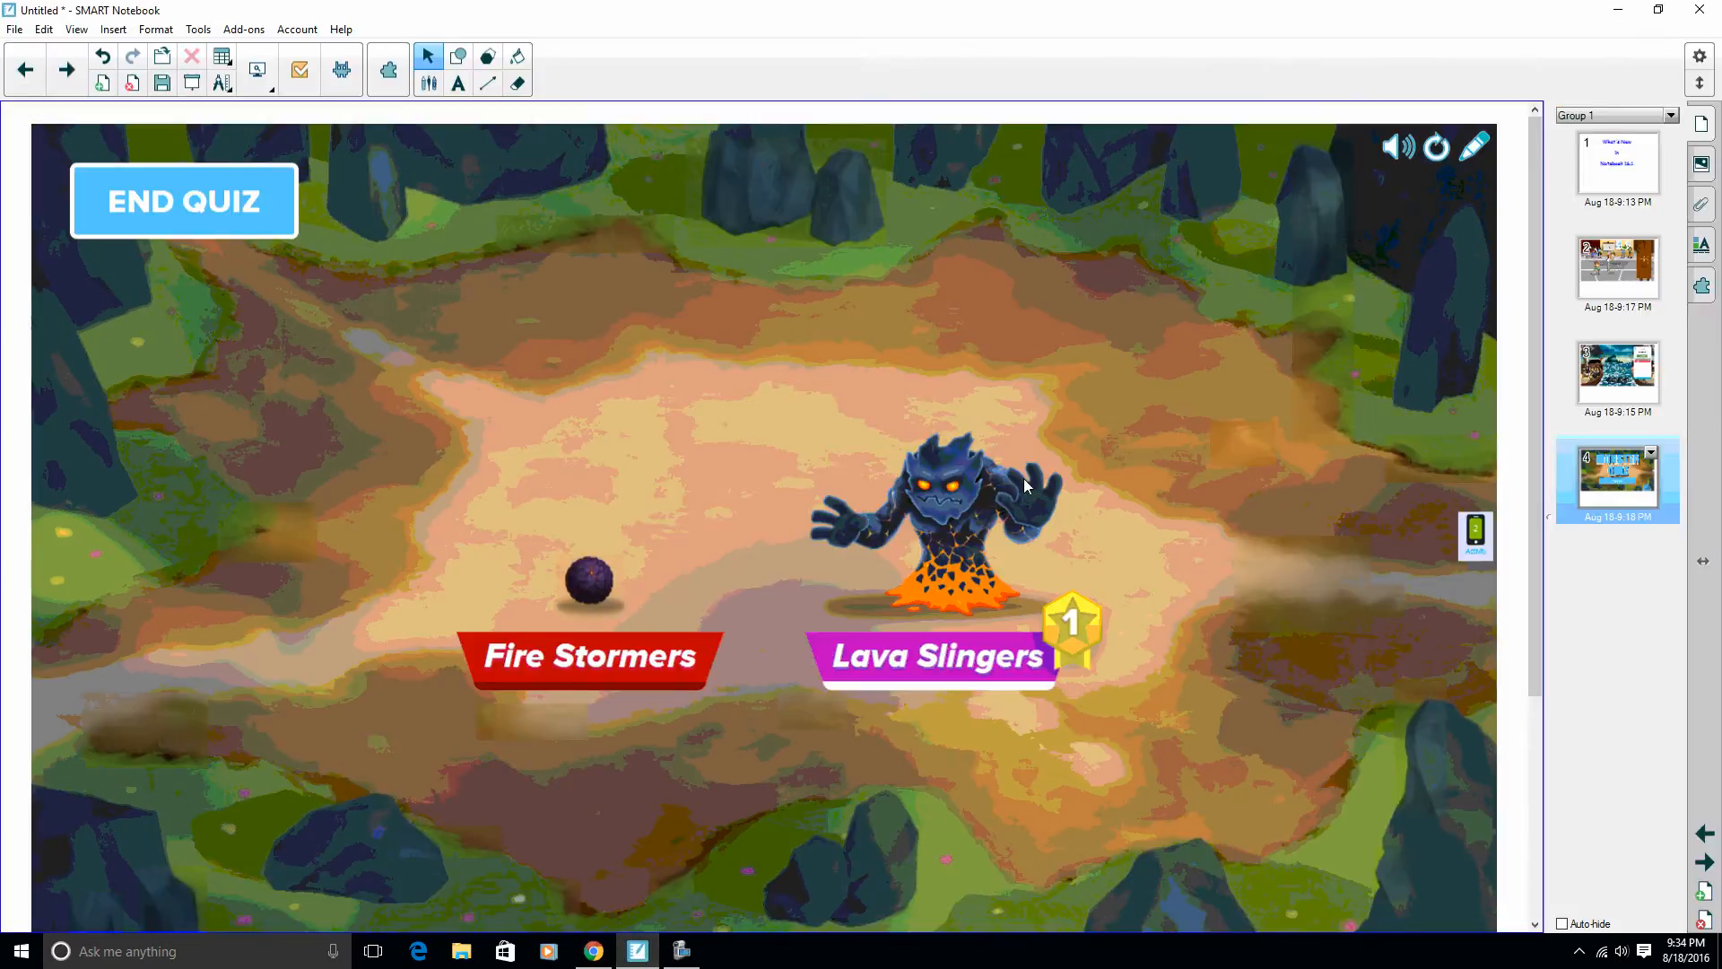
mouse_move(815, 691)
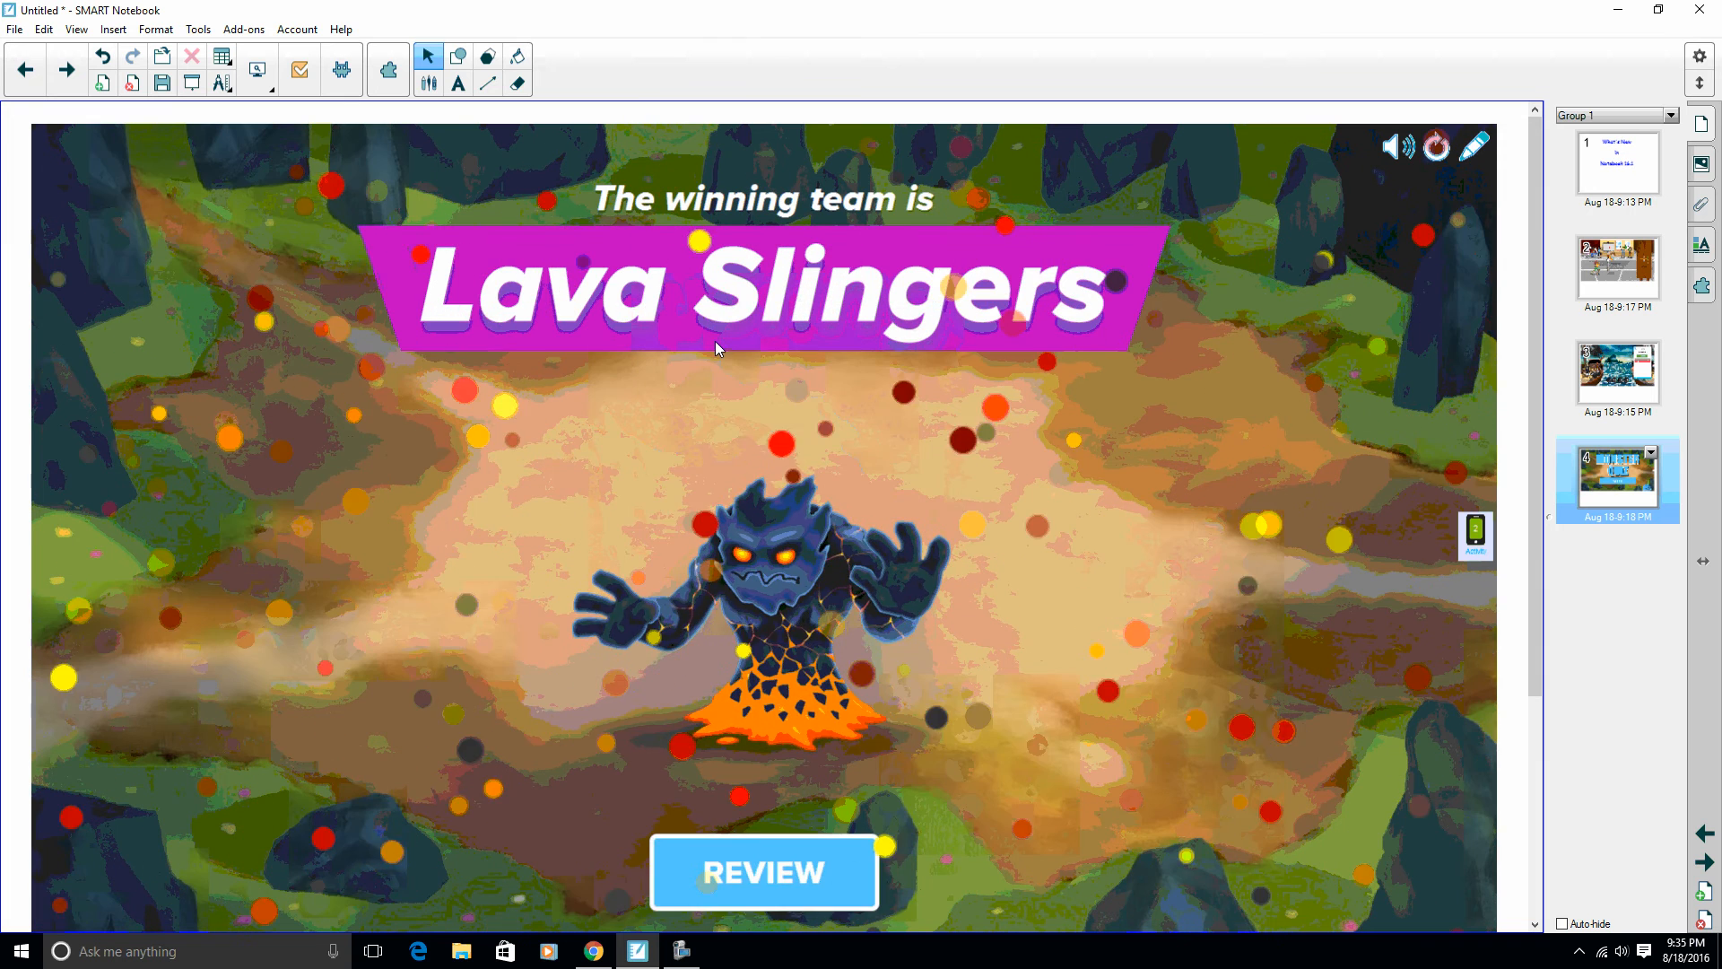
left_click(765, 872)
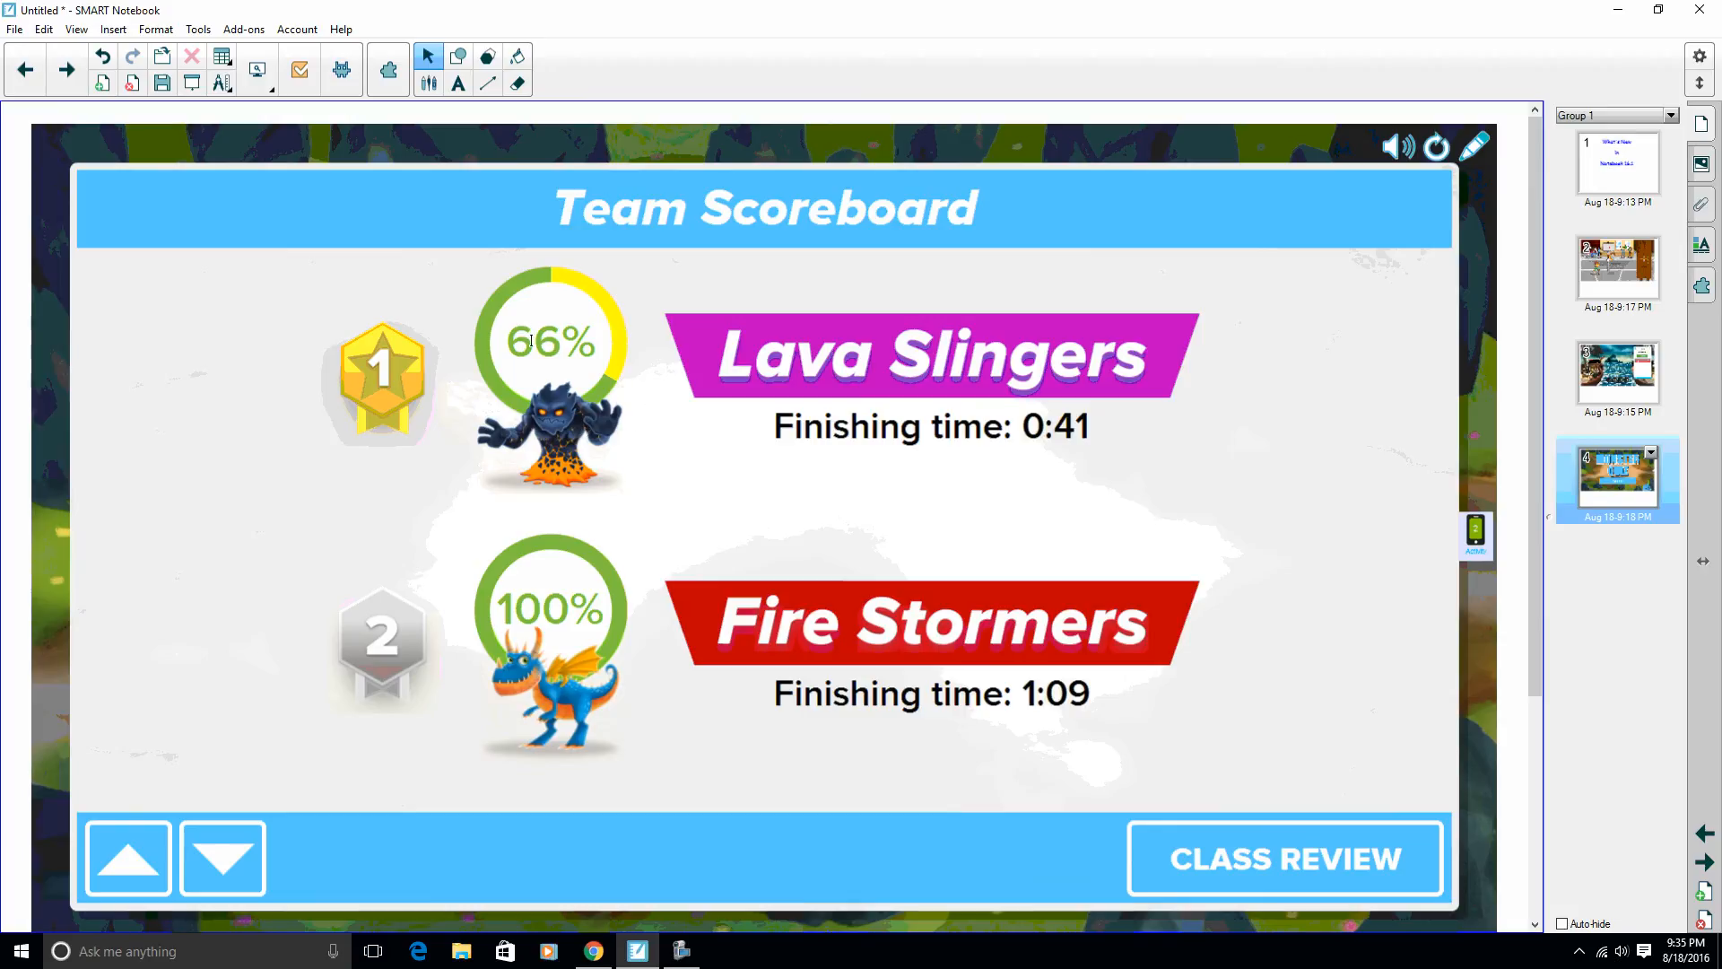
mouse_move(560, 364)
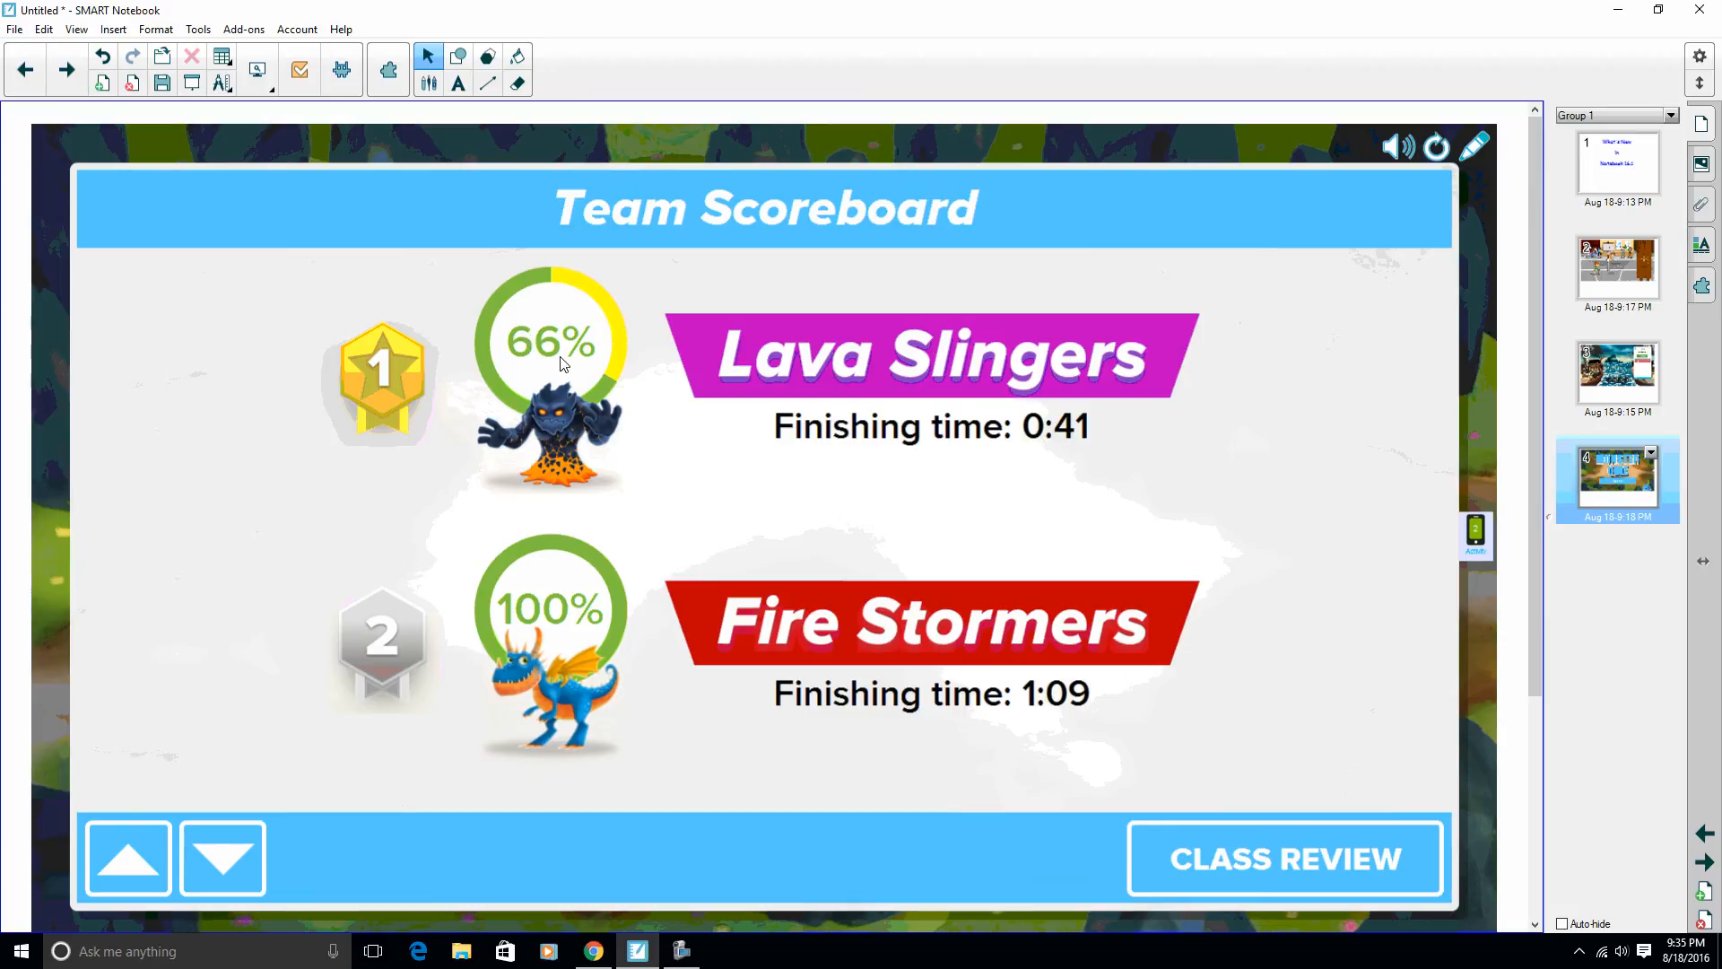
mouse_move(589, 567)
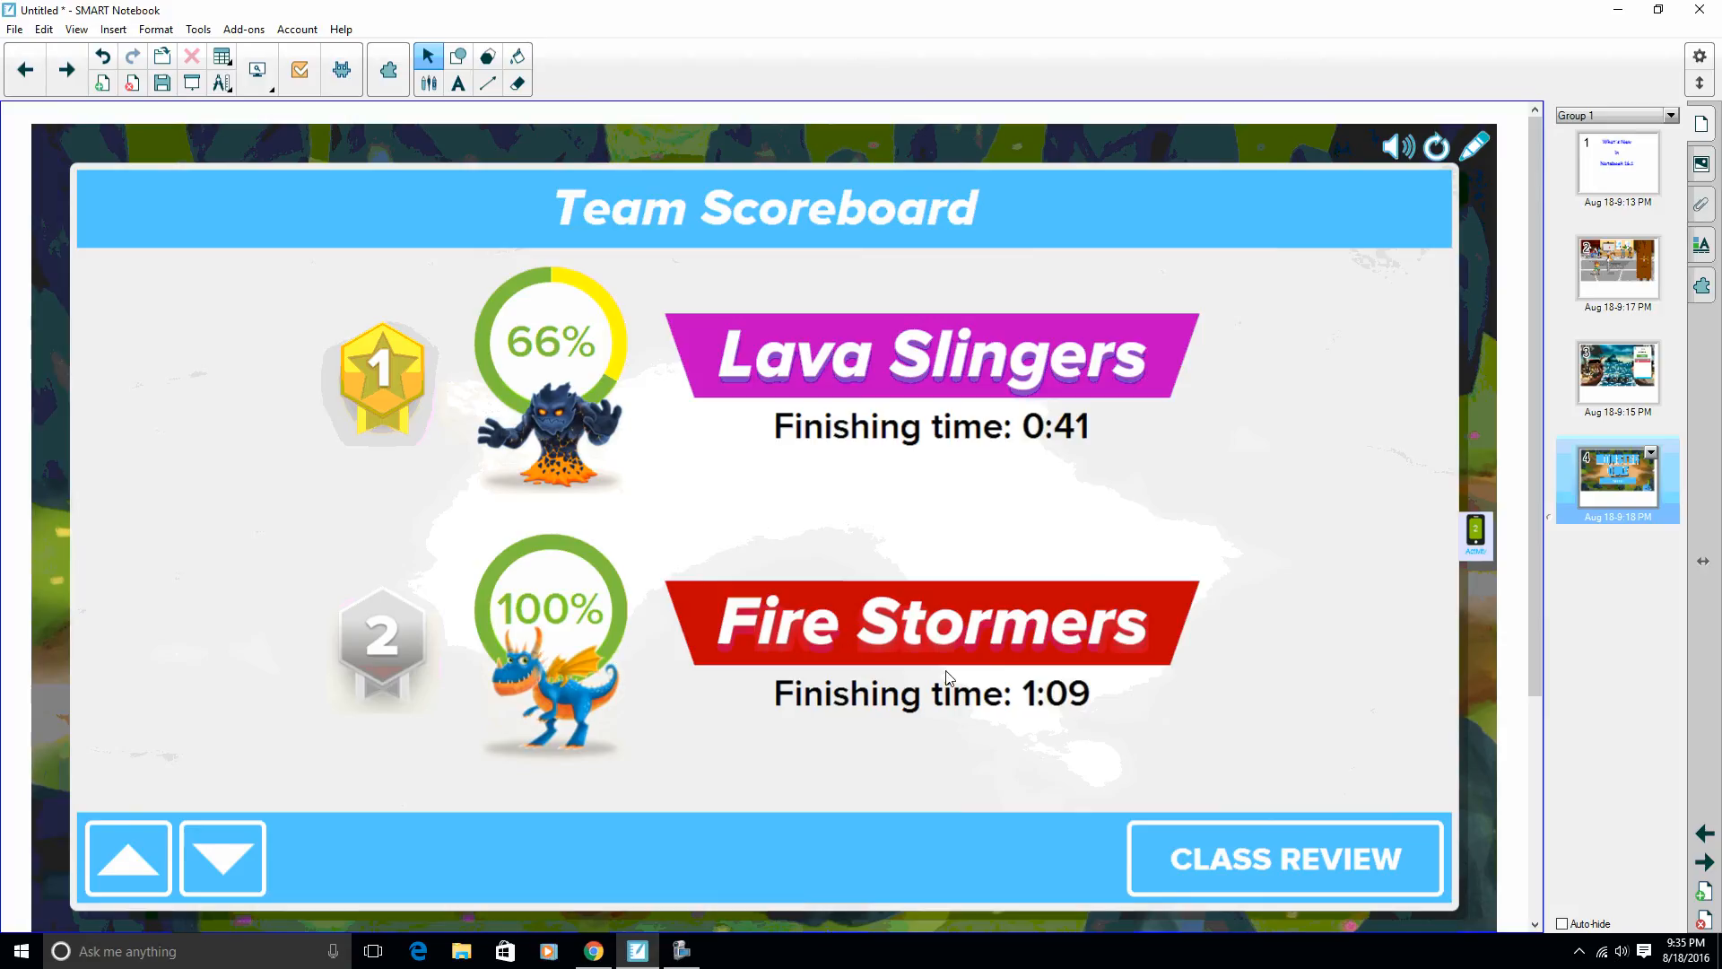
mouse_move(1071, 709)
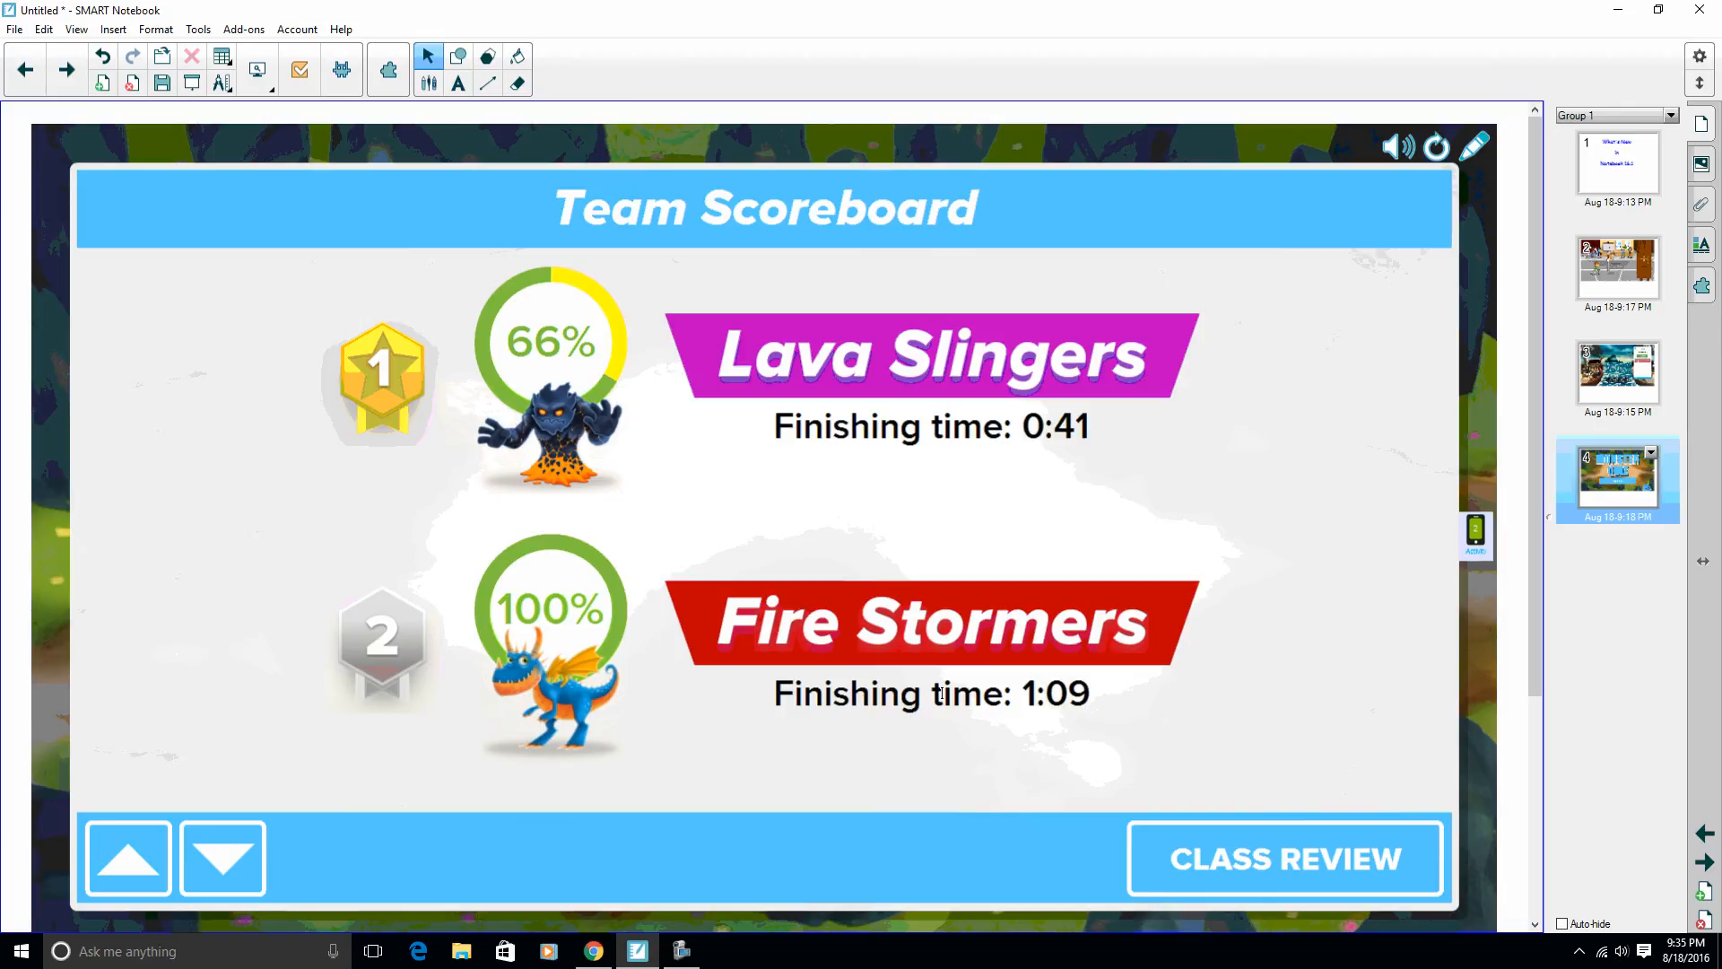
left_click(1284, 859)
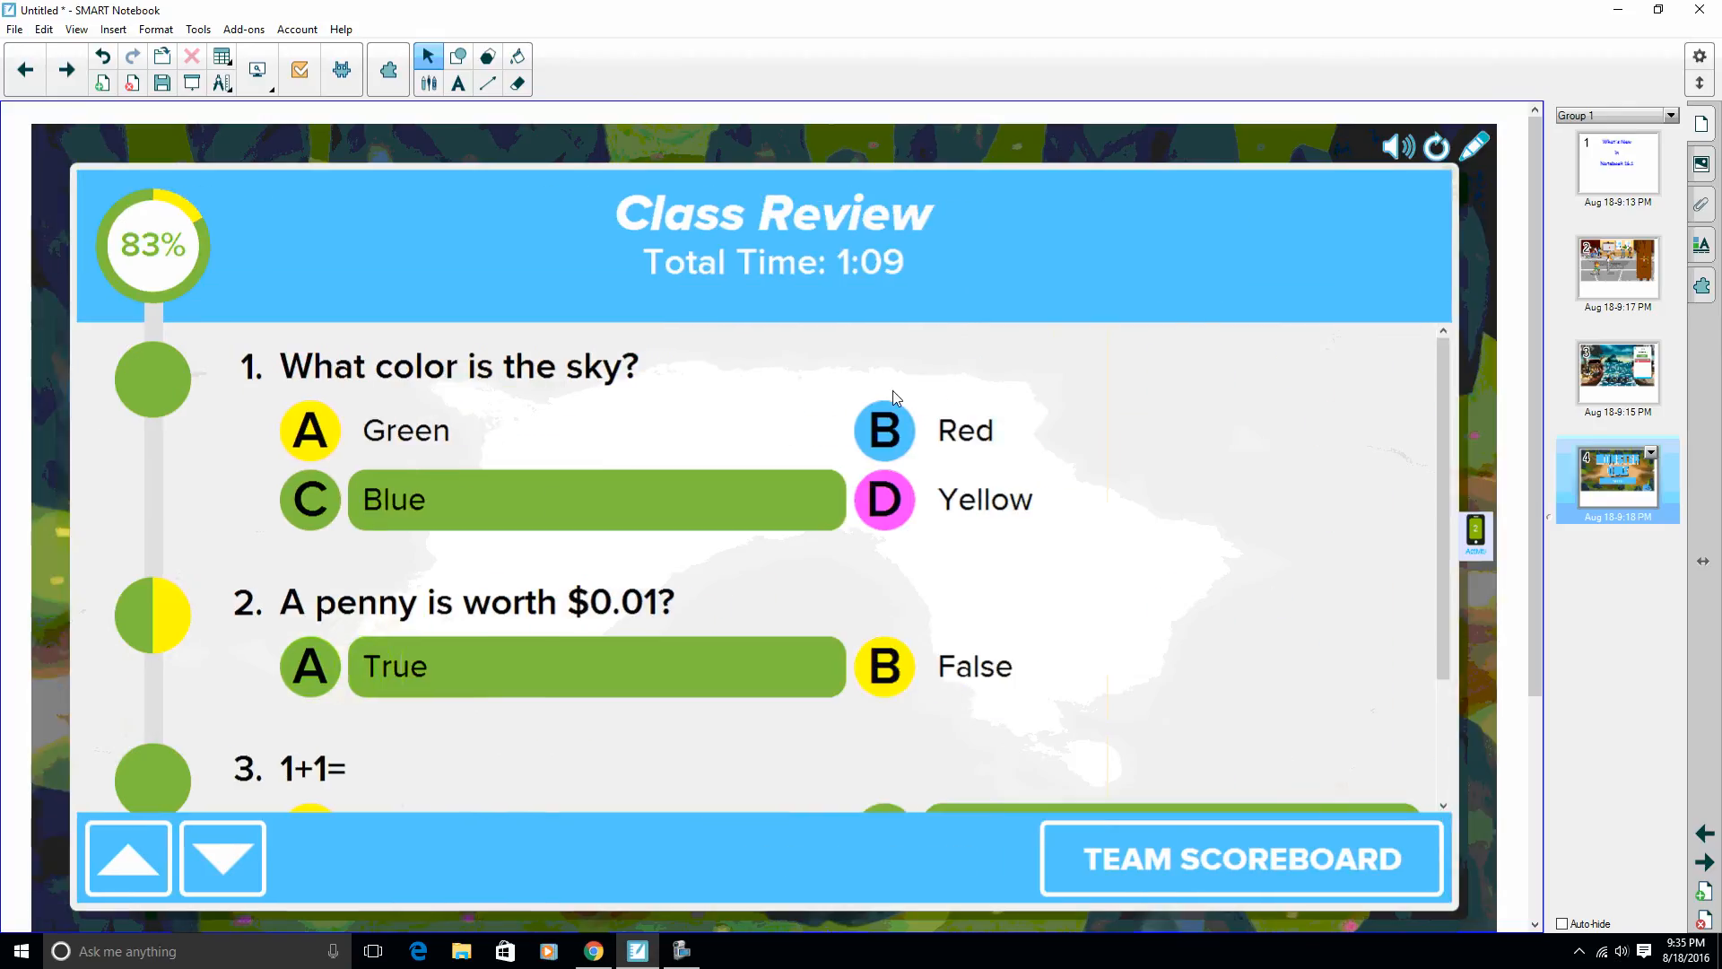
mouse_move(632, 400)
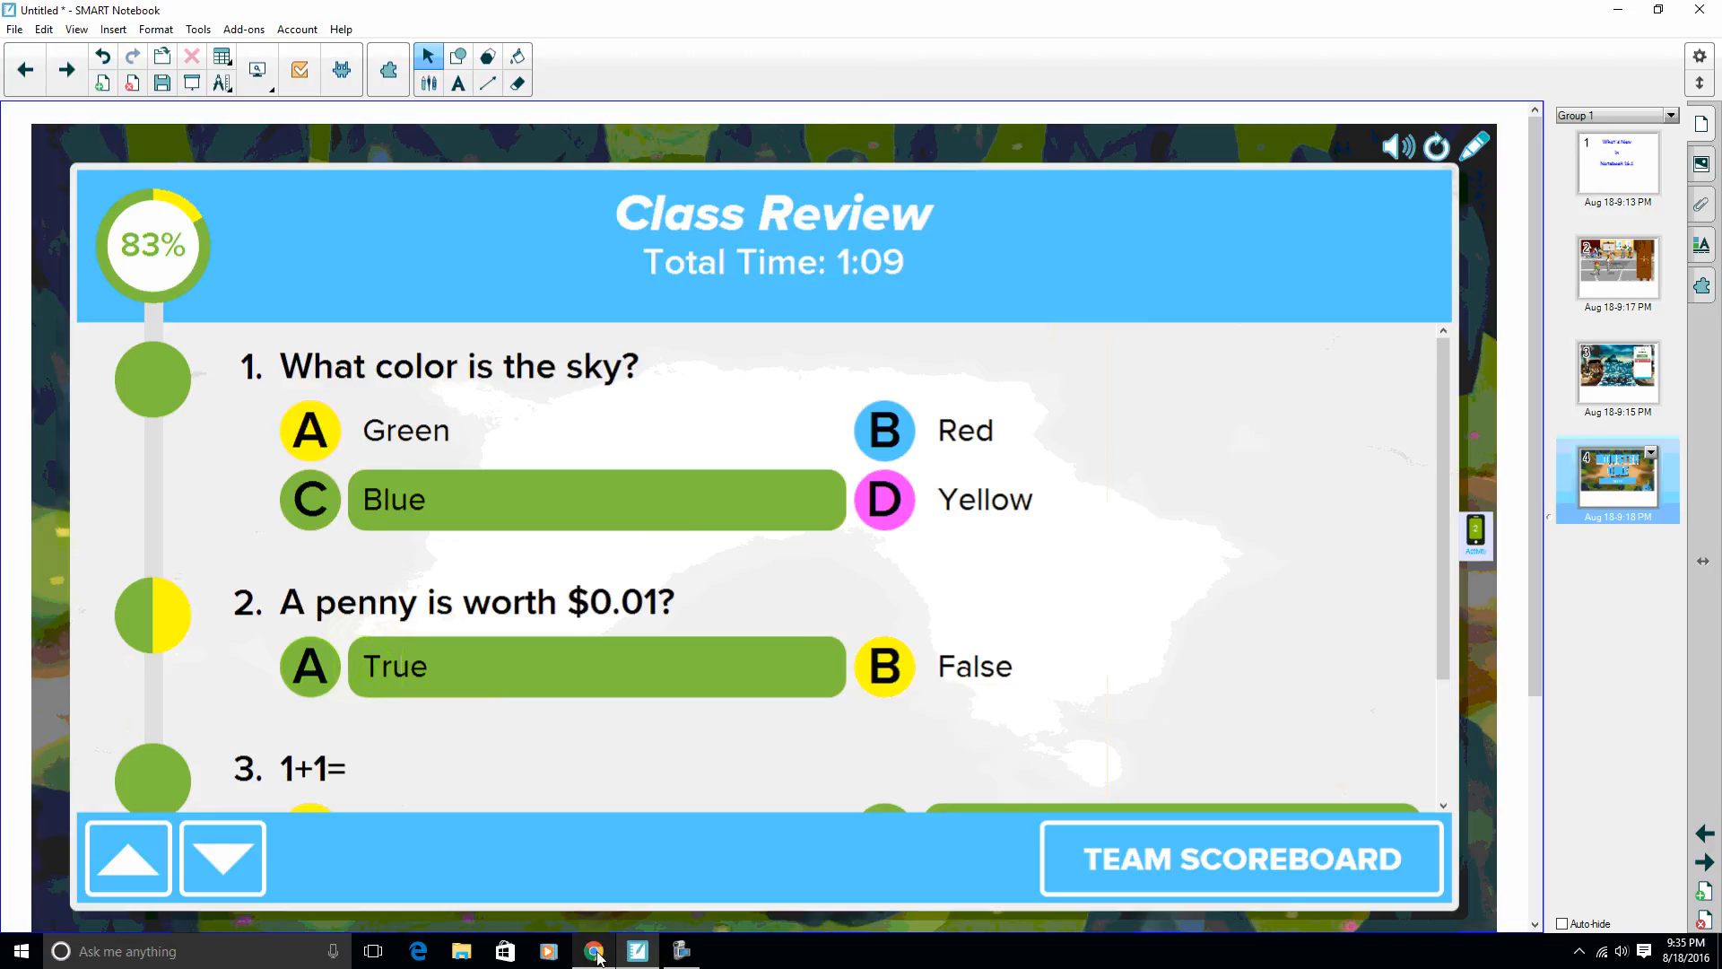
Show the Lava Slingers student's Quiz Review: 66%, 2 of 3 correct on first try.
left_click(593, 951)
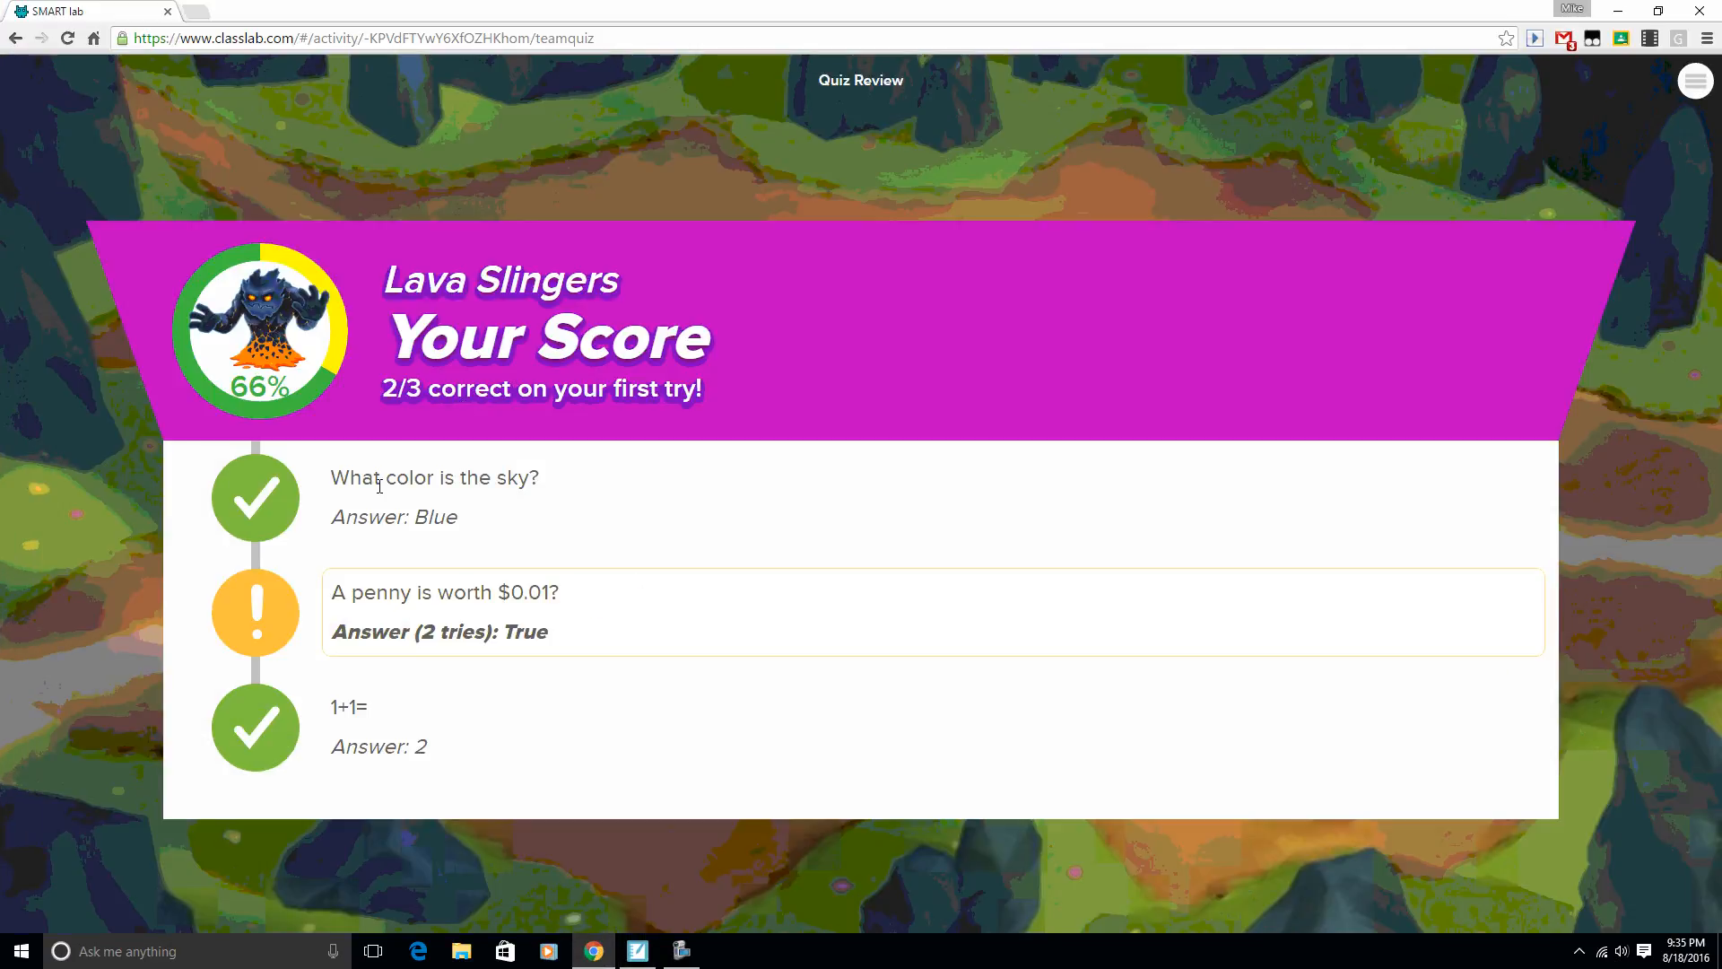
mouse_move(560, 656)
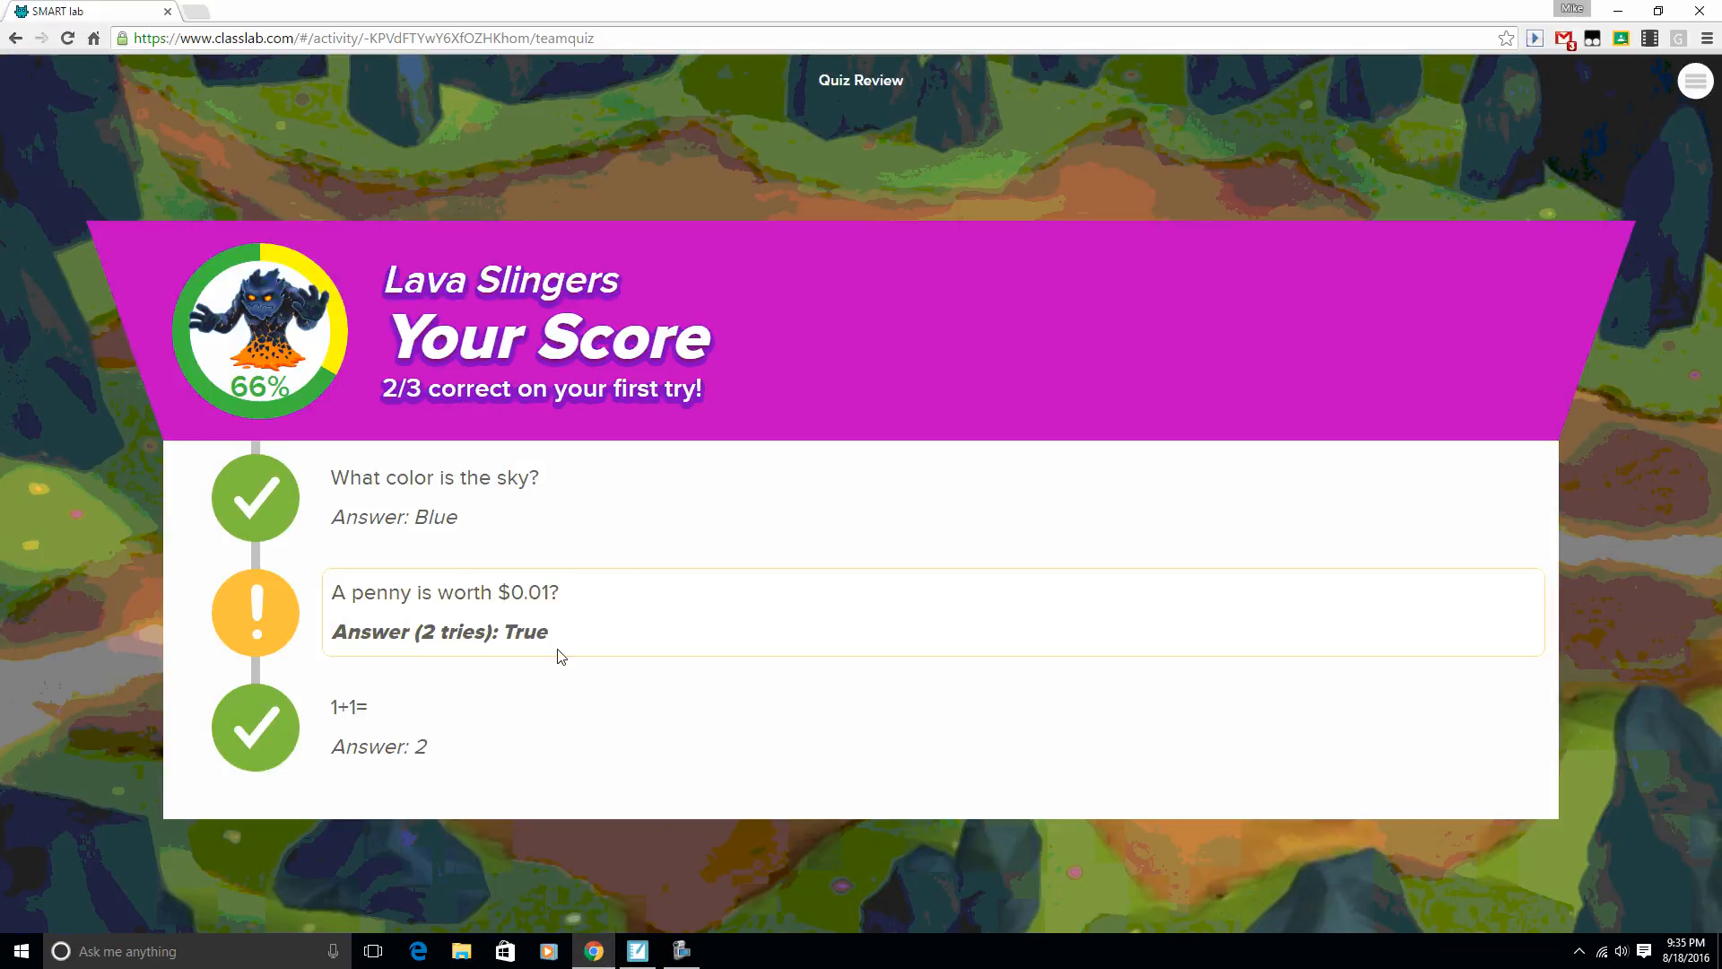